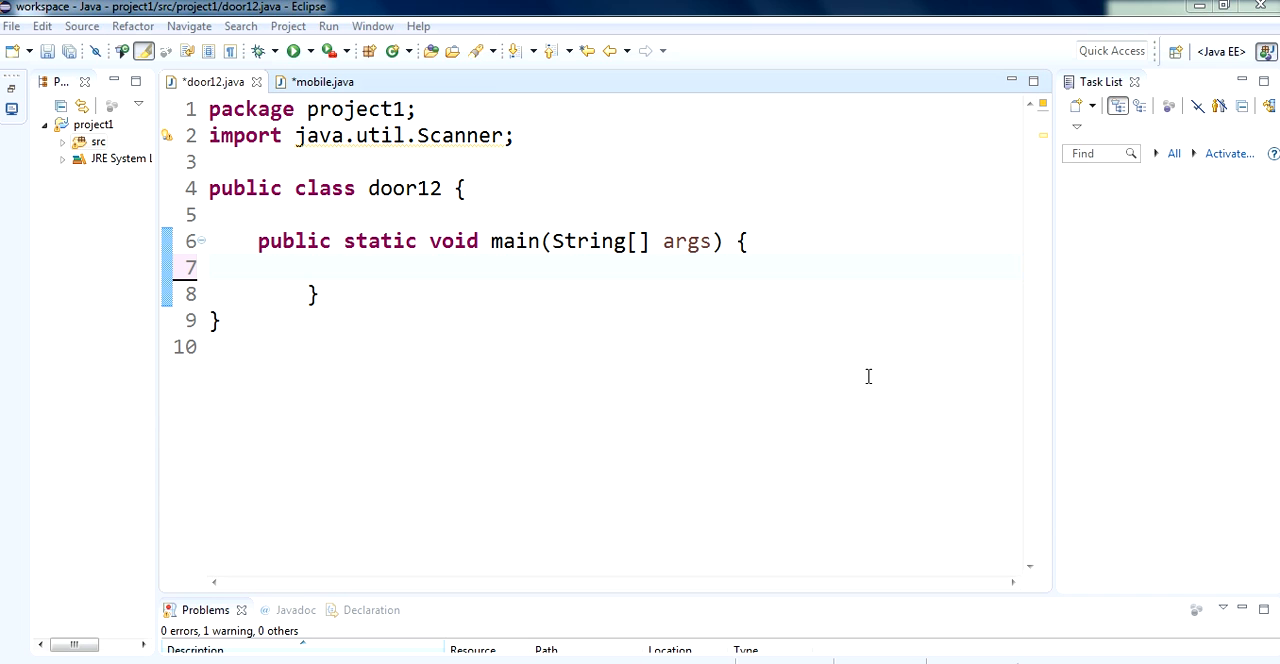
pyautogui.moveTo(528, 176)
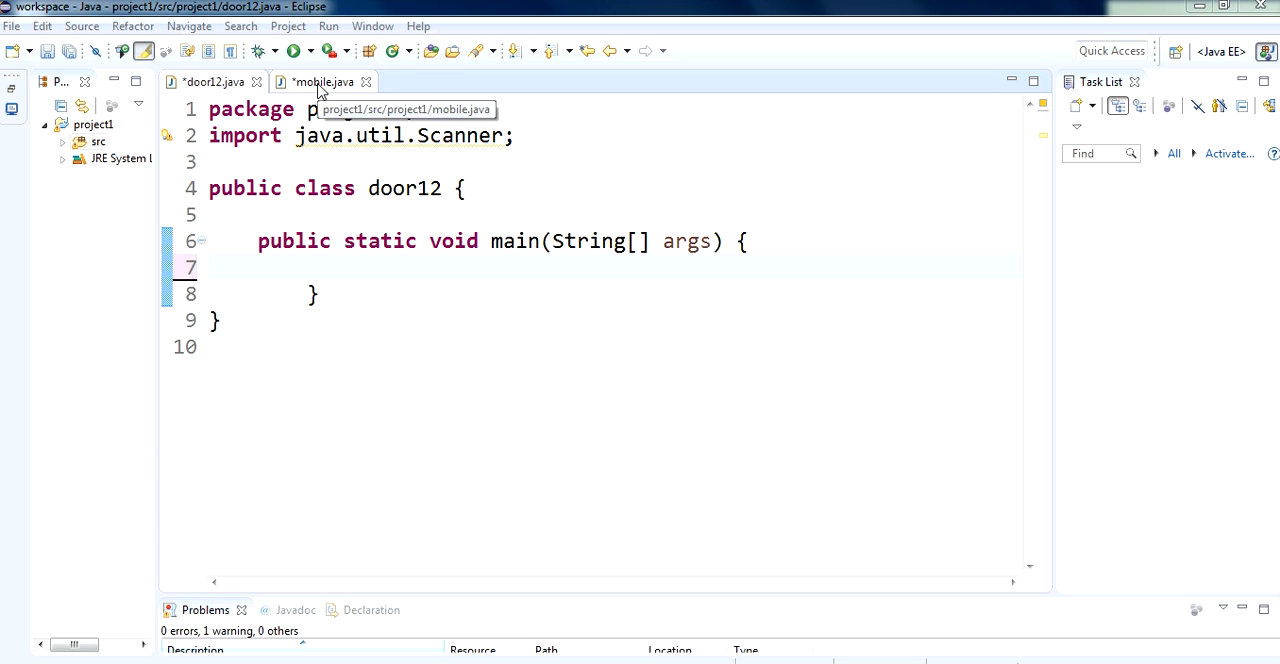
# Bring the mobile.java editor to the front
pyautogui.click(324, 82)
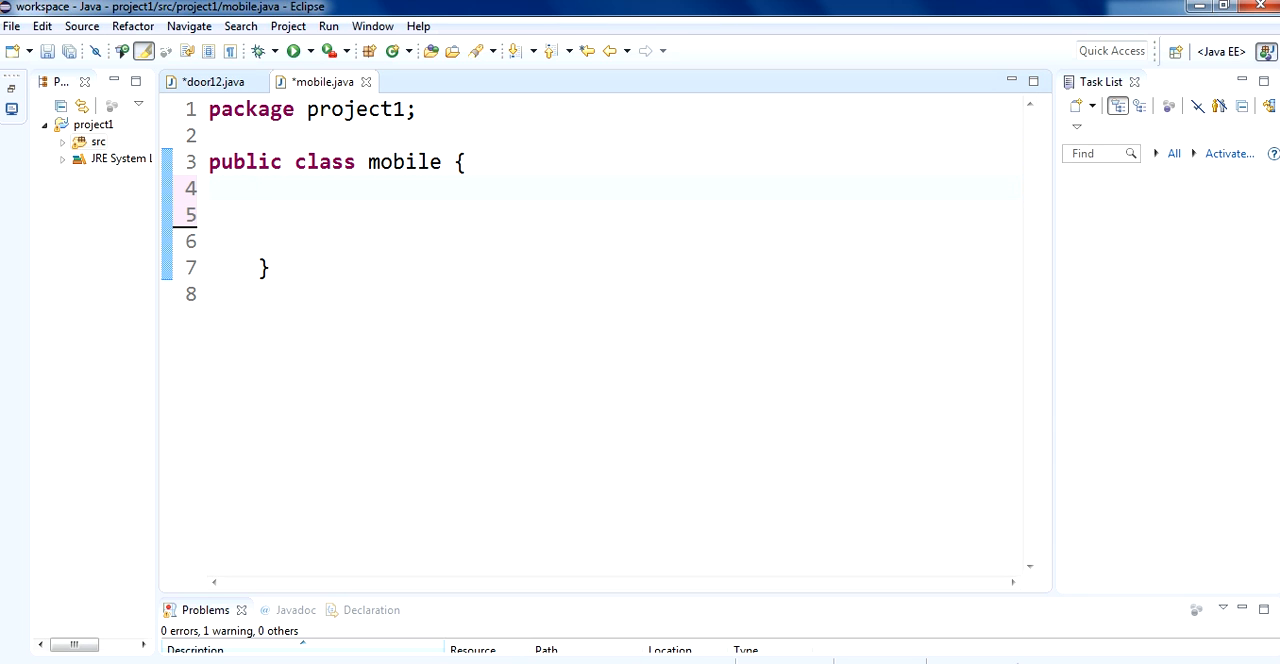
# Declare a private String field named theName in the mobile class
pyautogui.write('priva')
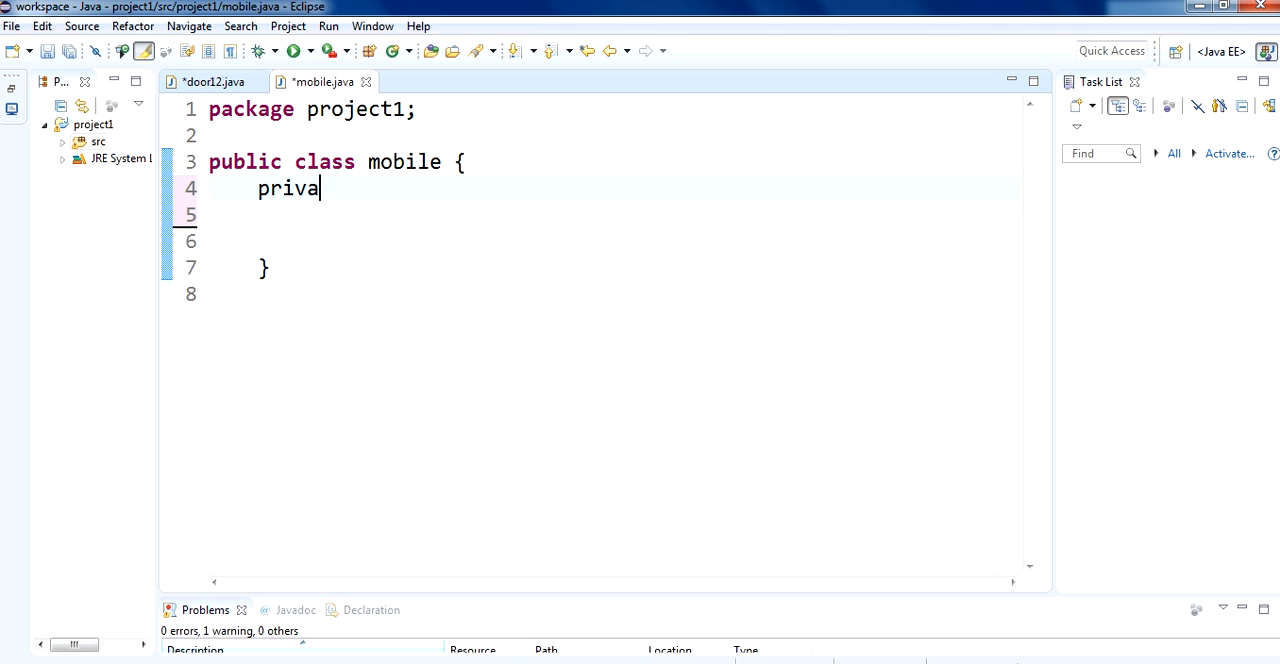
pyautogui.write('te S')
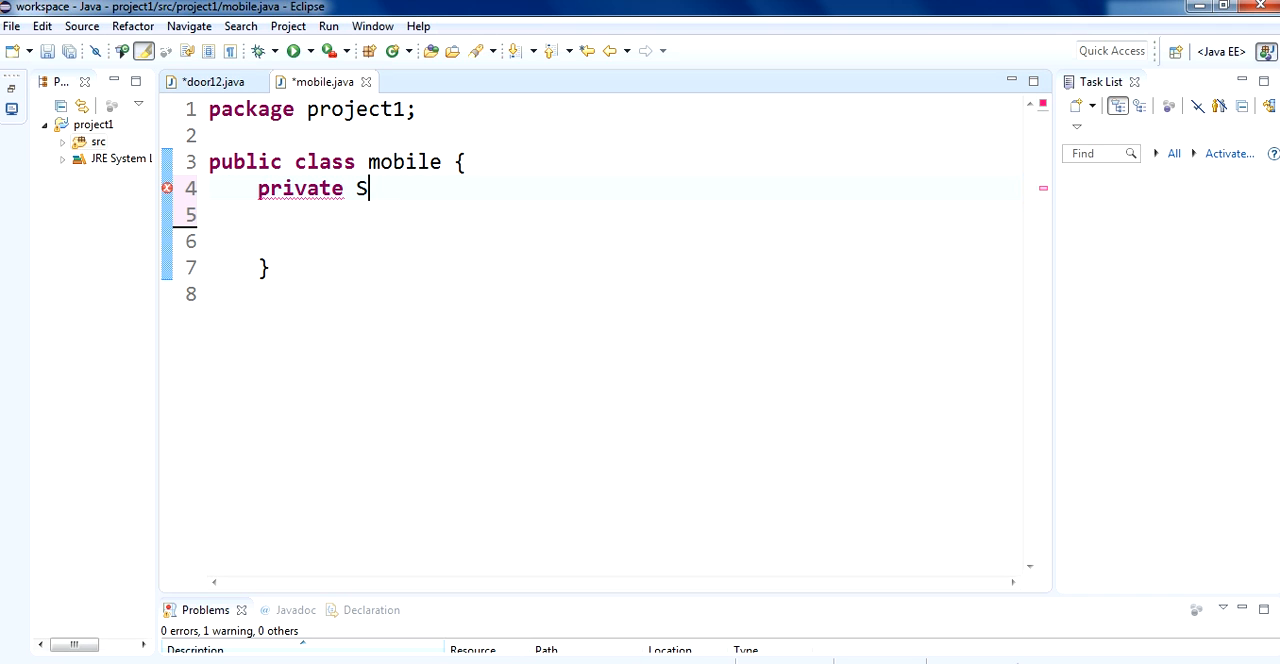
pyautogui.write('tring')
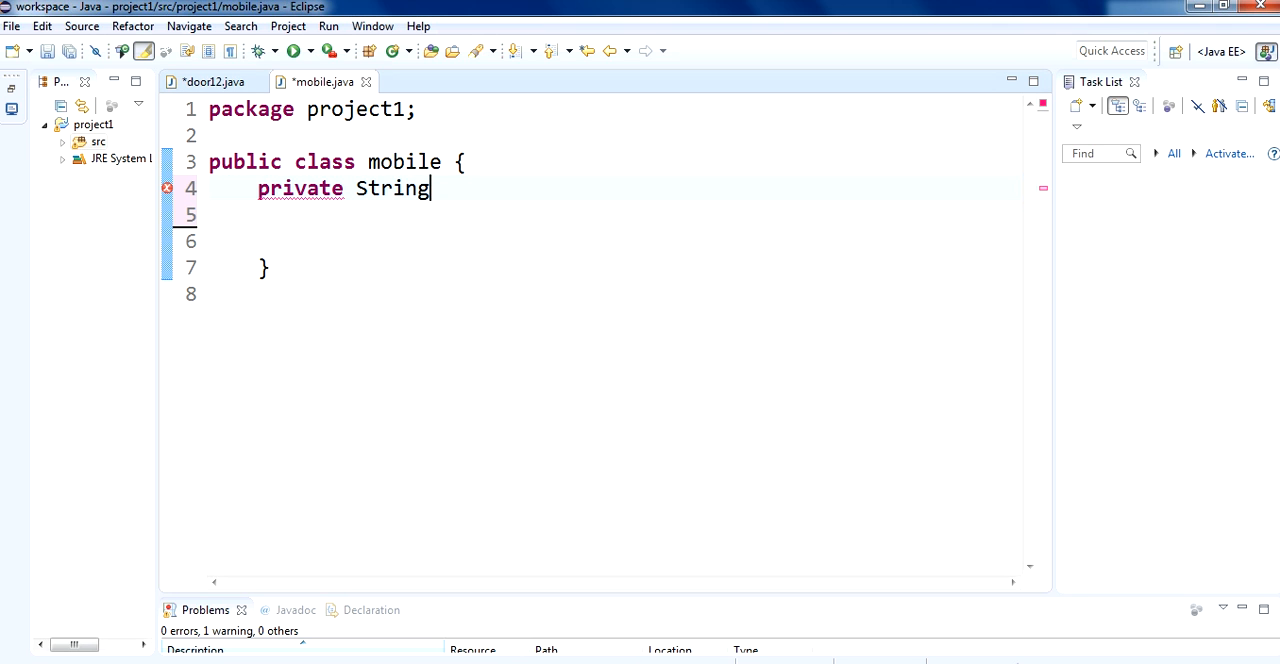
pyautogui.write('the')
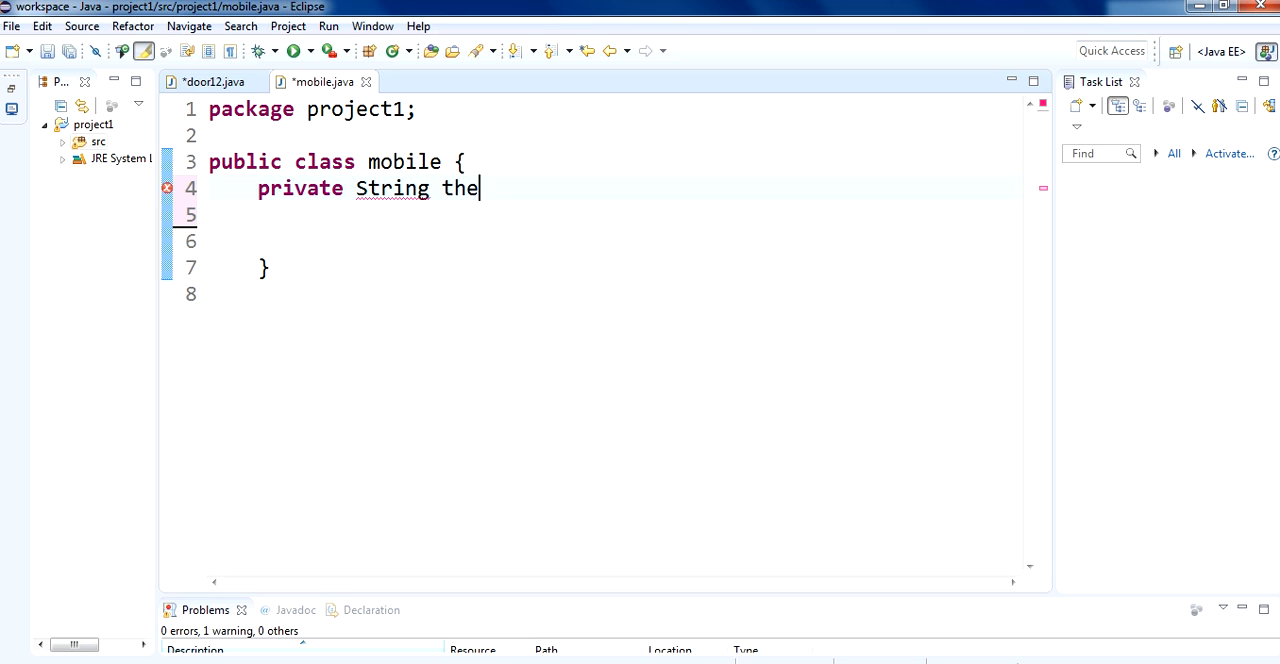
pyautogui.write('Nam')
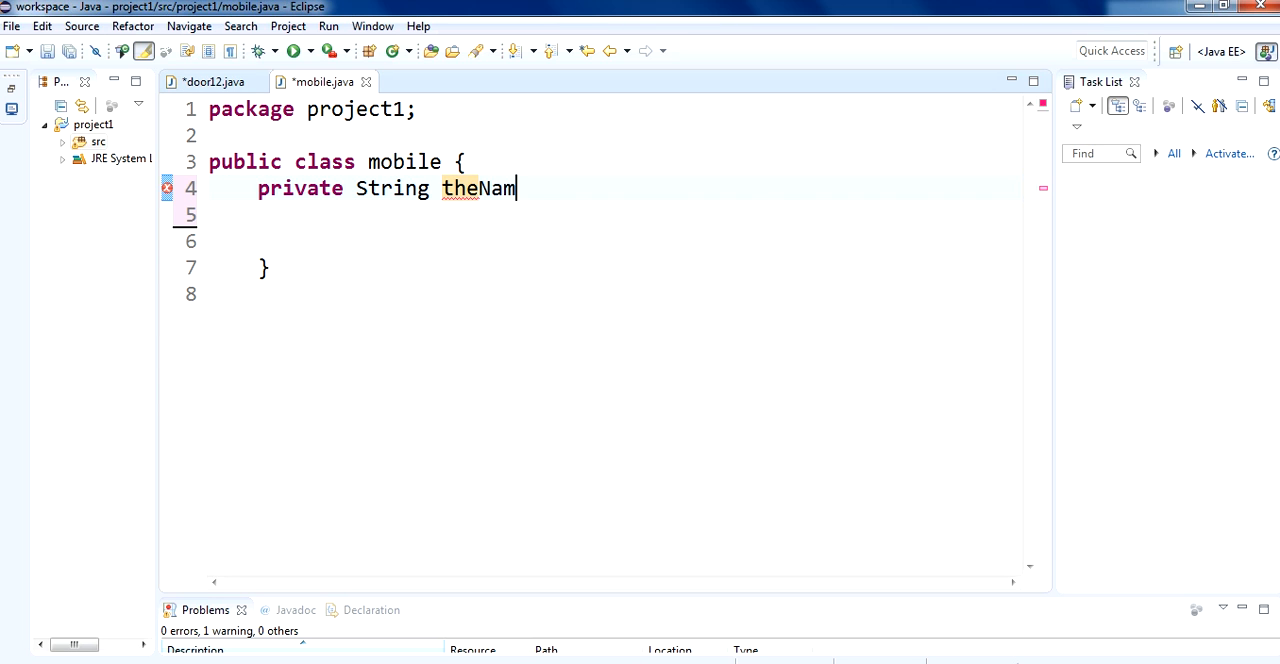
pyautogui.write('e;')
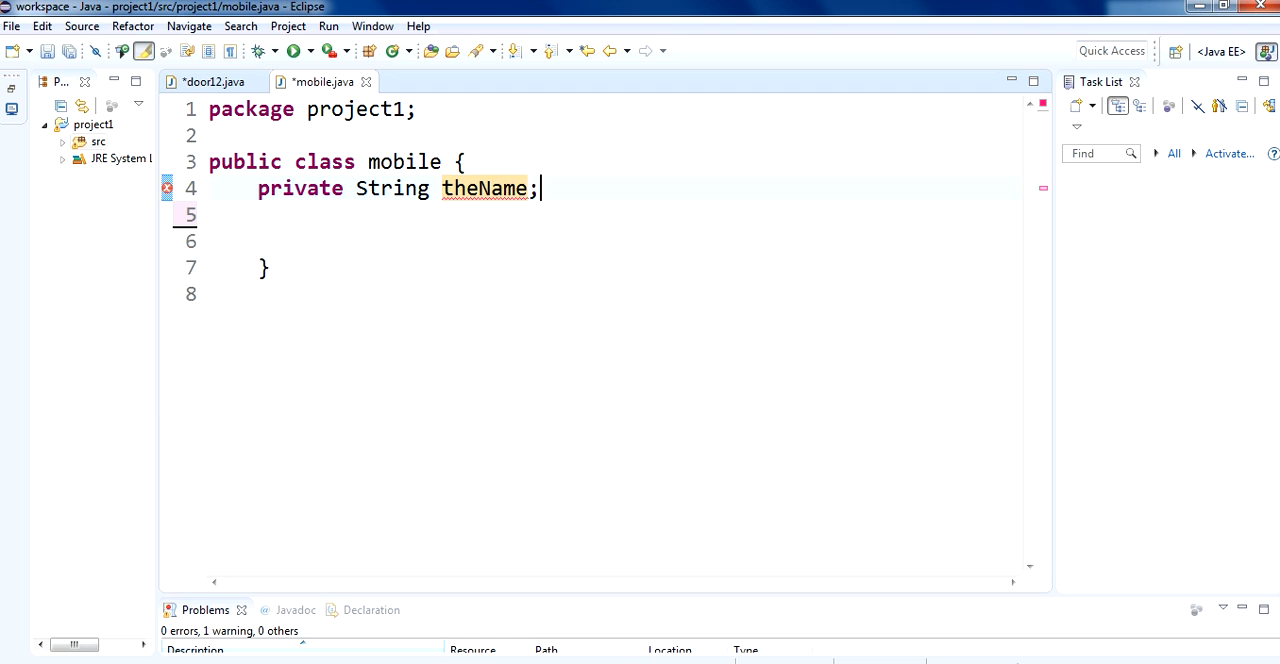
pyautogui.write('pu')
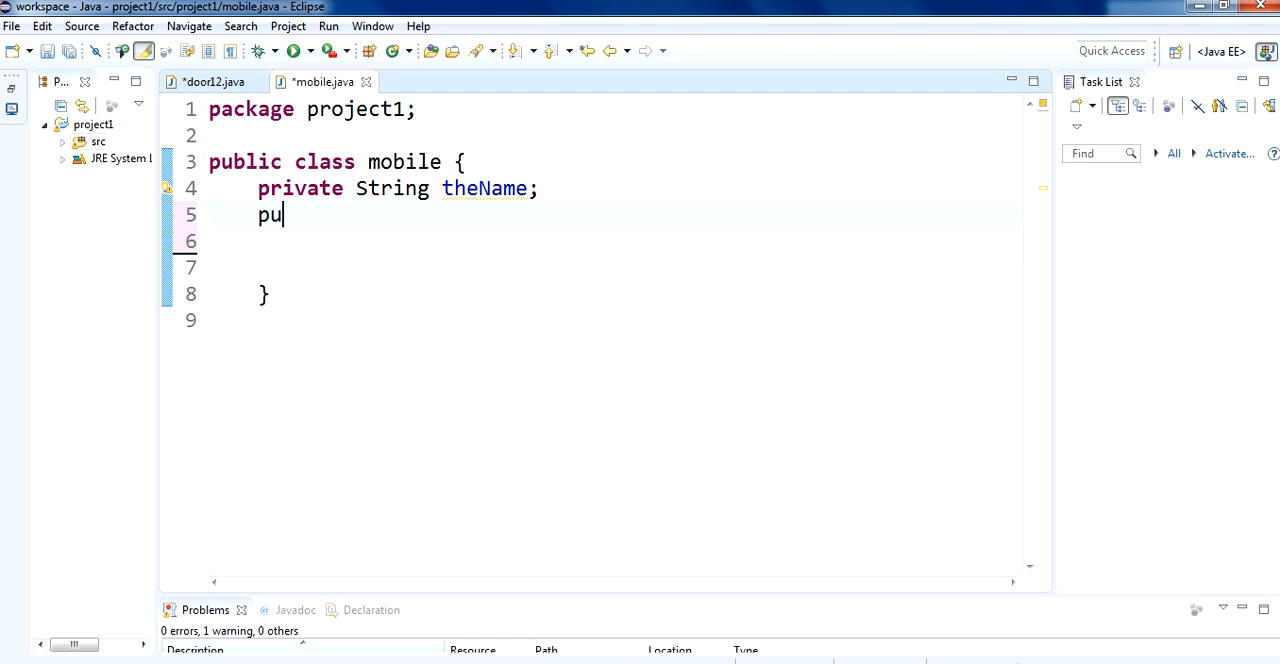
# Add public void setName(String name) that assigns name to theName
pyautogui.write('blic v')
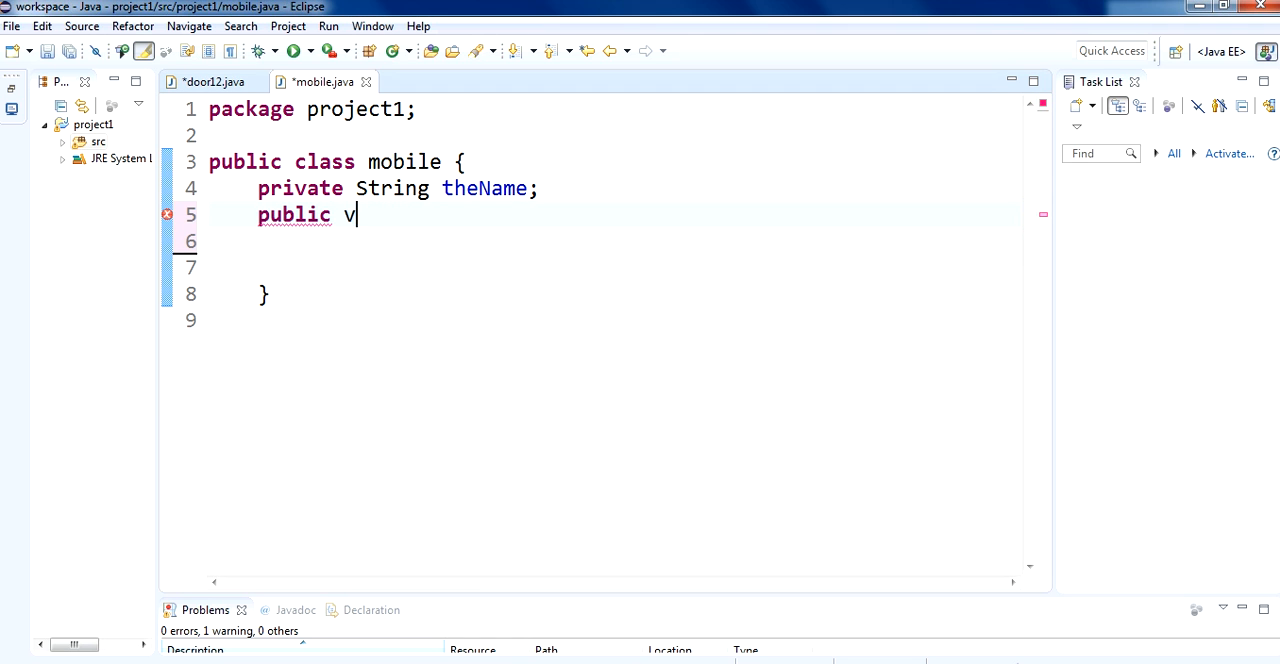
pyautogui.write('oid')
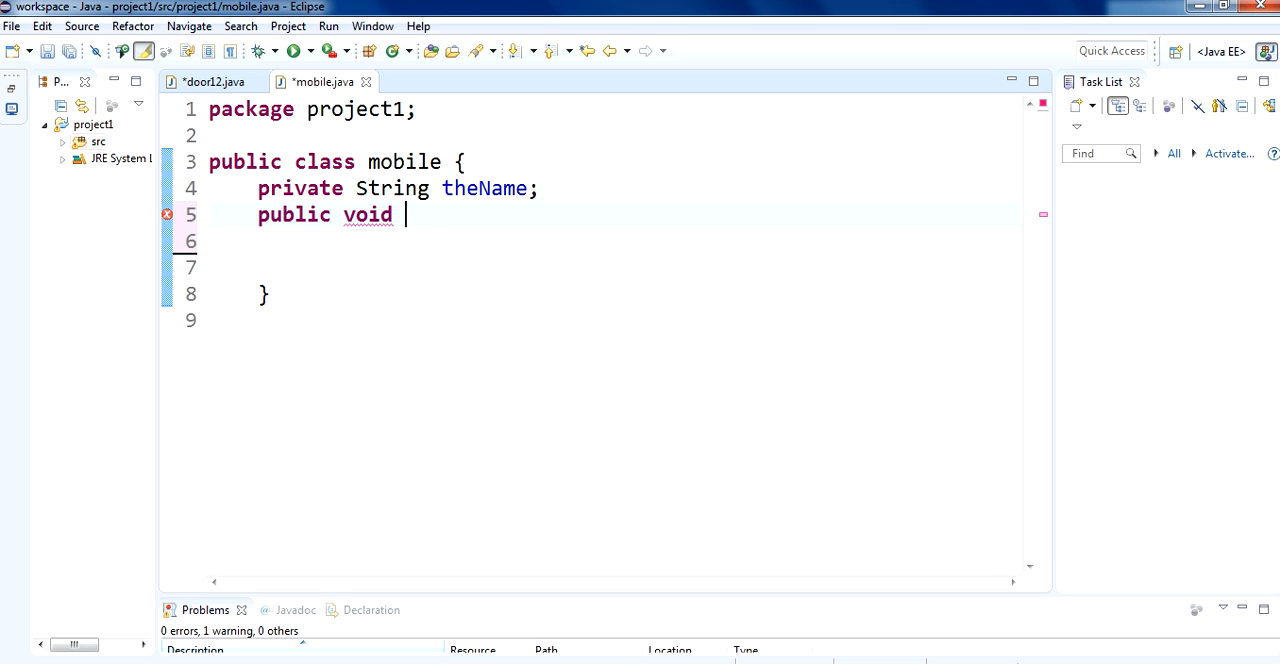
pyautogui.write('setN')
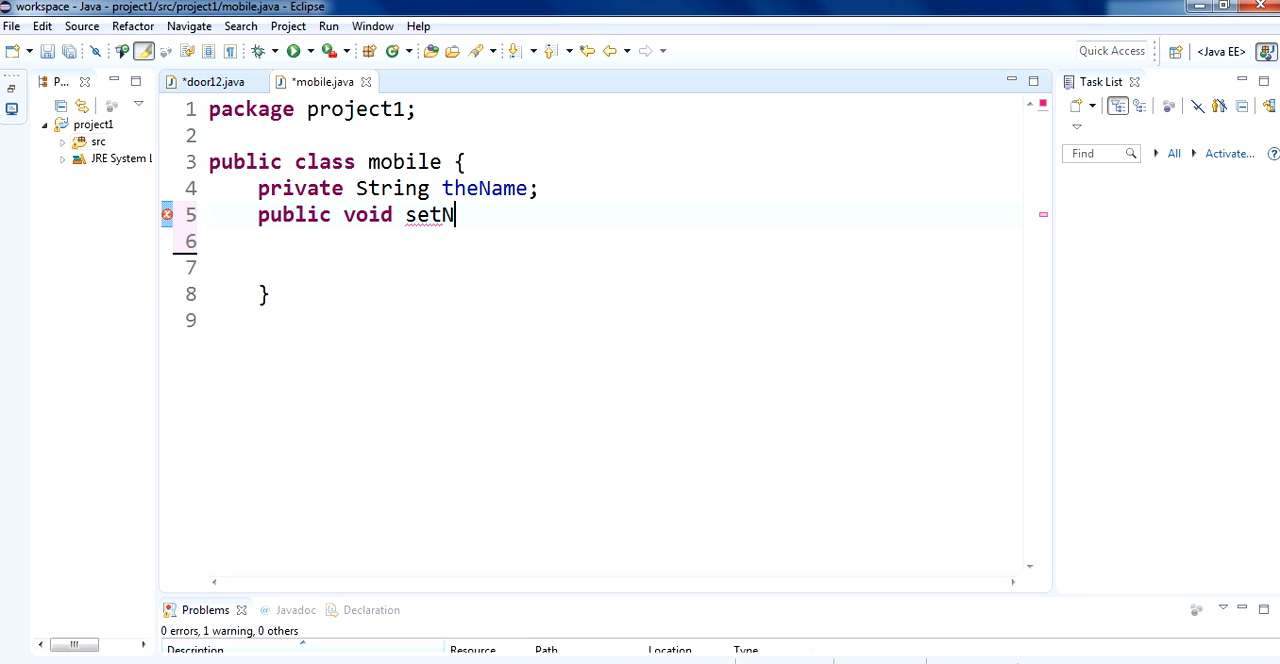
pyautogui.write('ame')
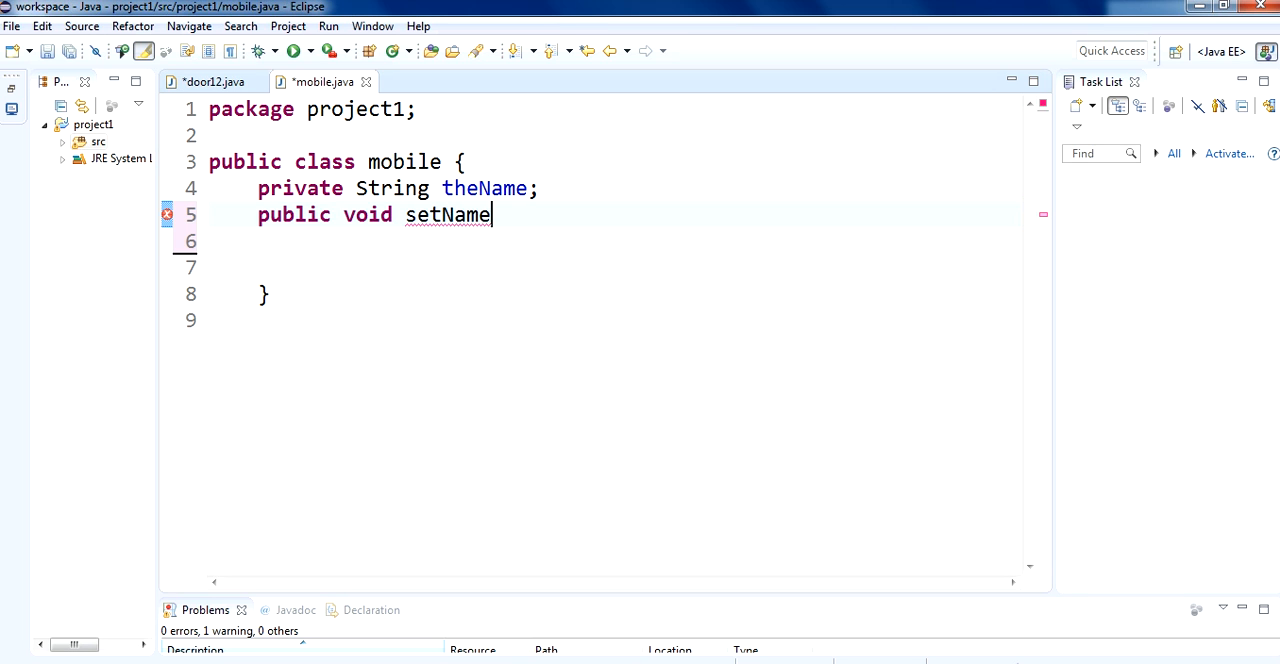
pyautogui.write('()')
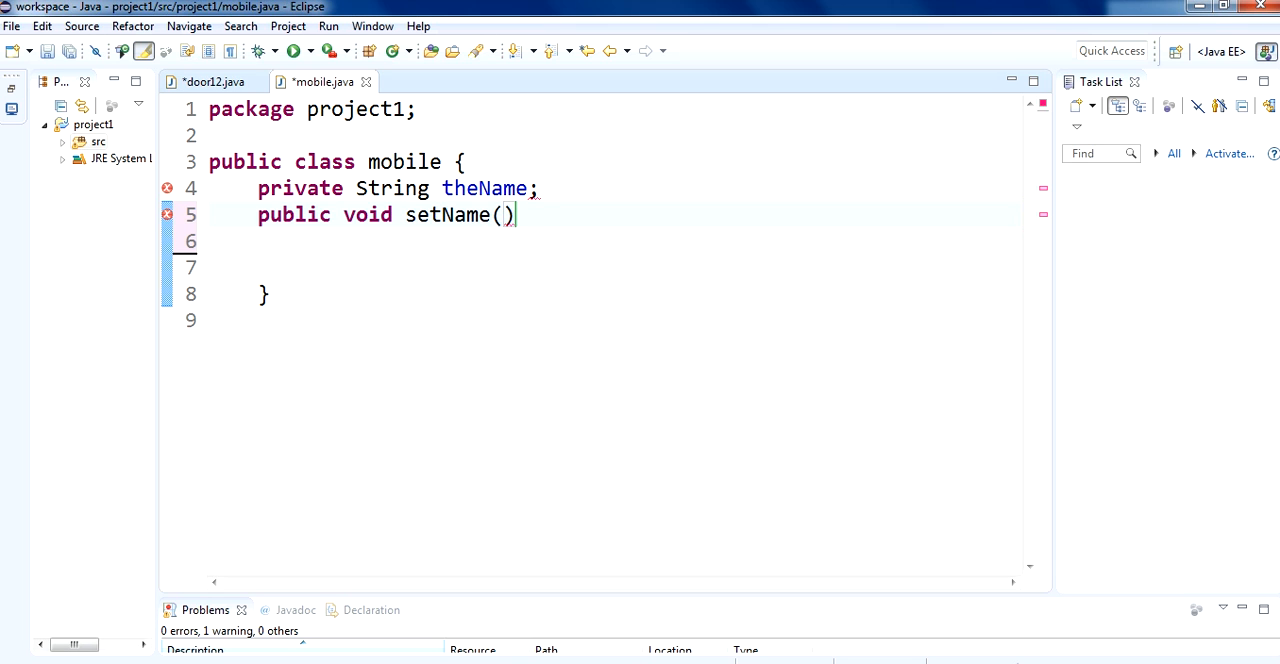
pyautogui.write('String')
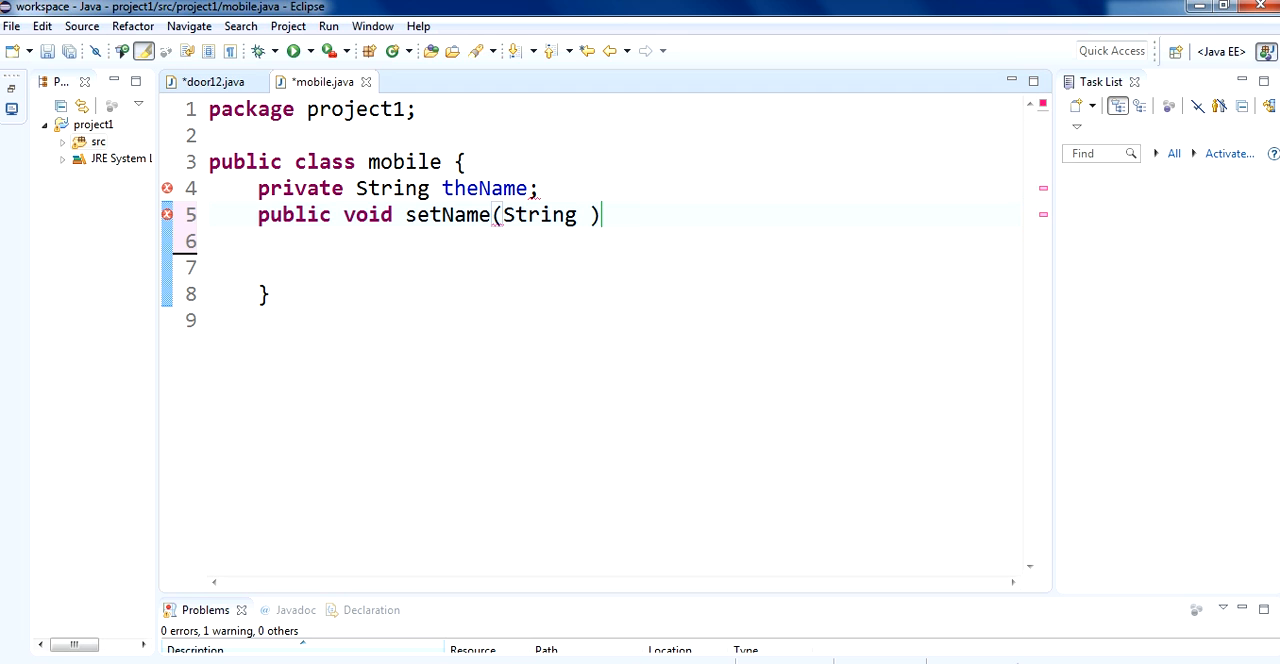
pyautogui.write('name')
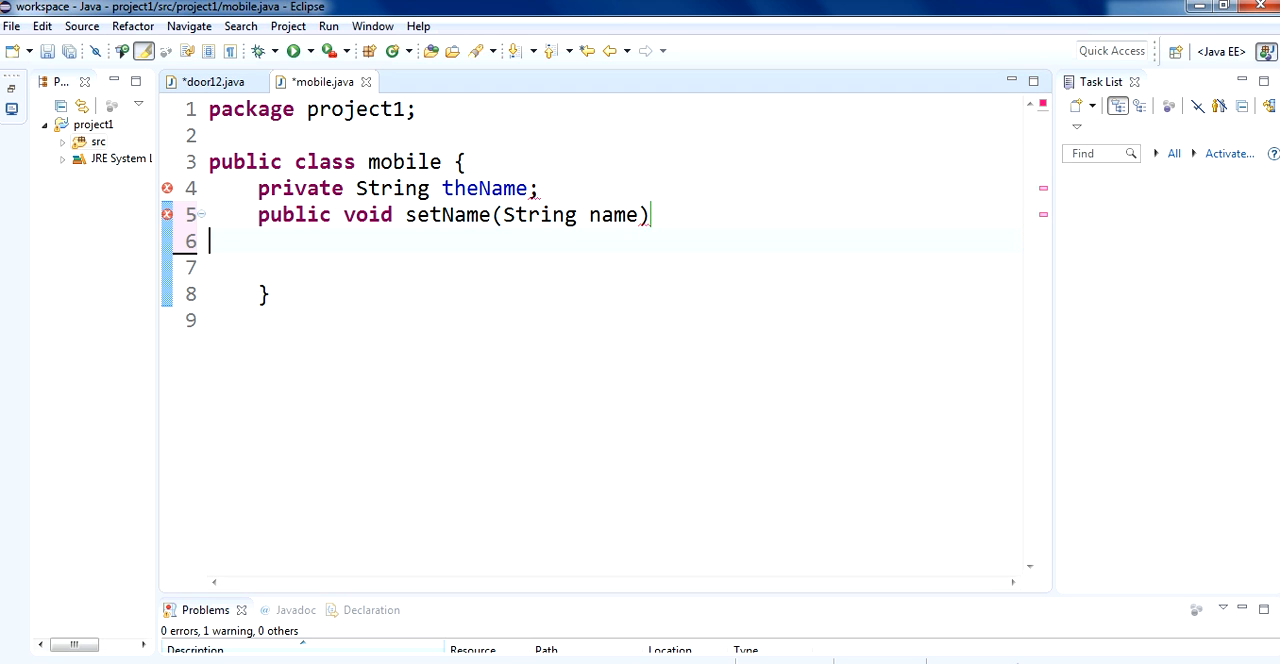
pyautogui.write('{')
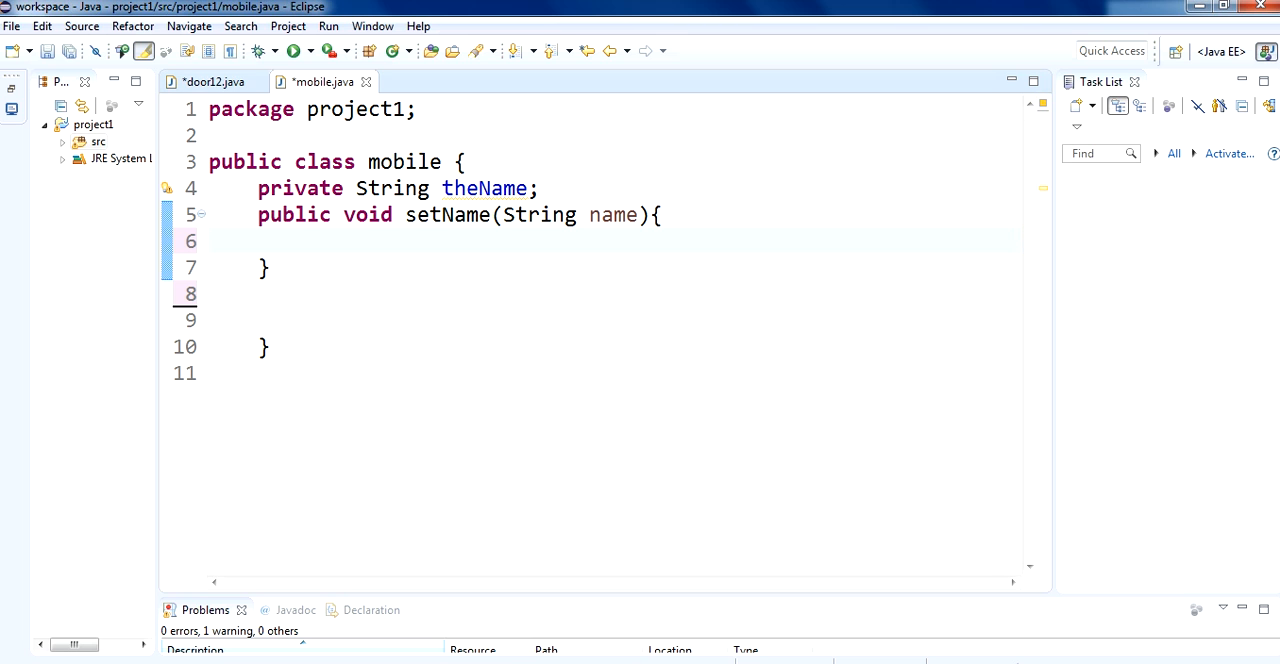
pyautogui.write('the')
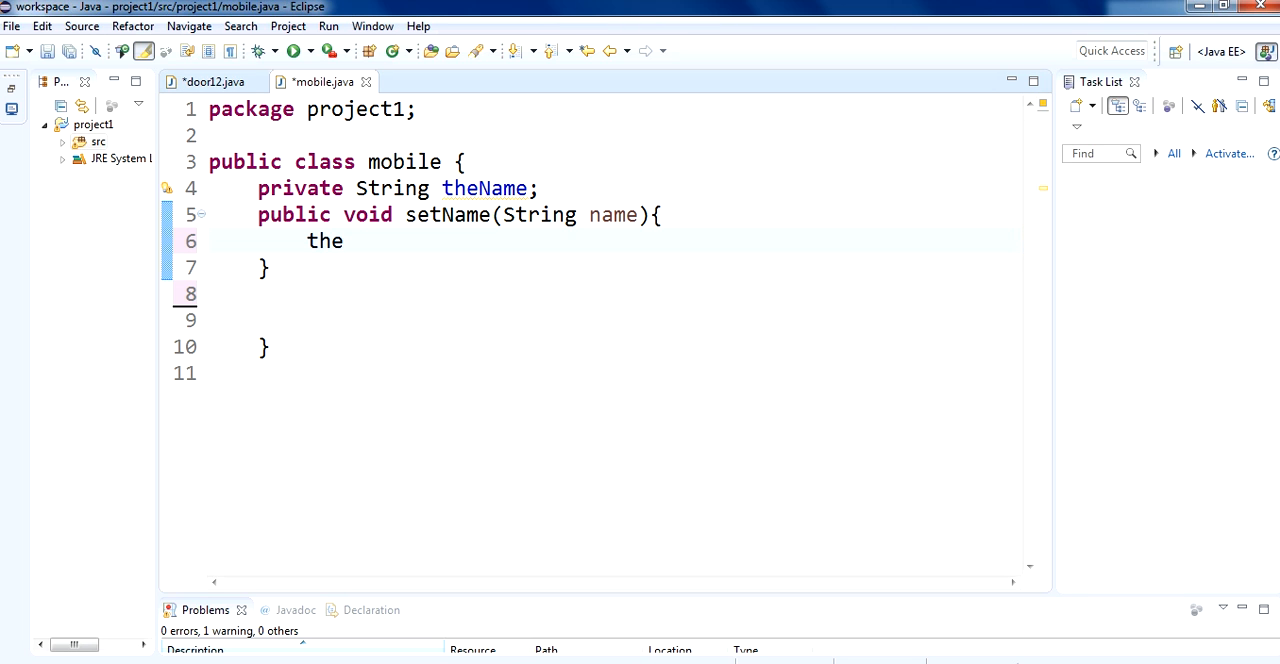
pyautogui.write('Name =')
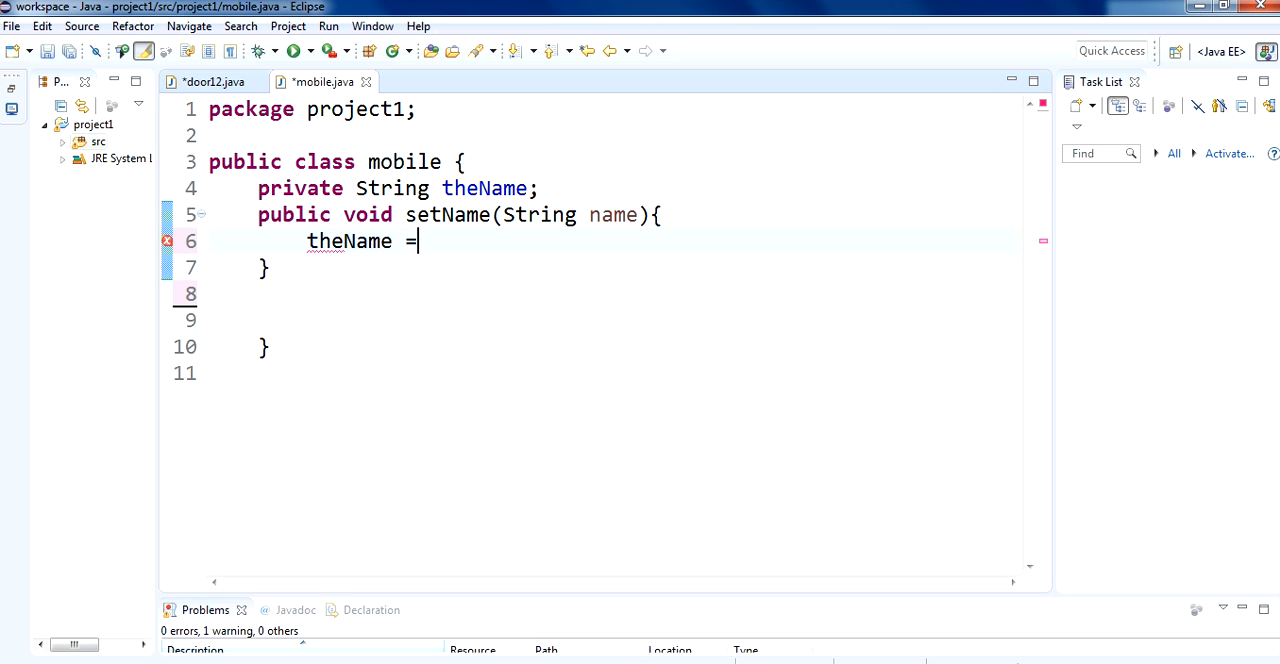
pyautogui.write('name;')
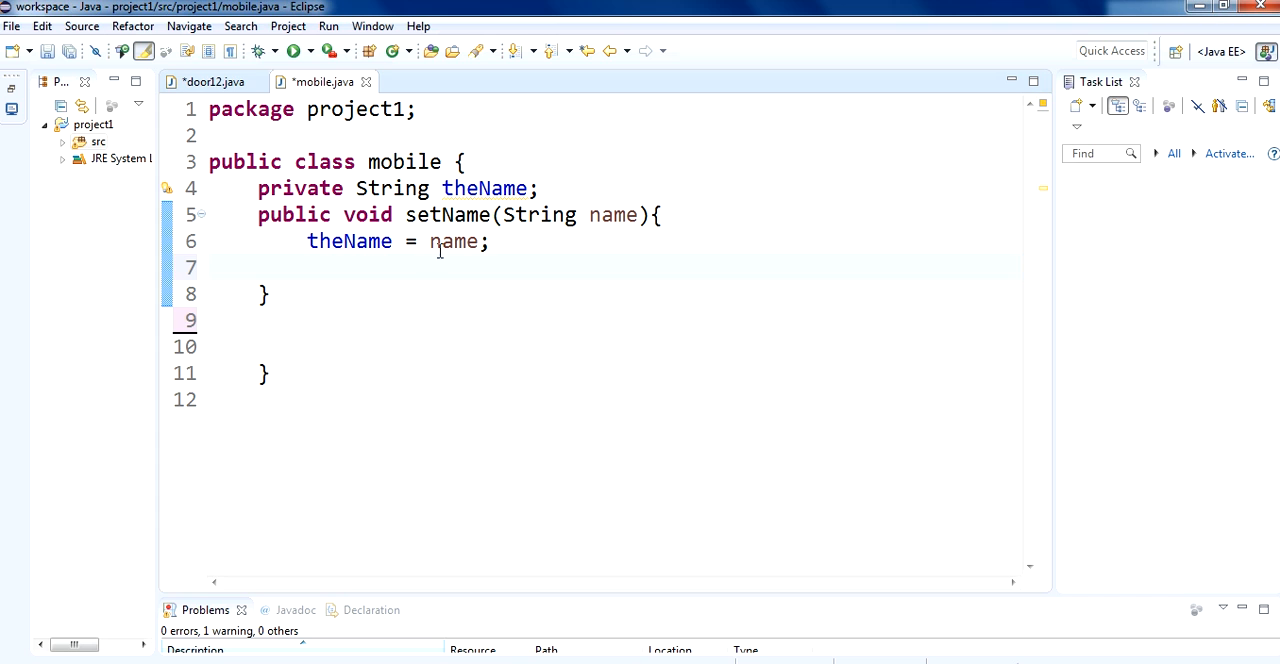
pyautogui.moveTo(428, 286)
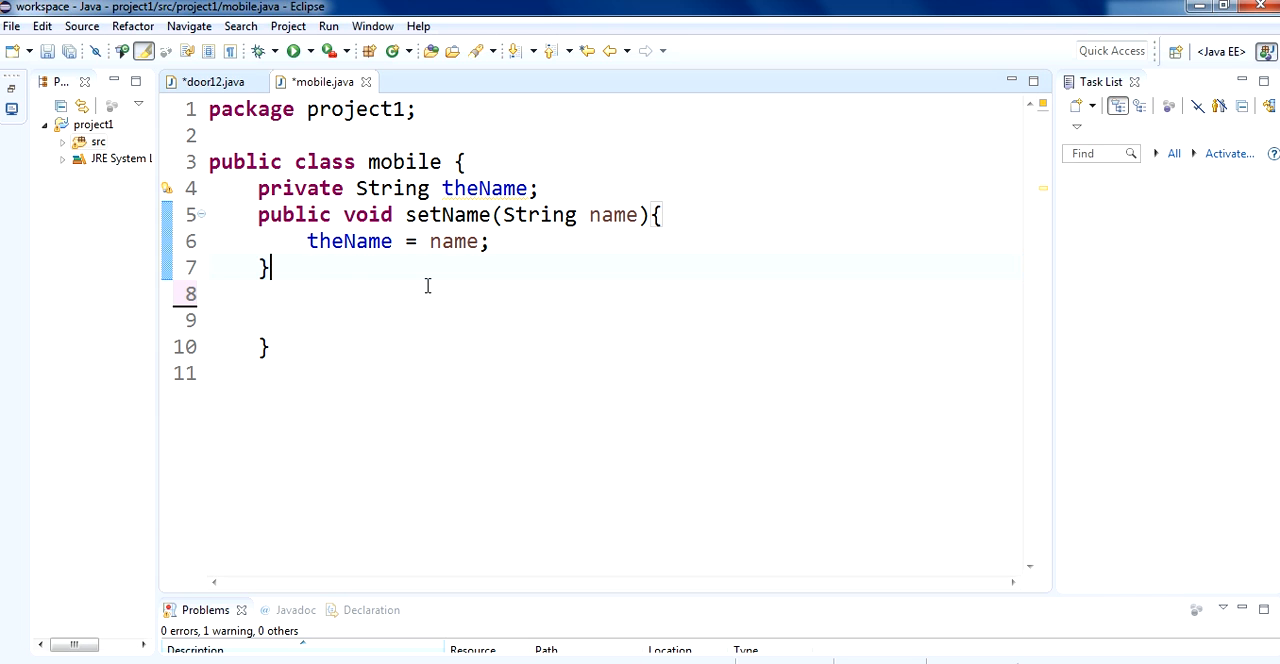
# Declare a public String getName() method in the mobile class
pyautogui.write('pu')
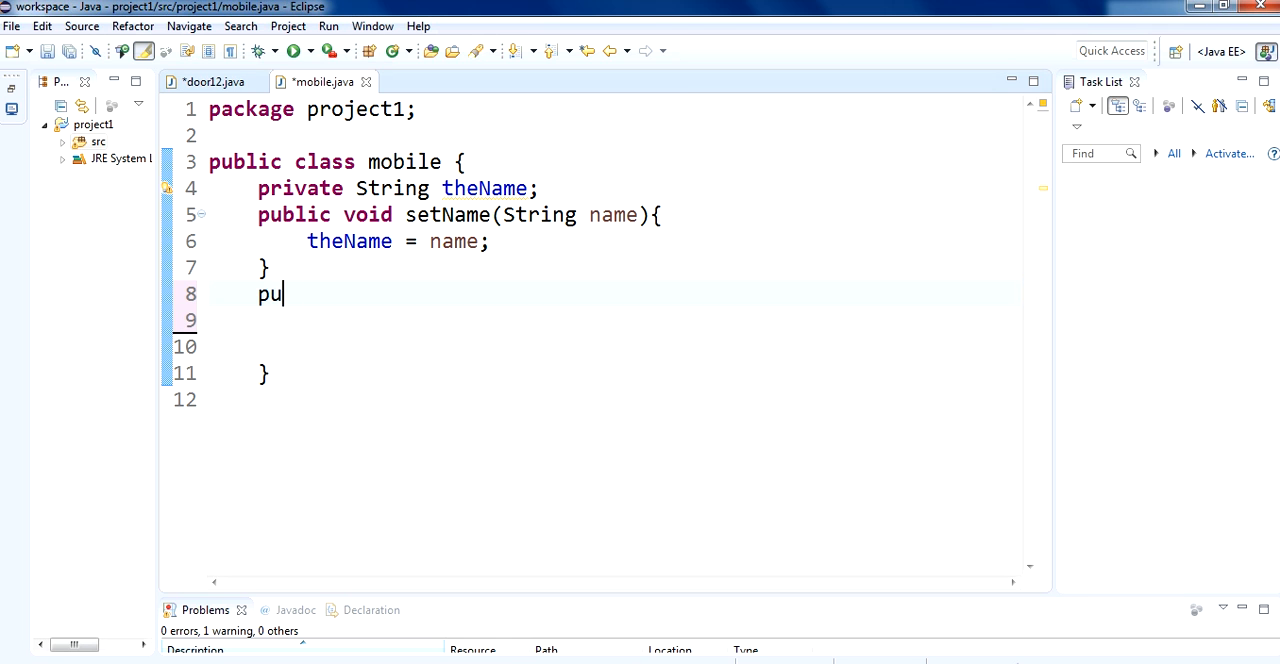
pyautogui.write('blic')
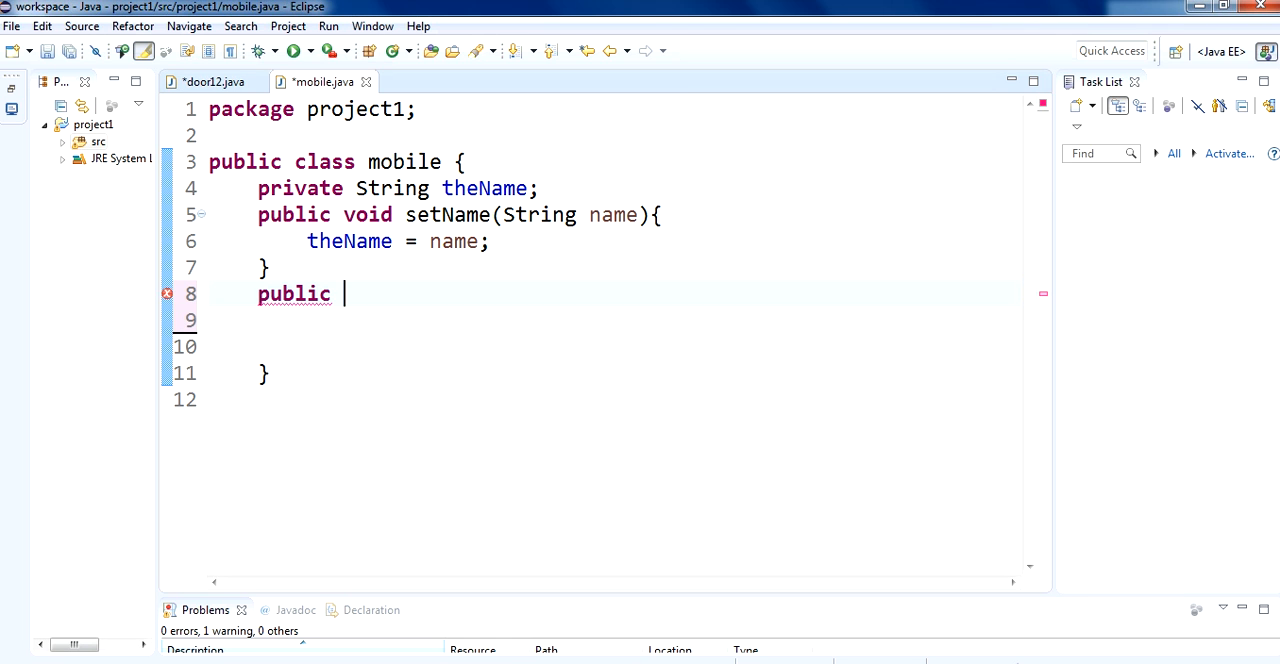
pyautogui.write('String')
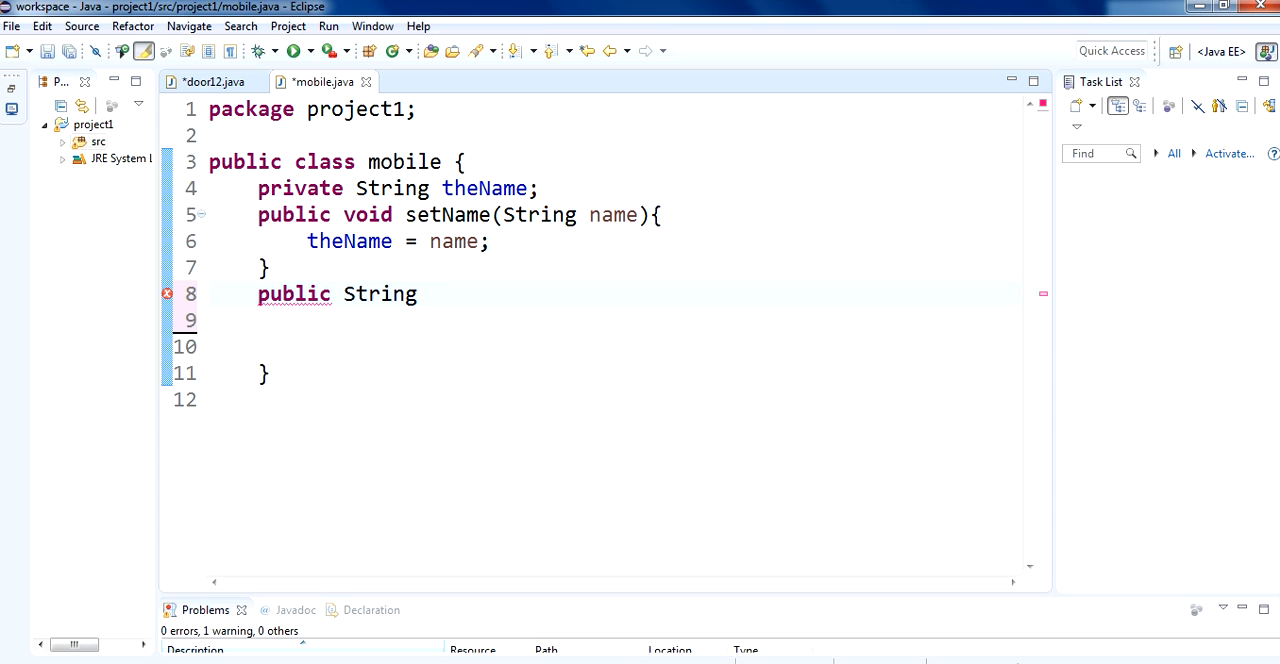
pyautogui.write('getName')
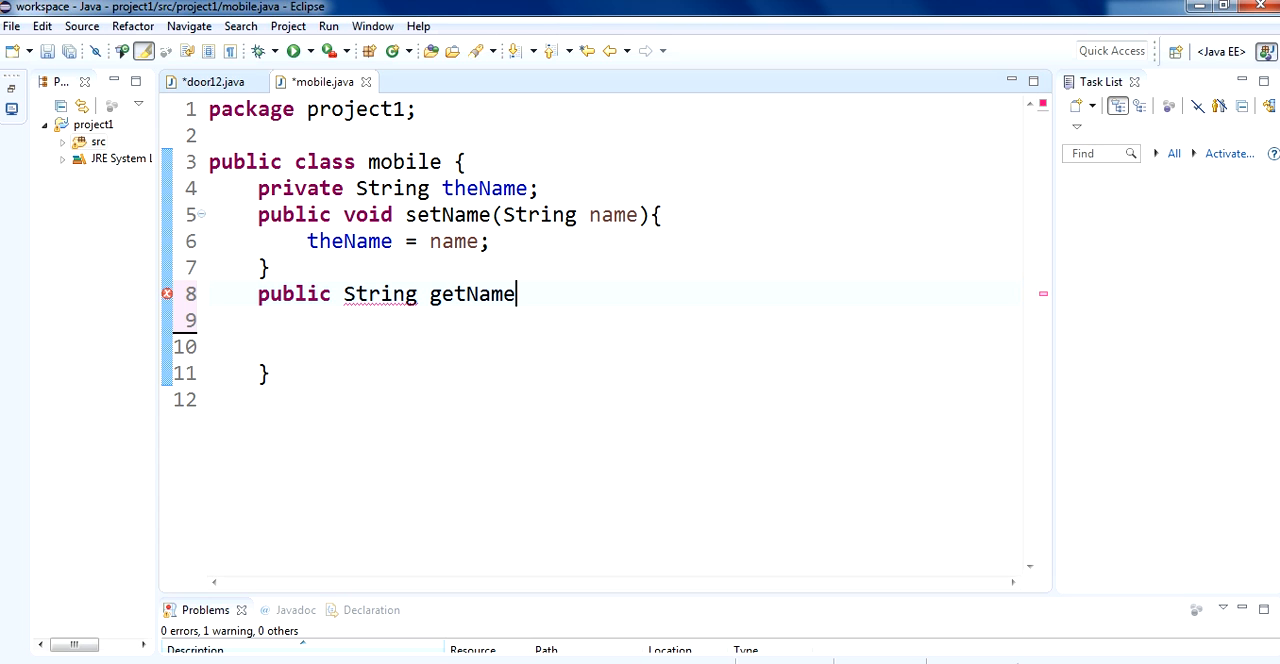
pyautogui.write('()')
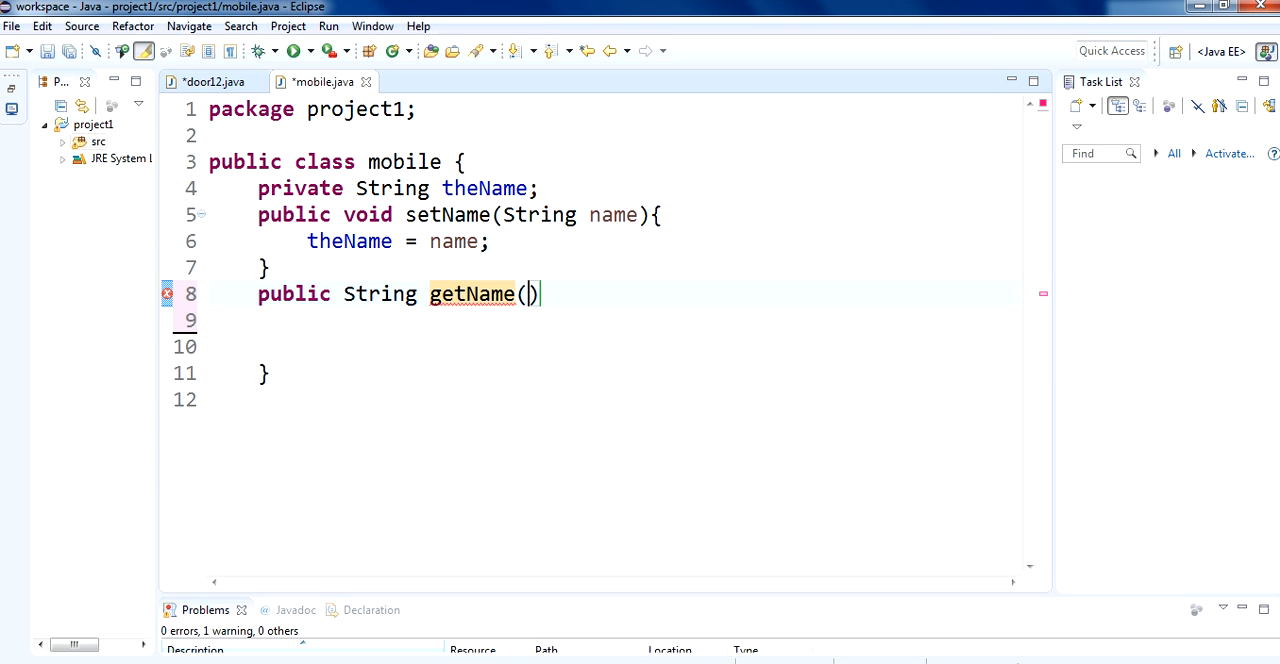
pyautogui.write('P')
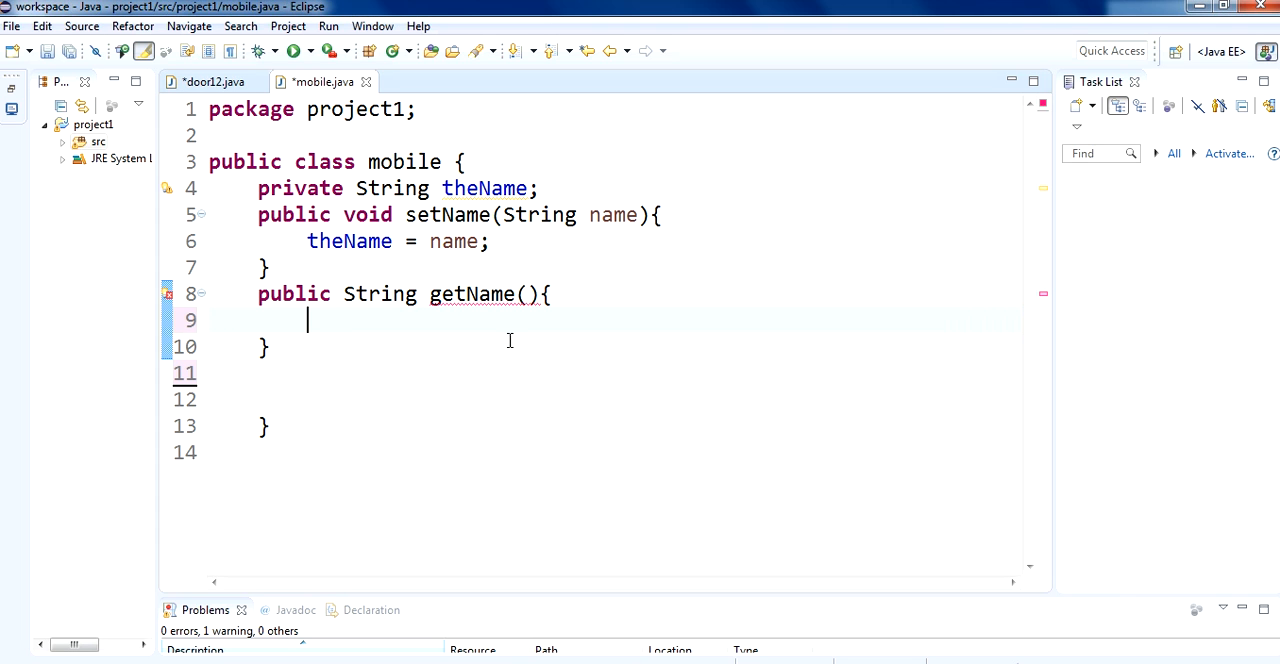
pyautogui.moveTo(474, 316)
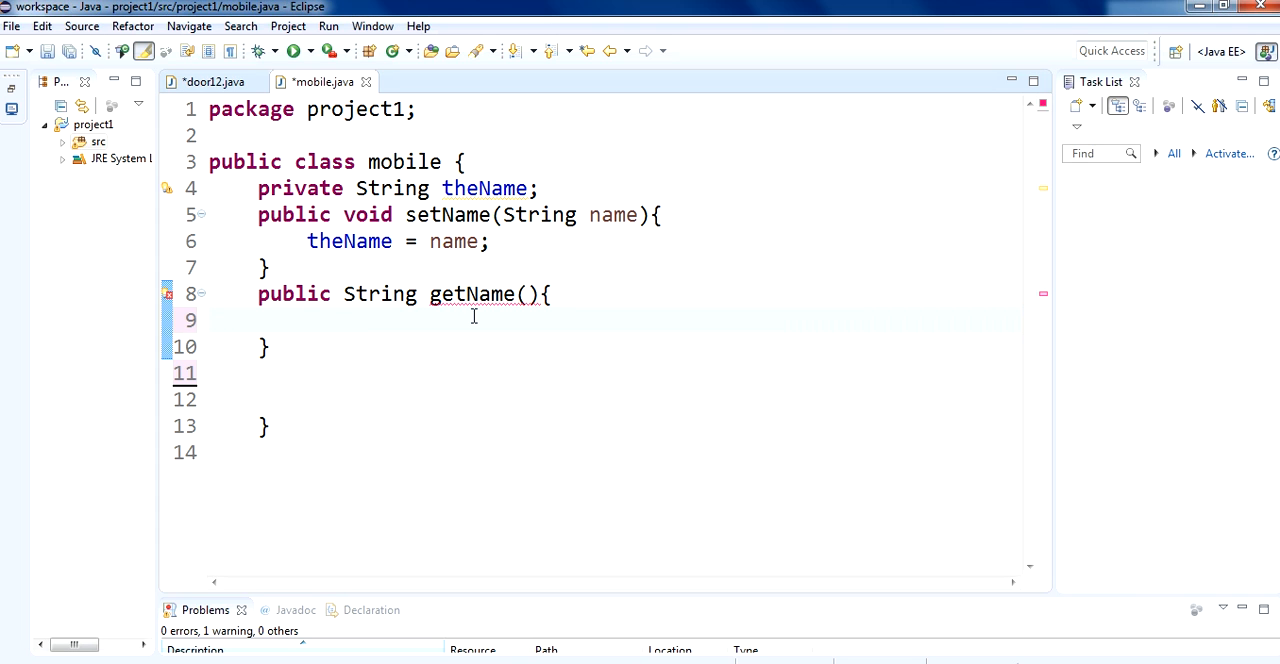
# Make getName return theName
pyautogui.write('return')
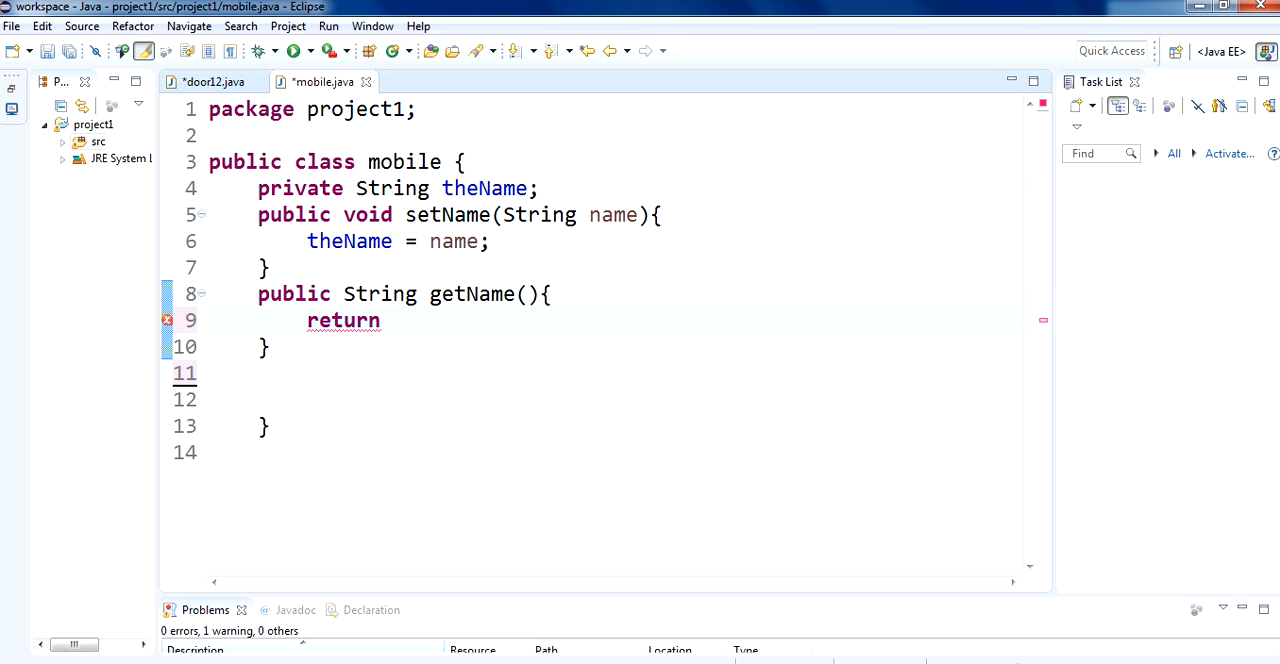
pyautogui.write('th')
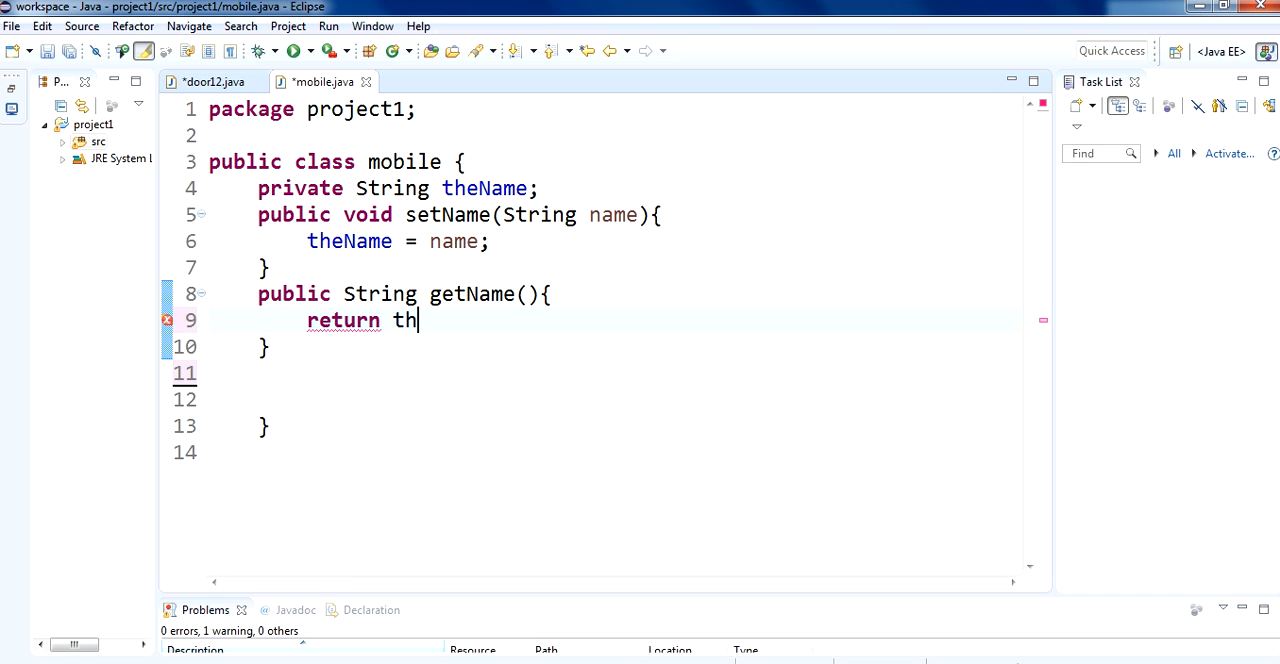
pyautogui.write('eName')
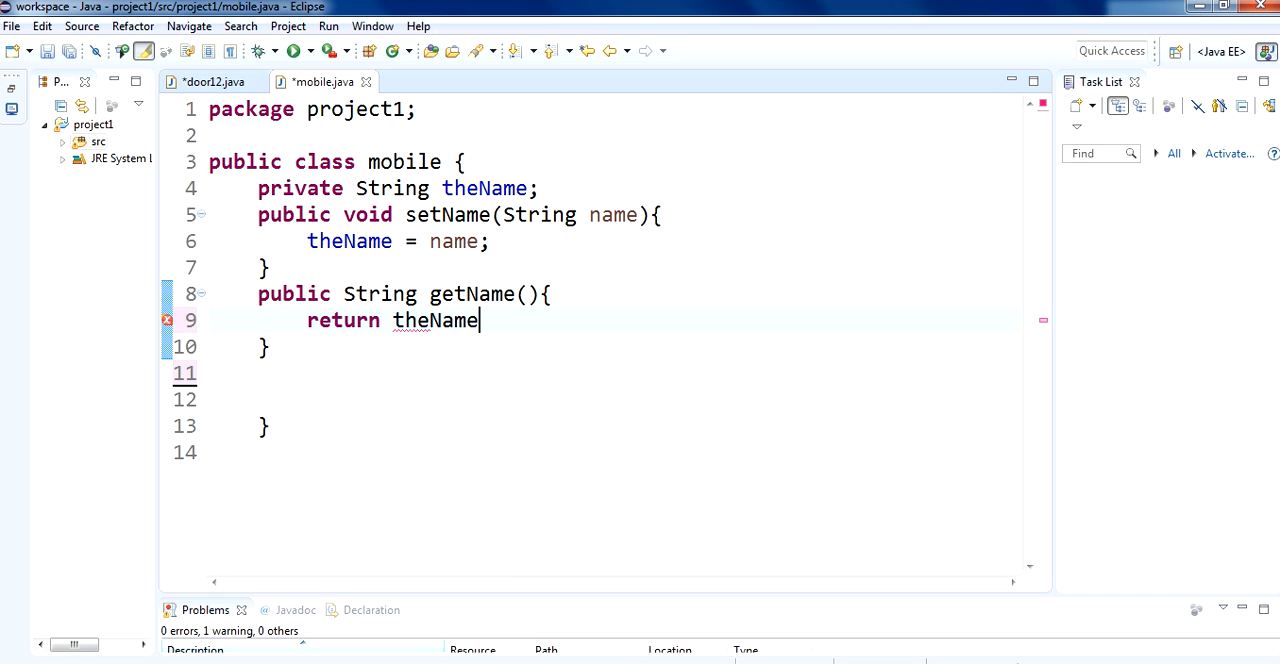
pyautogui.write(';')
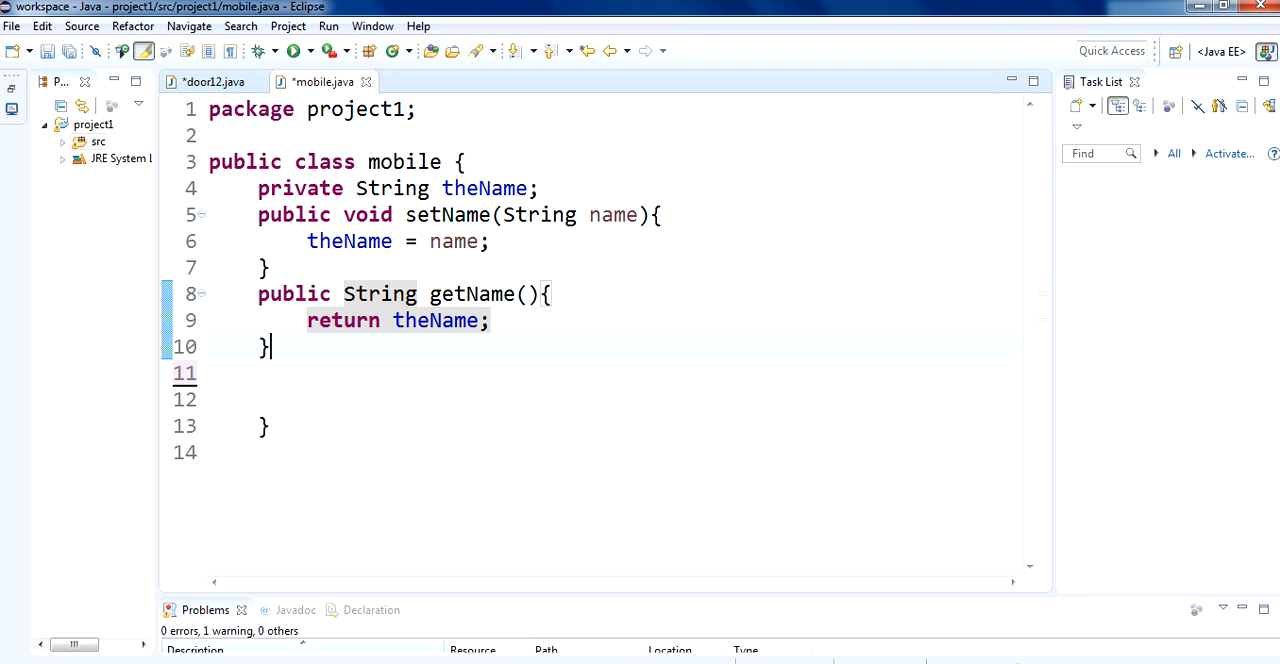
# Declare a public void message() method below getName
pyautogui.write('publi')
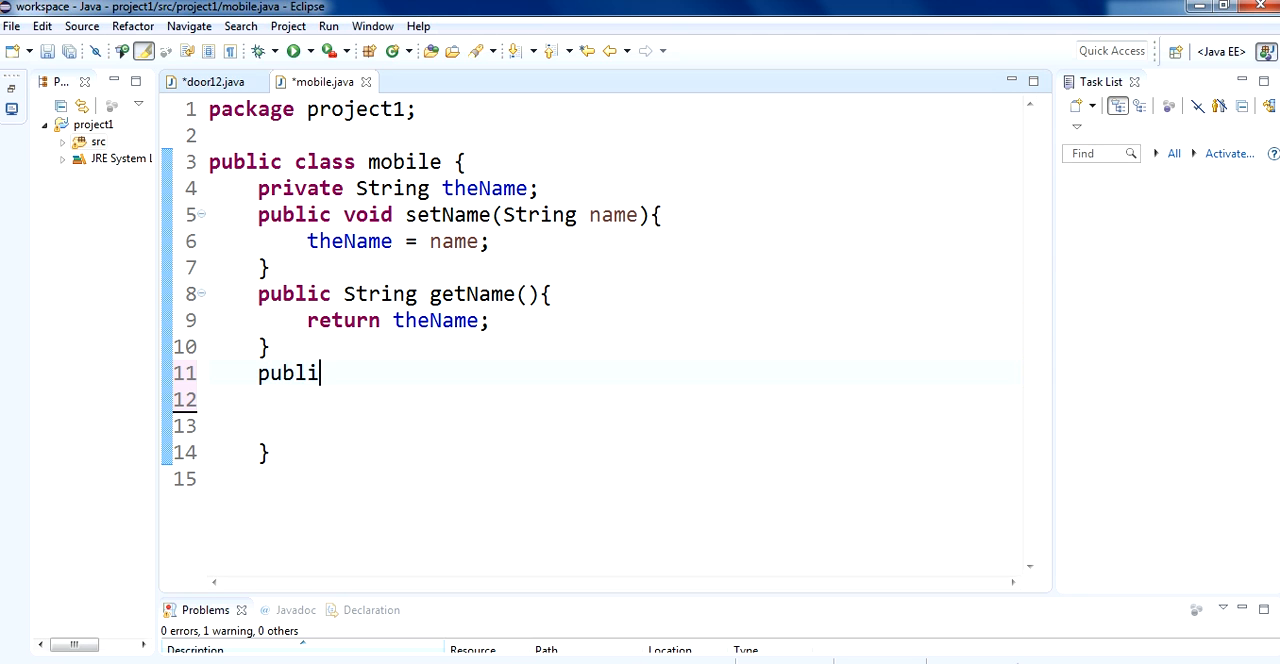
pyautogui.write('c voi')
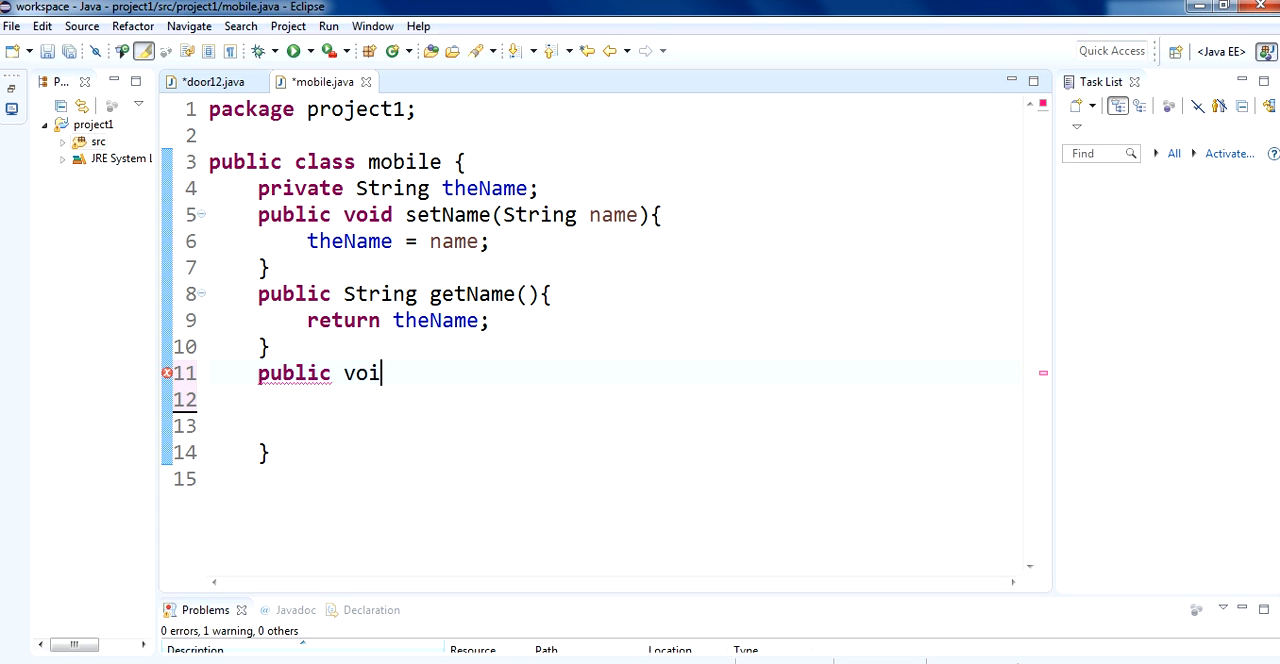
pyautogui.write('d me')
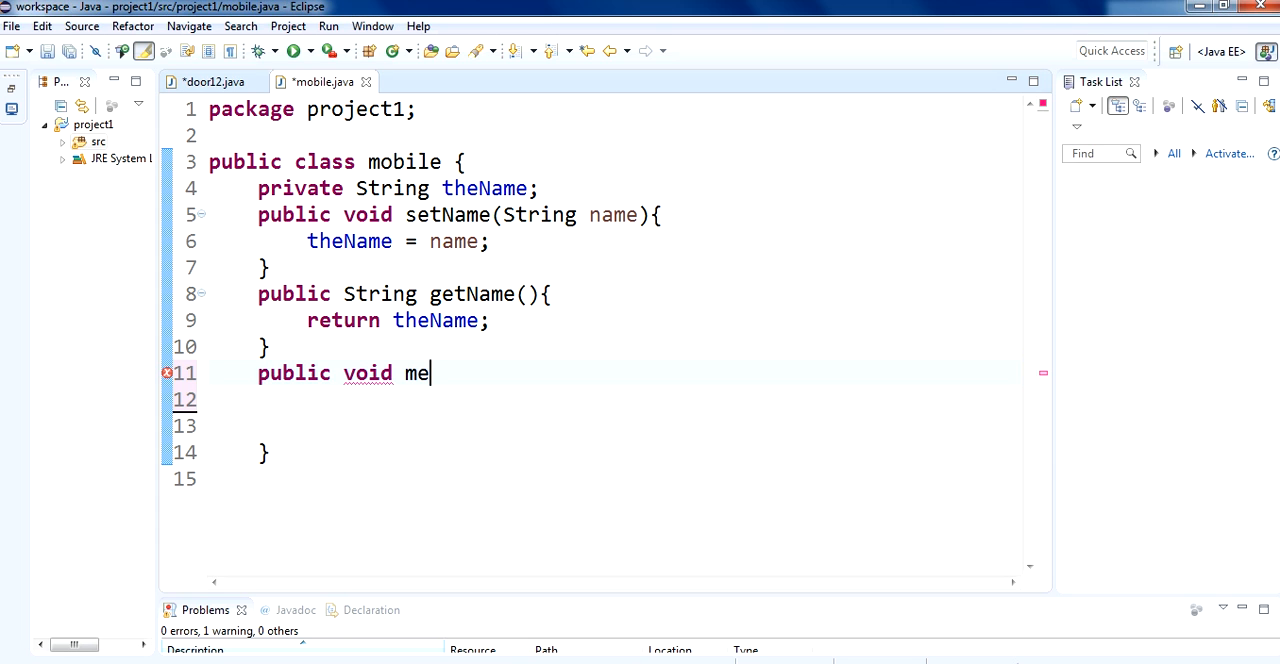
pyautogui.write('ssage')
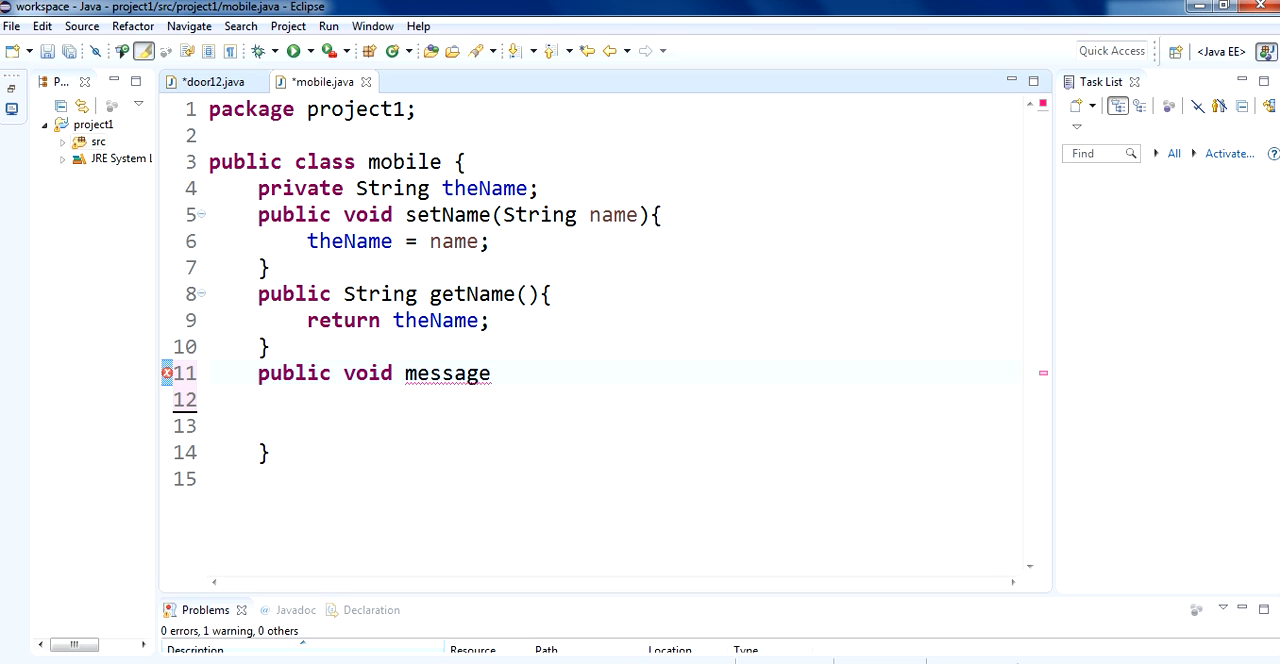
pyautogui.write('(){')
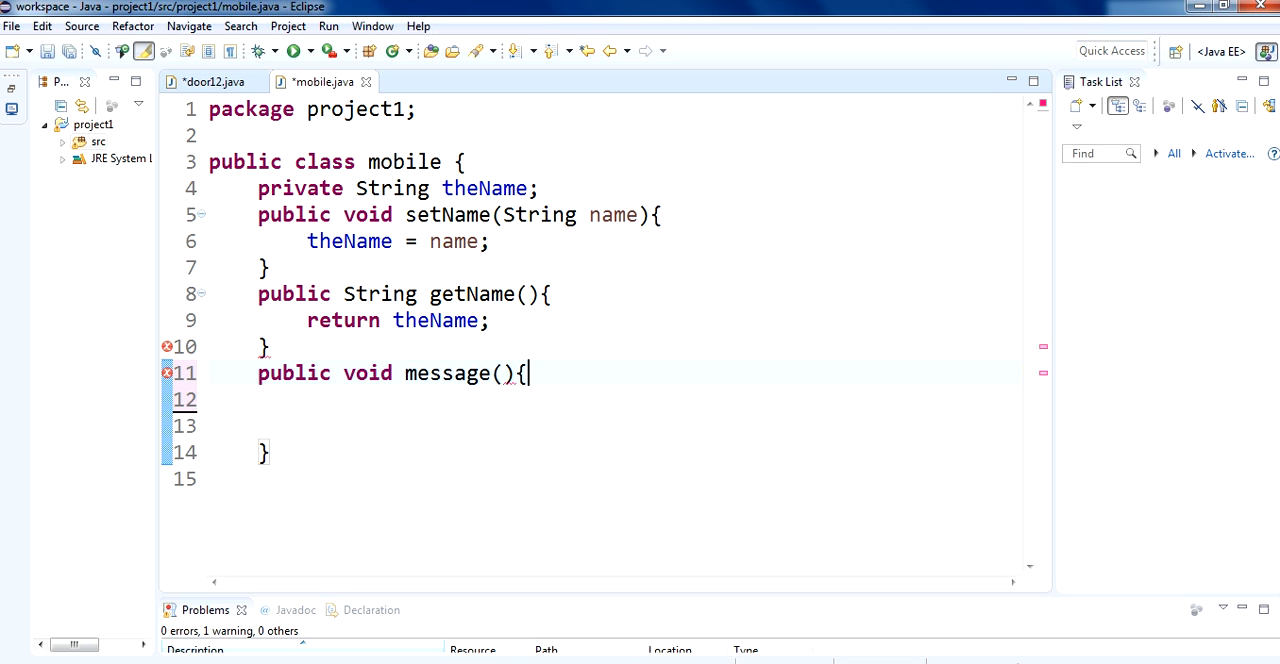
pyautogui.write('s')
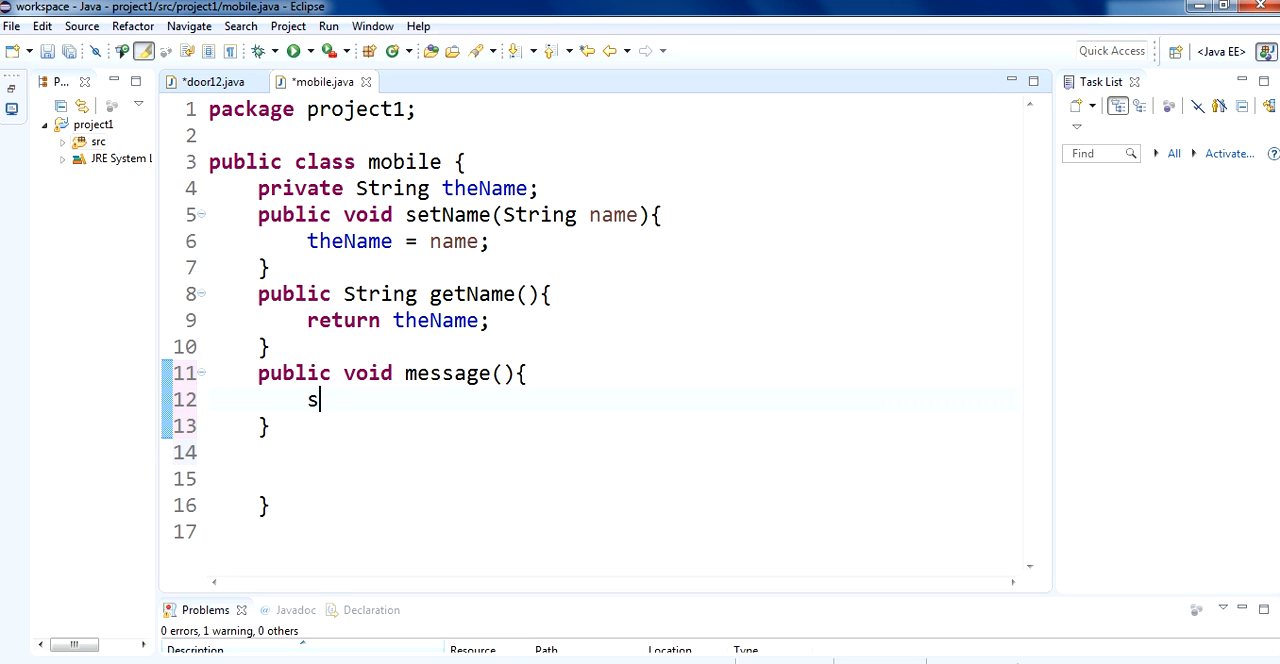
# Add a System.out.println call holding "The name is %s " inside message
pyautogui.write('System.out.println();')
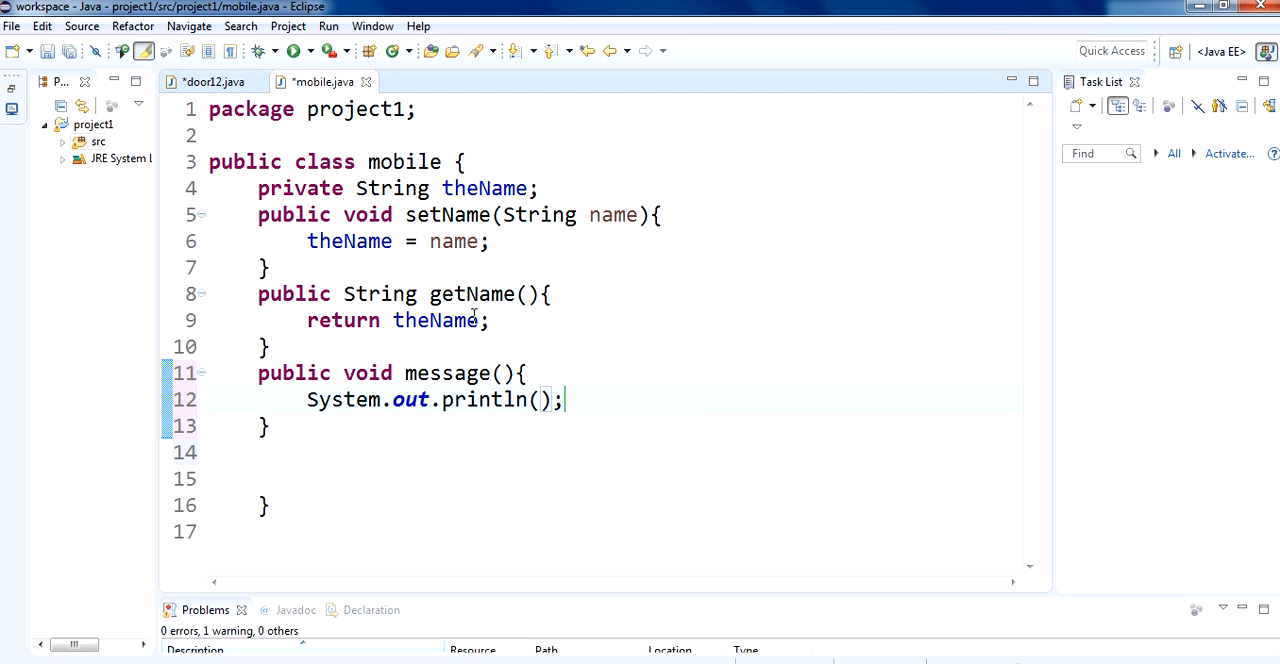
pyautogui.write('"The "')
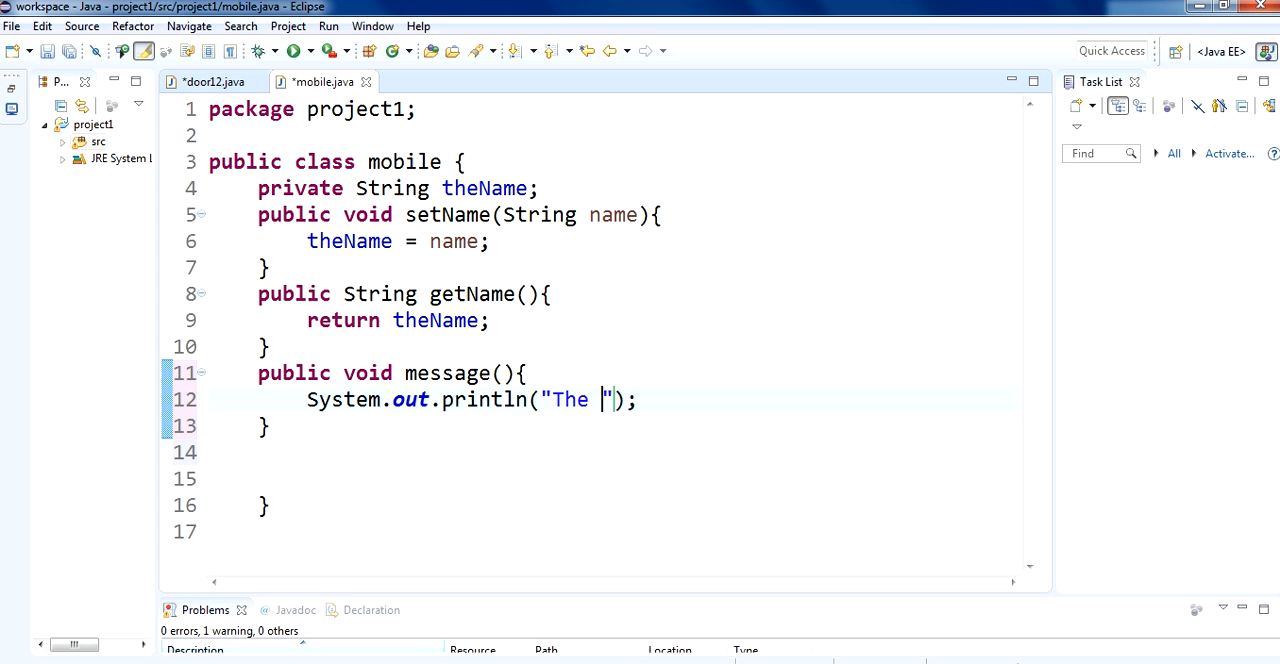
pyautogui.write('name is')
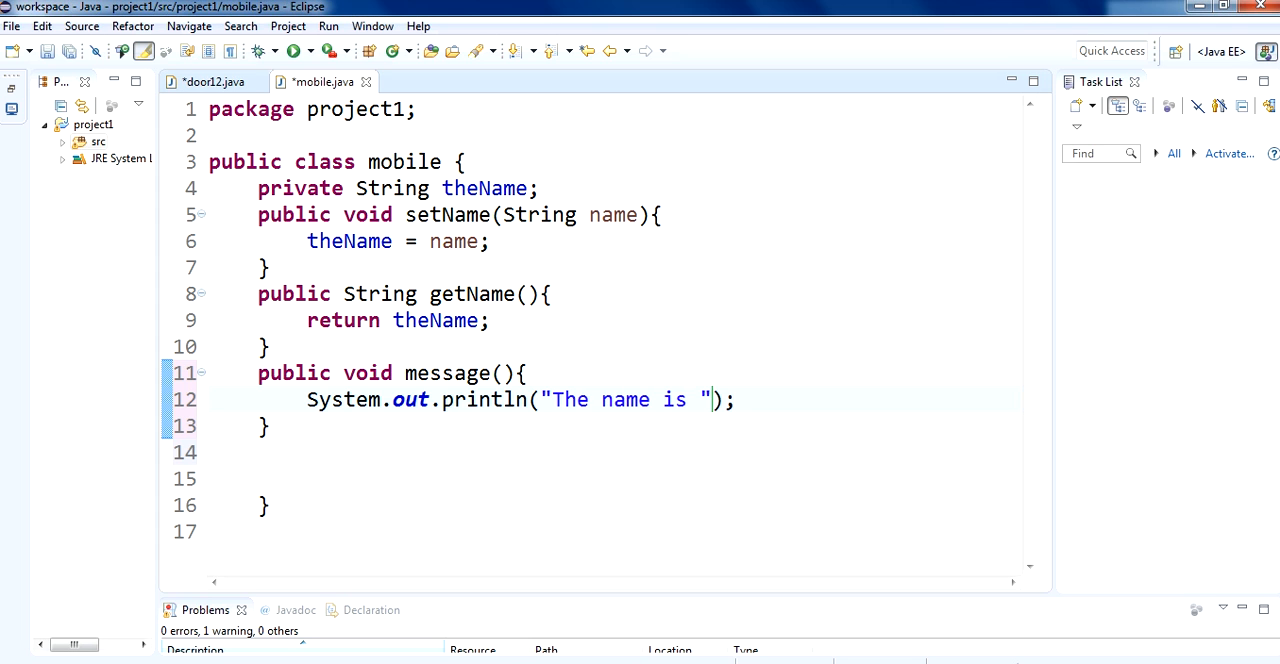
pyautogui.write('%')
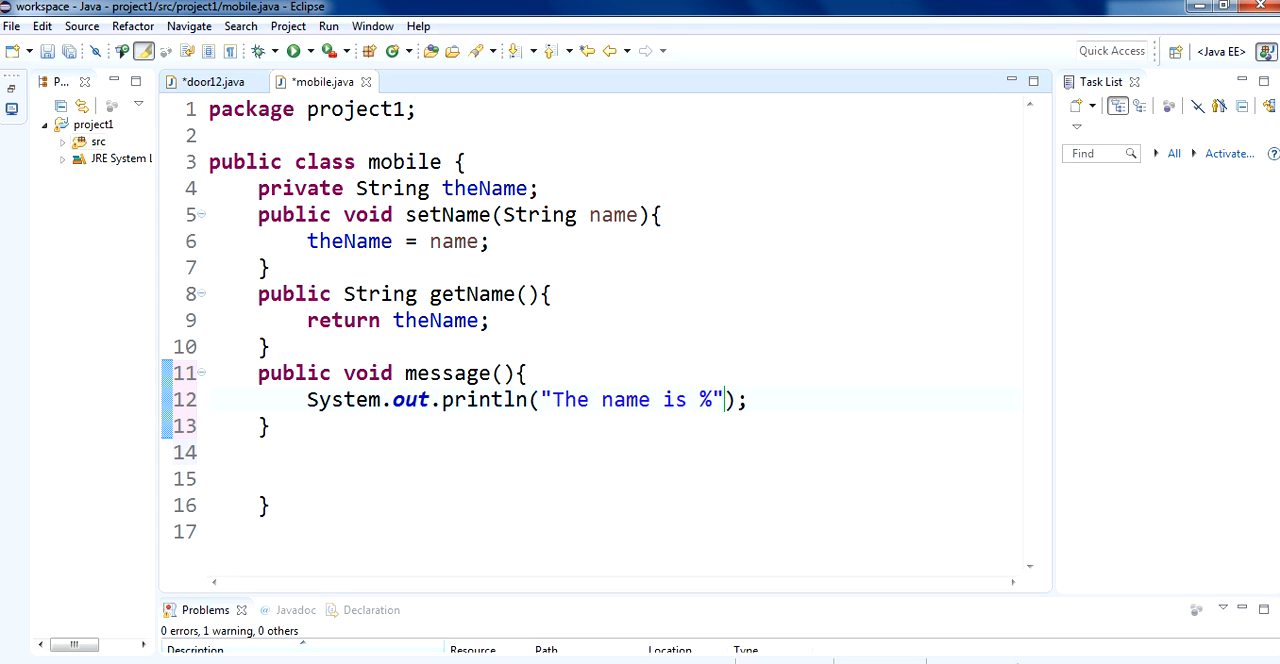
pyautogui.write('s')
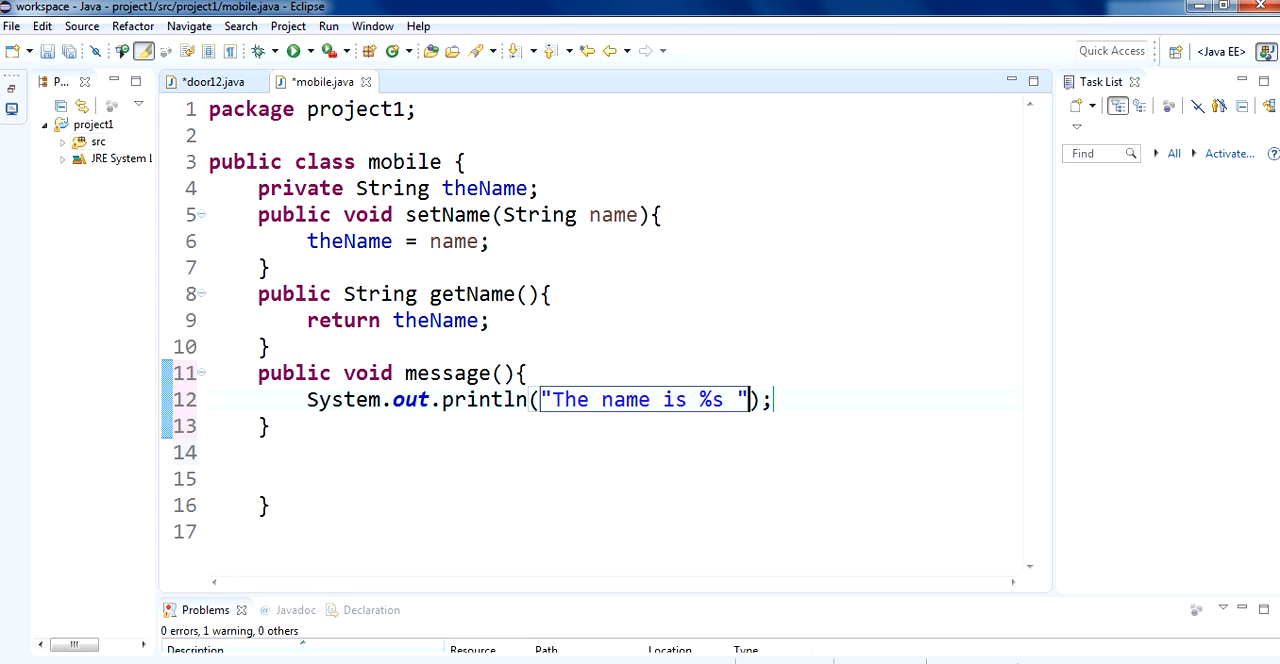
# Pass getName as argument, change println to printf, and bring up door12.java
pyautogui.write(',')
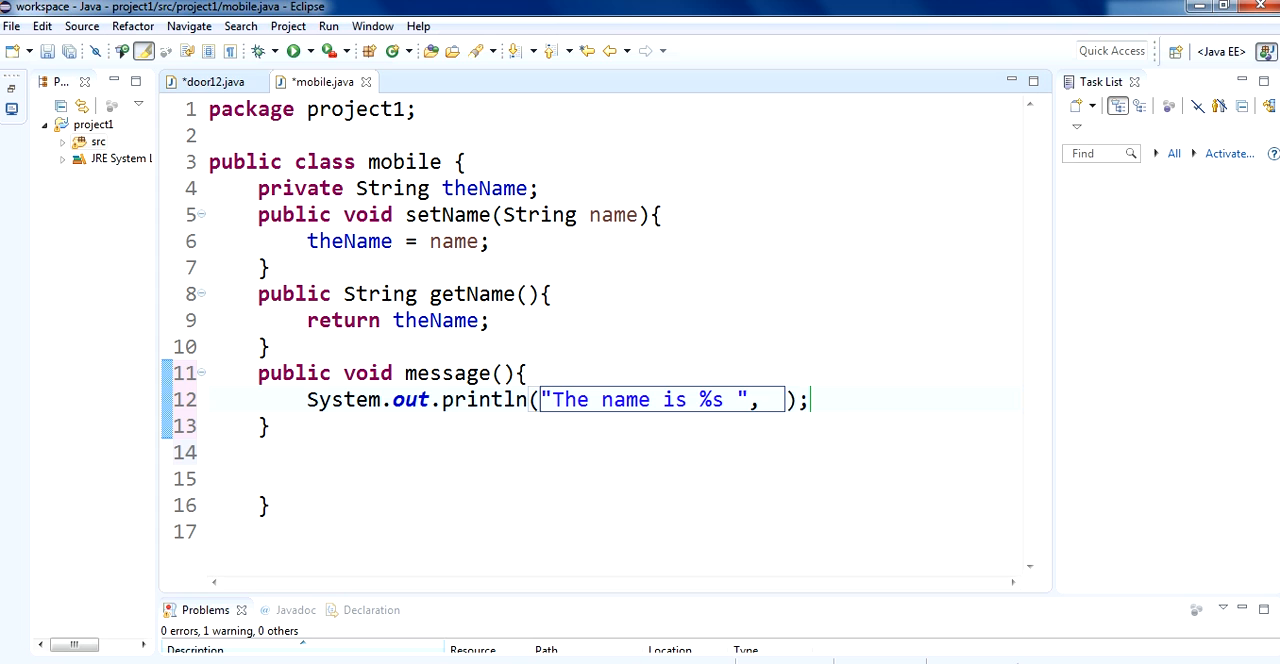
pyautogui.write('get')
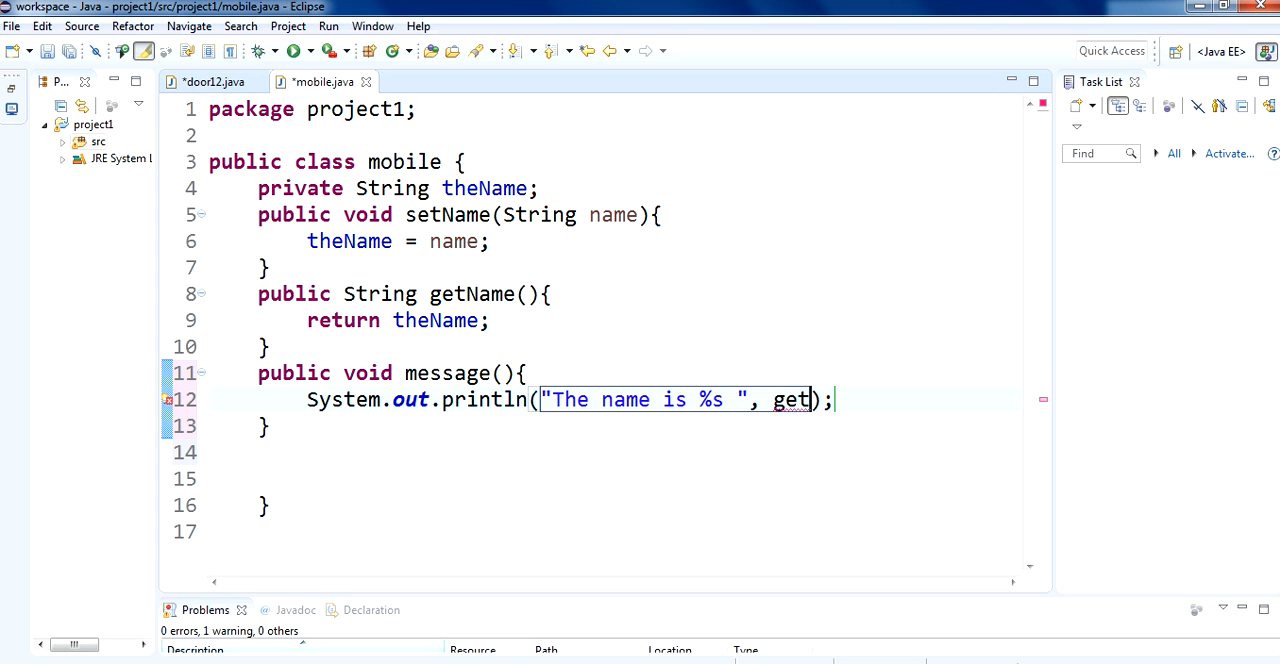
pyautogui.write('Name')
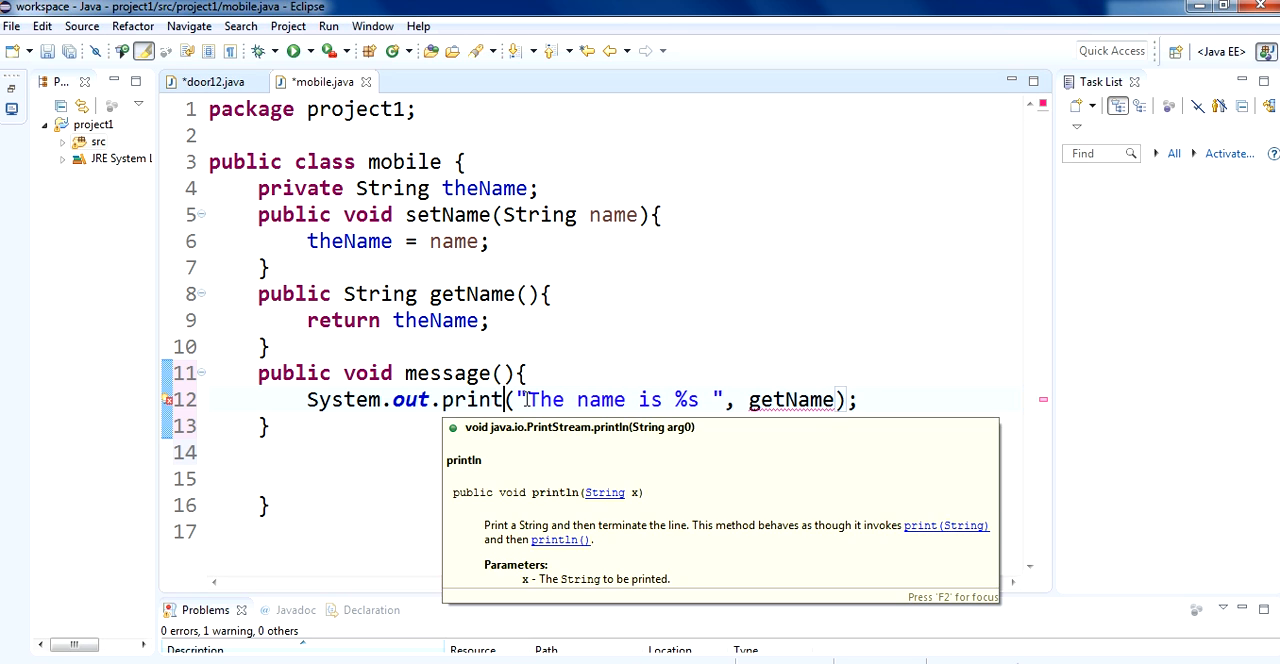
pyautogui.write('f')
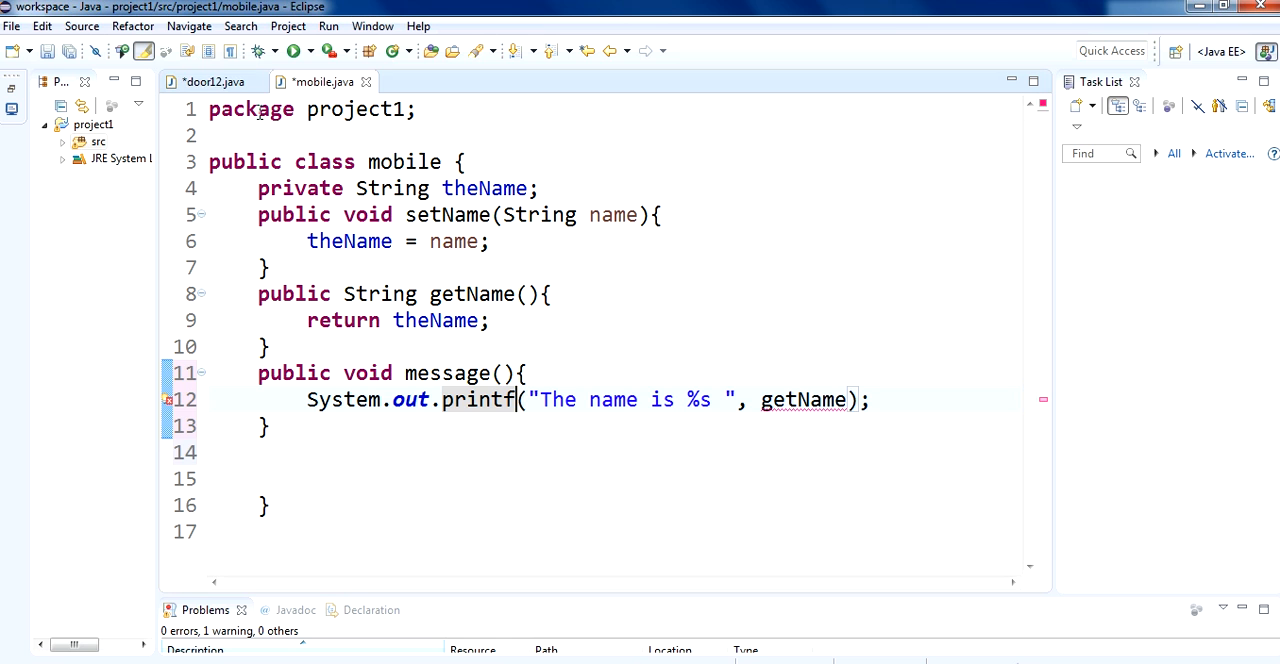
pyautogui.click(212, 80)
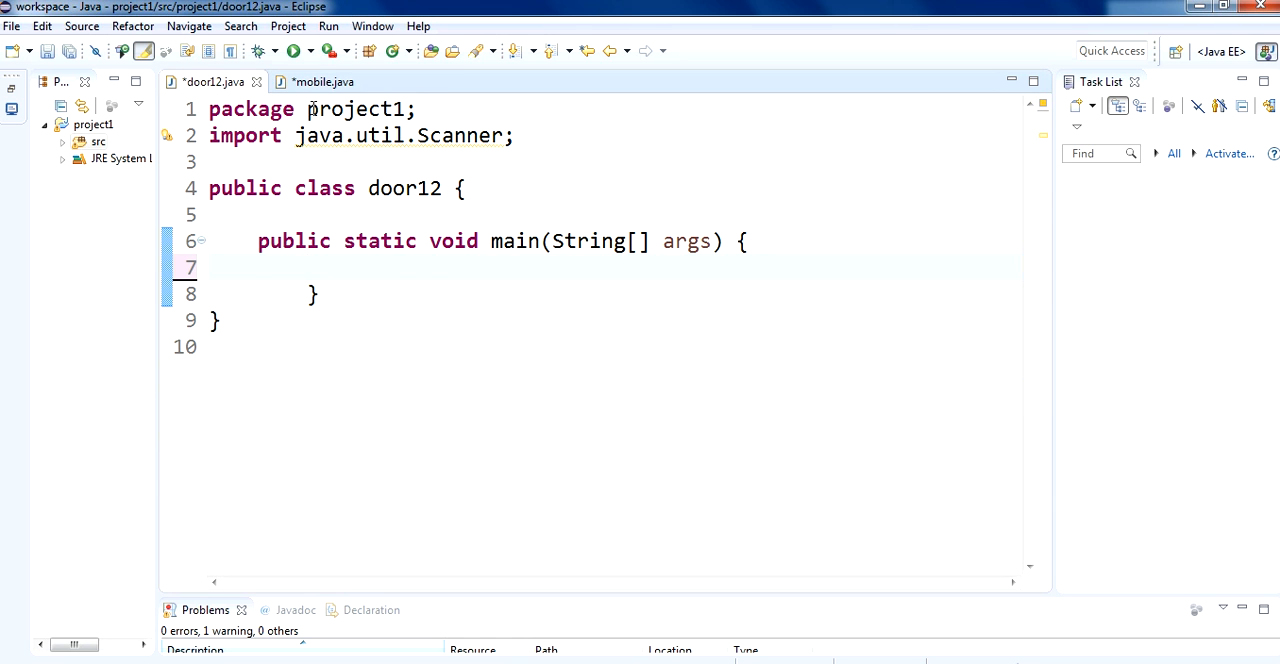
# Remove the trailing space from message's format string and return to door12.java
pyautogui.click(322, 80)
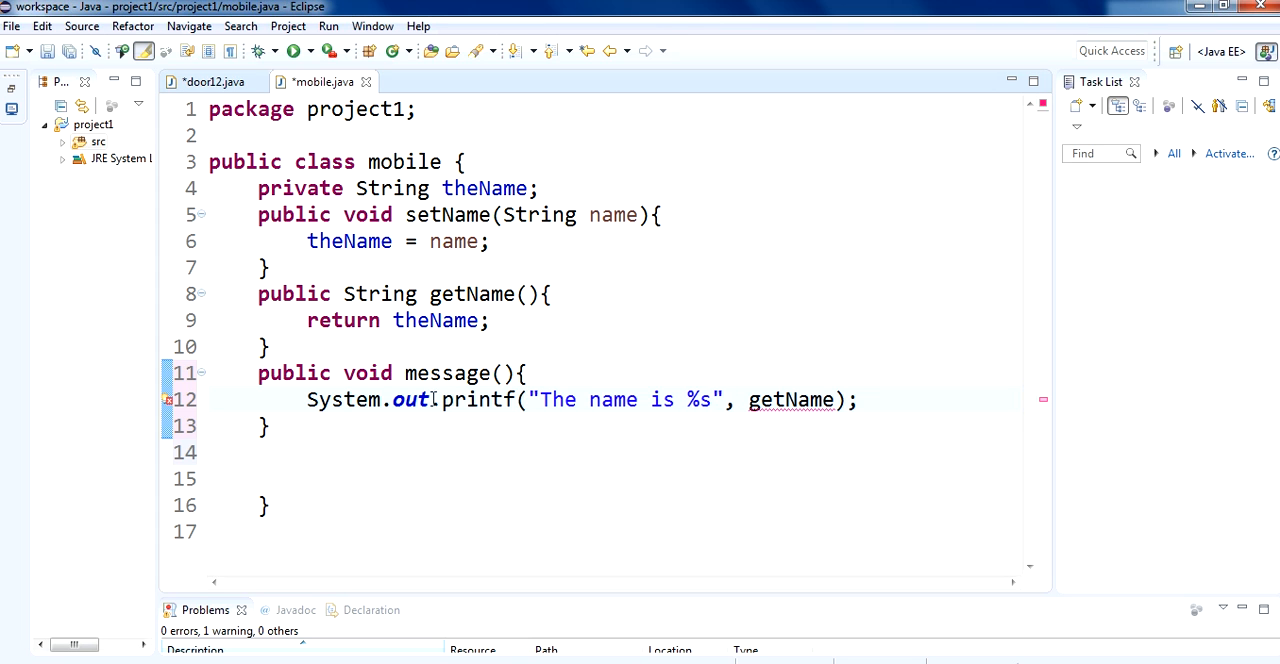
pyautogui.moveTo(836, 420)
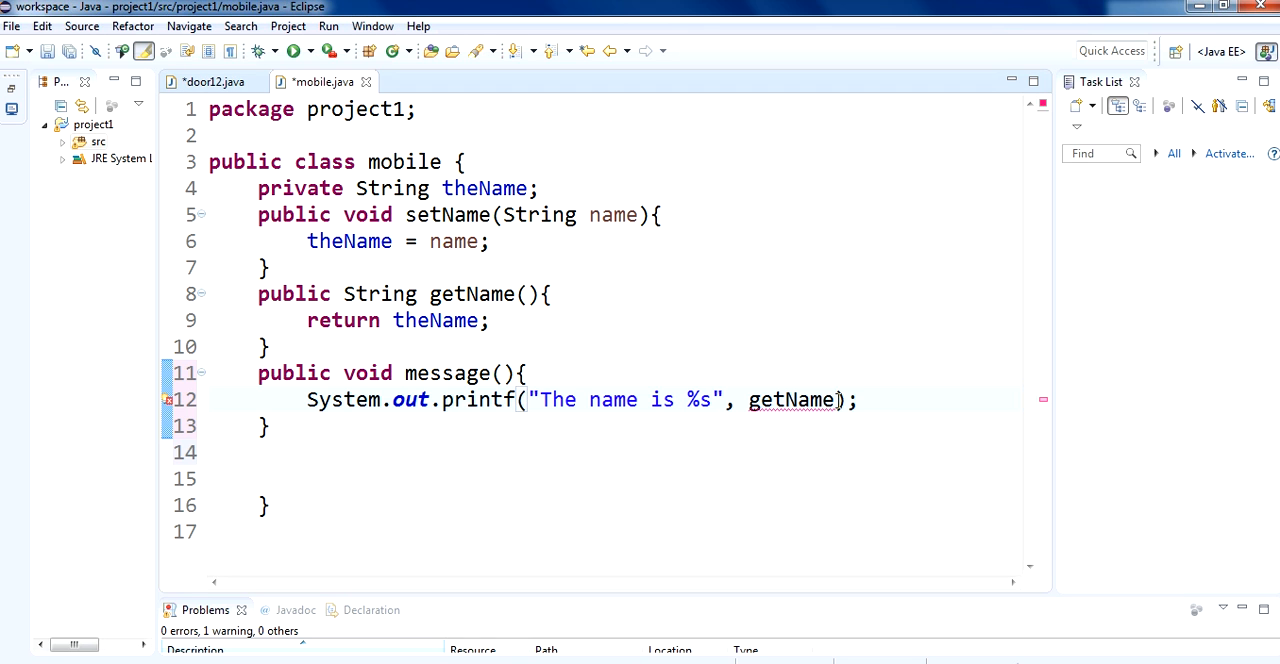
pyautogui.click(212, 80)
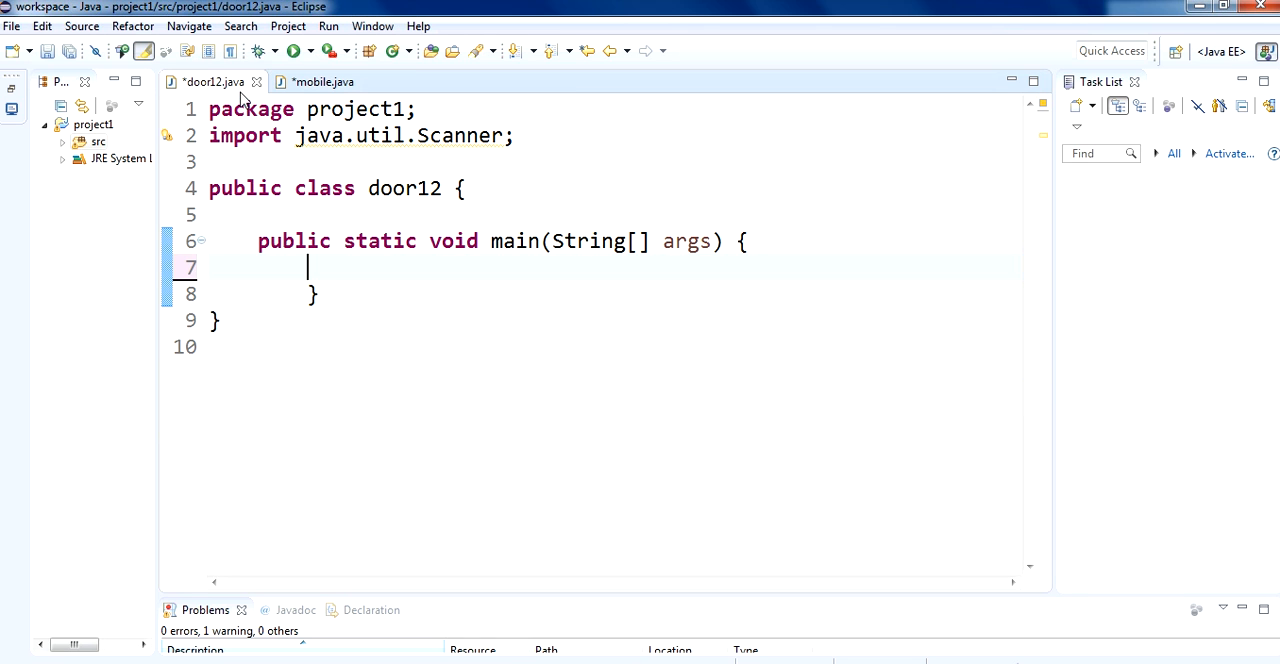
pyautogui.moveTo(752, 248)
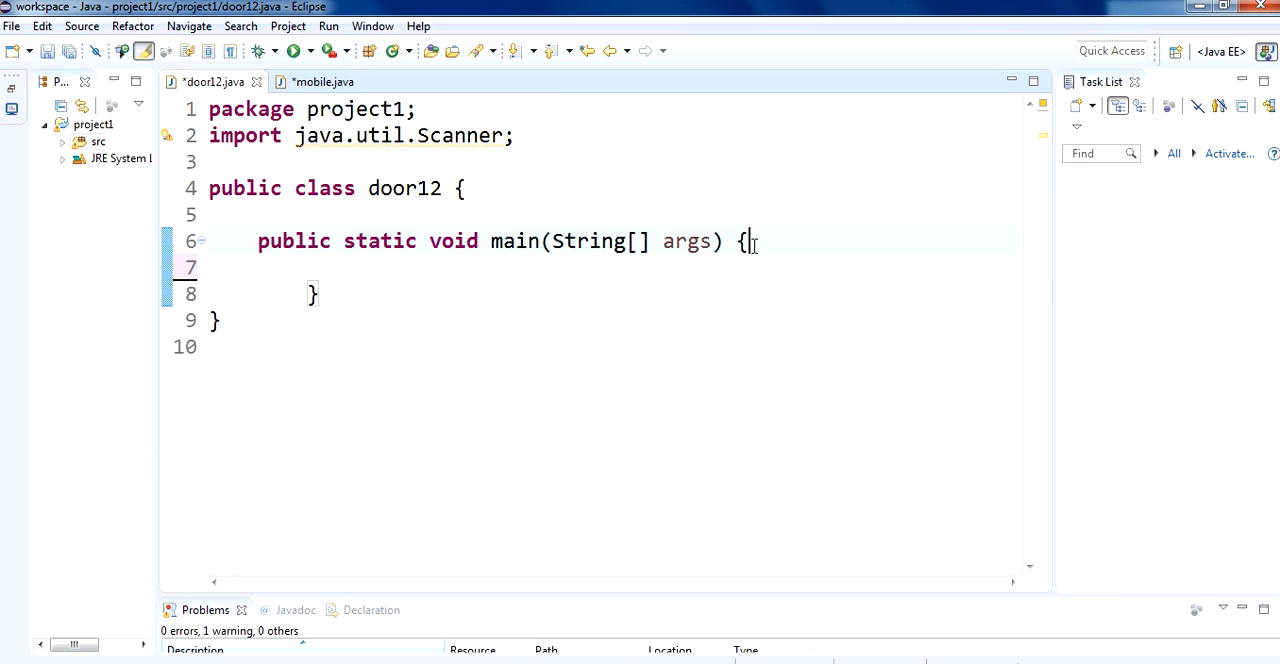
# Declare Scanner input = new Scanner(System.in) at the start of door12's main
pyautogui.write('Sc')
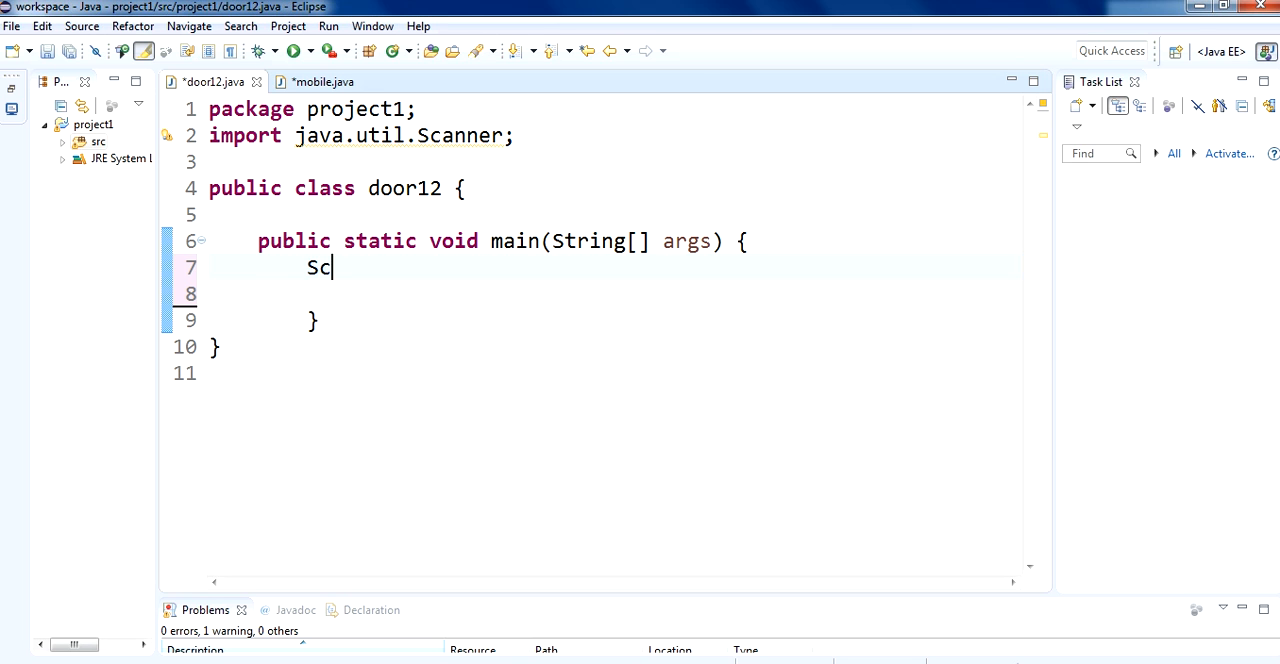
pyautogui.write('anner')
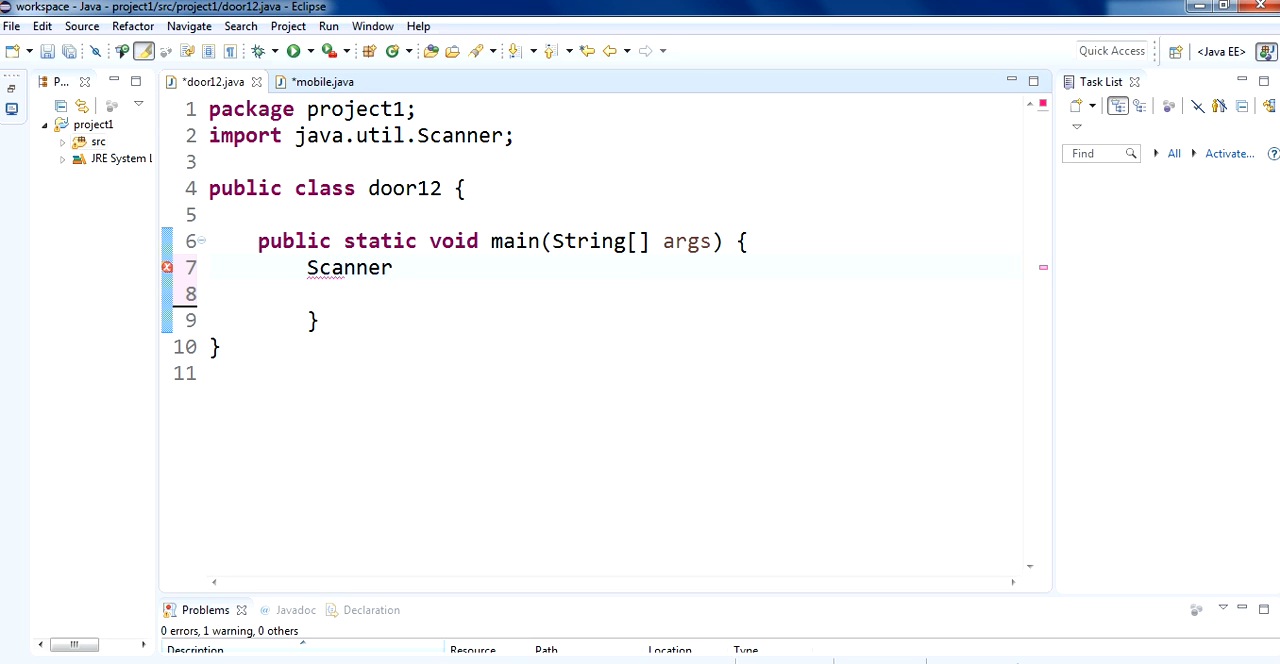
pyautogui.write('i')
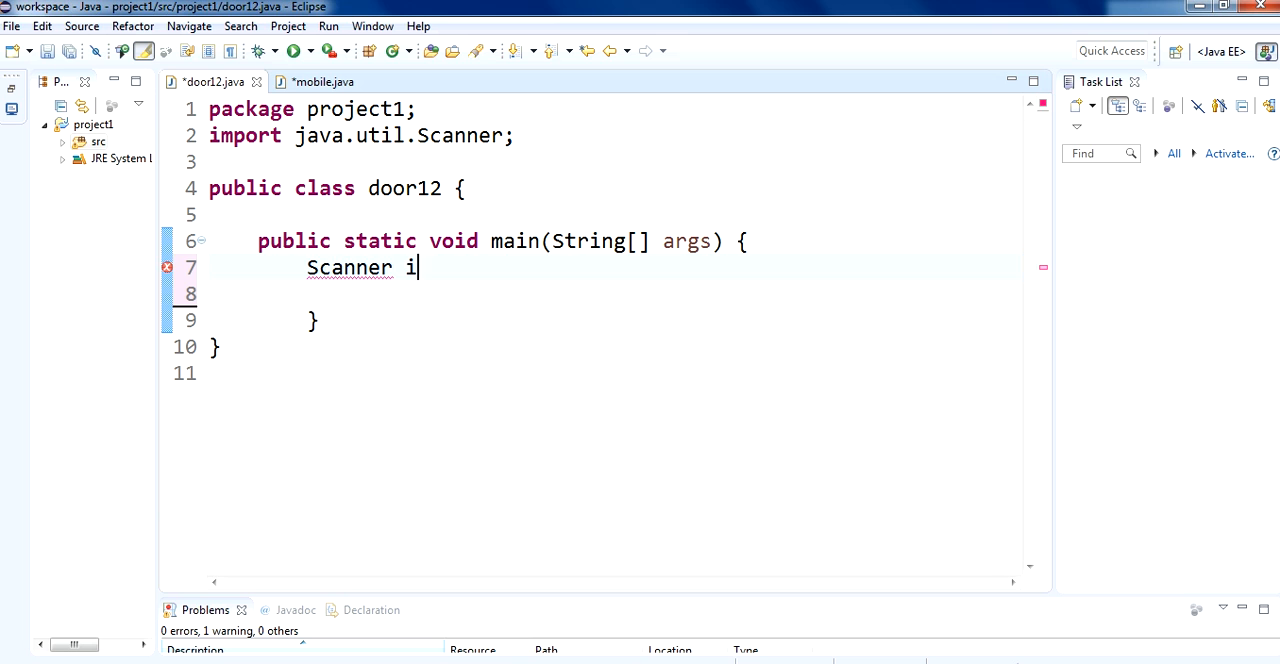
pyautogui.write('nput =')
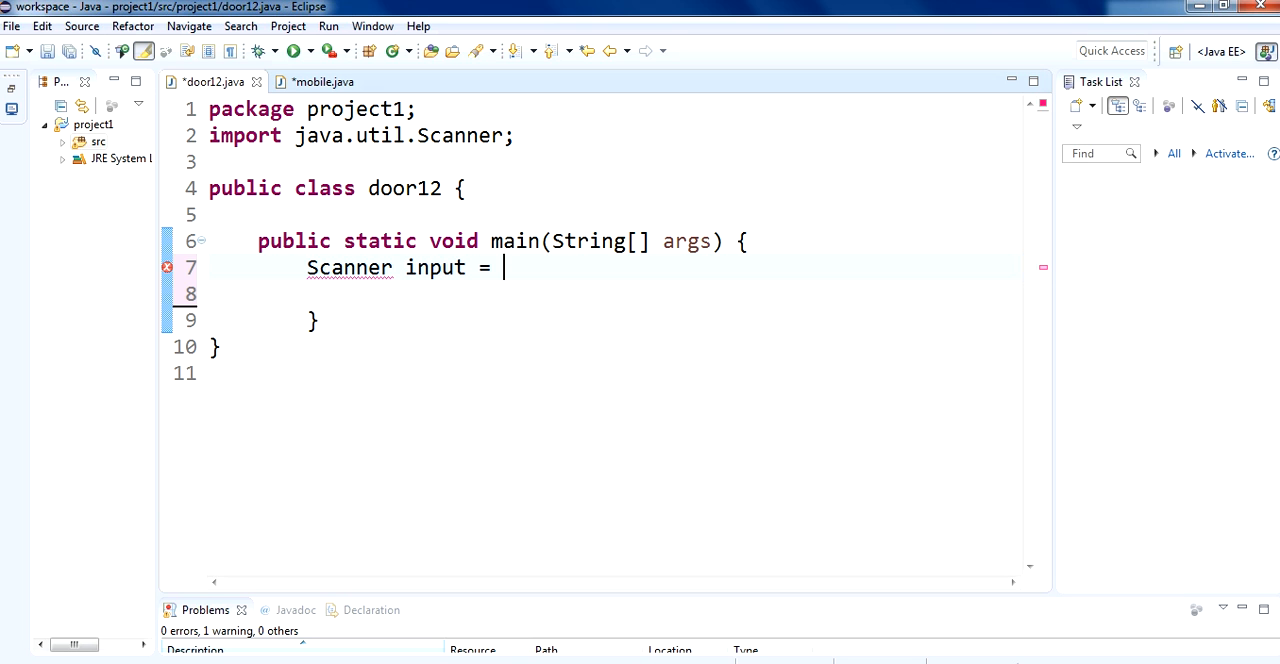
pyautogui.write('new Sc')
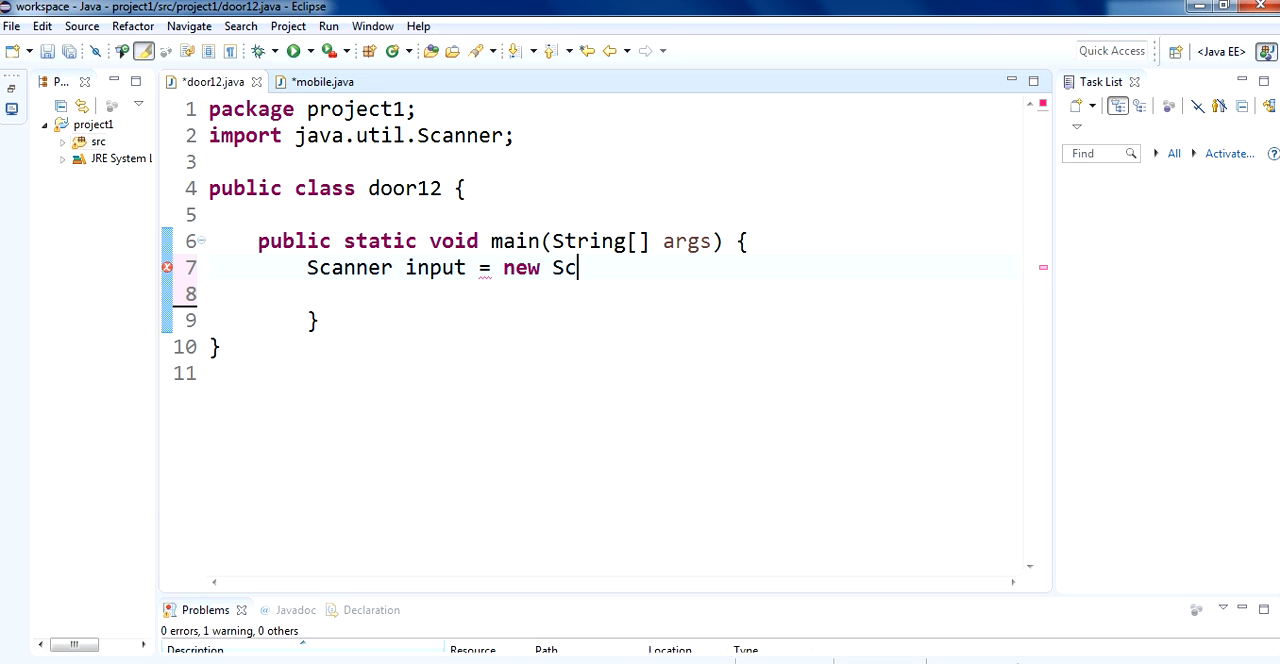
pyautogui.write('anner')
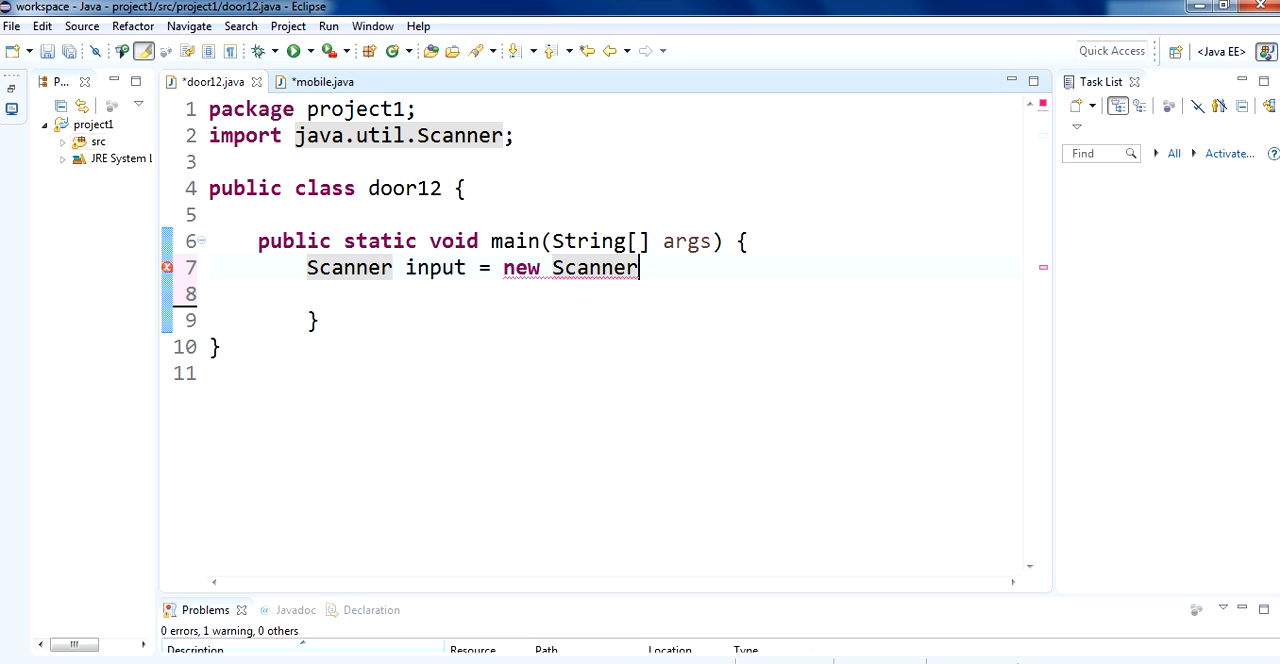
pyautogui.write('(S')
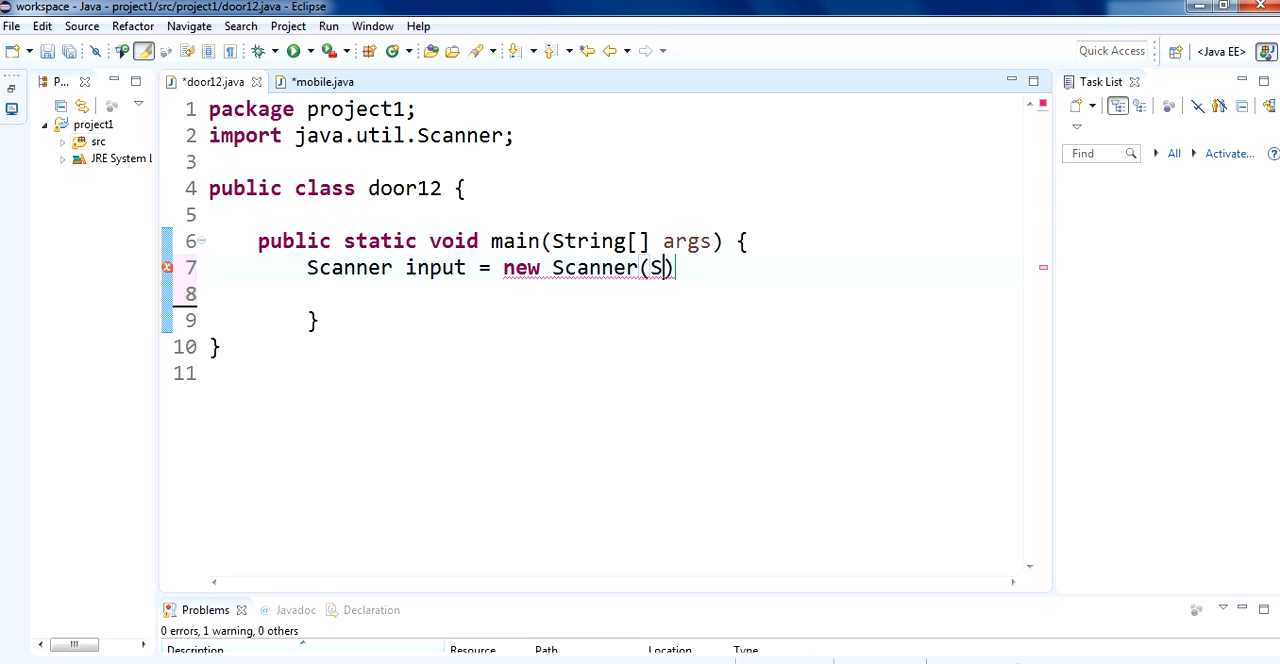
pyautogui.write('ystem.in')
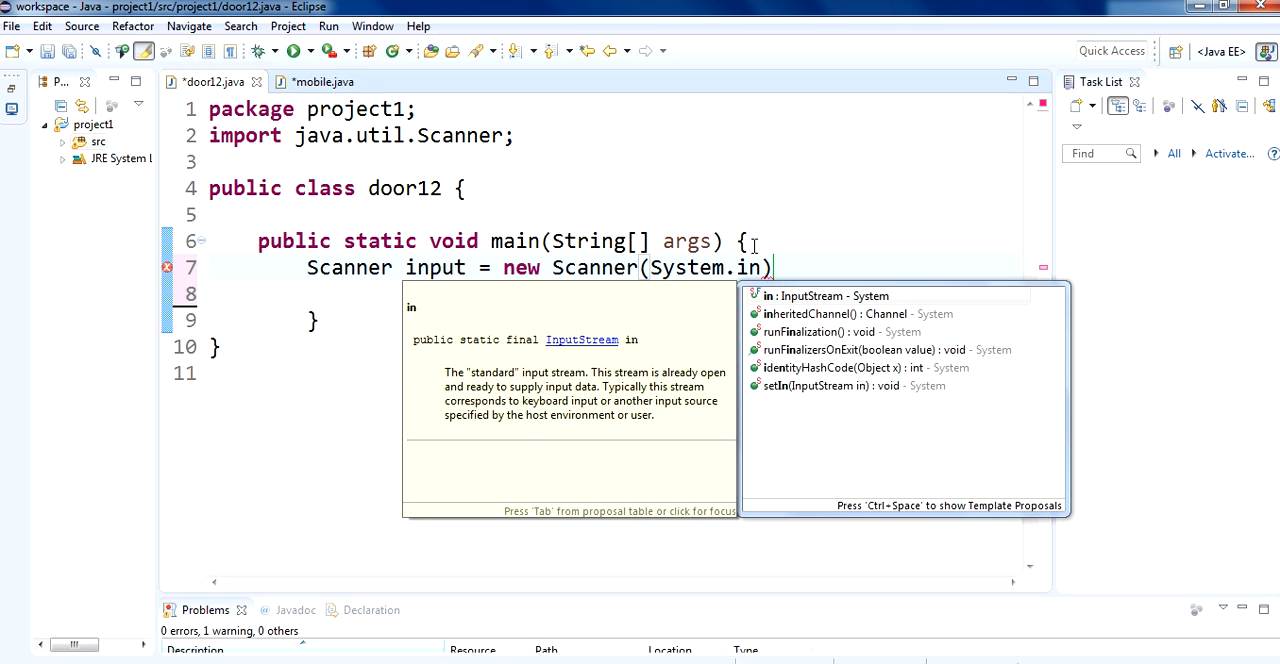
pyautogui.press('Escape')
pyautogui.write(';')
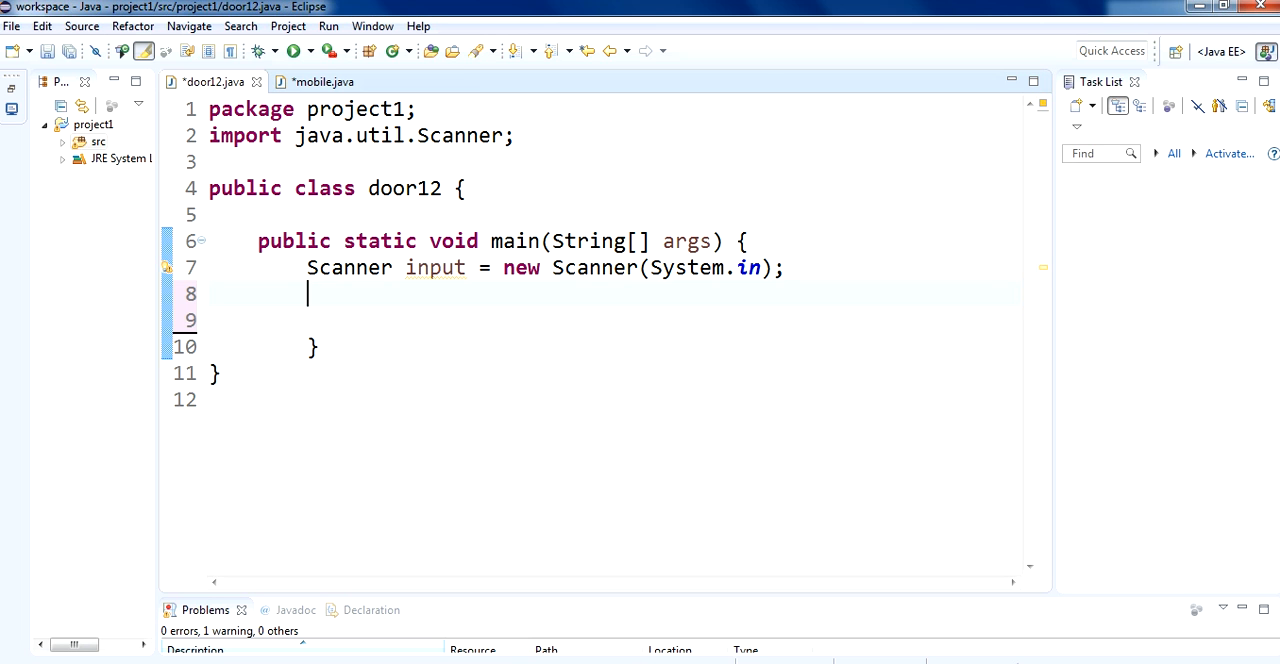
# Create mobile mobileObject = new mobile() in main
pyautogui.write('mob')
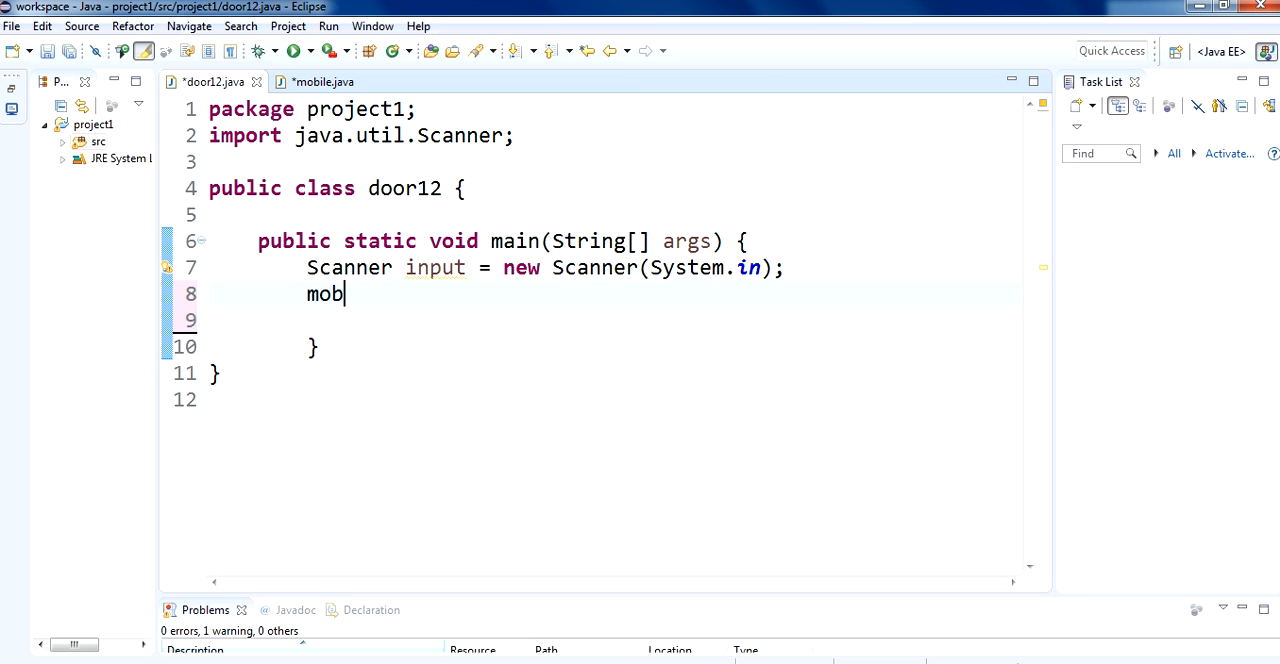
pyautogui.write('ile mobil')
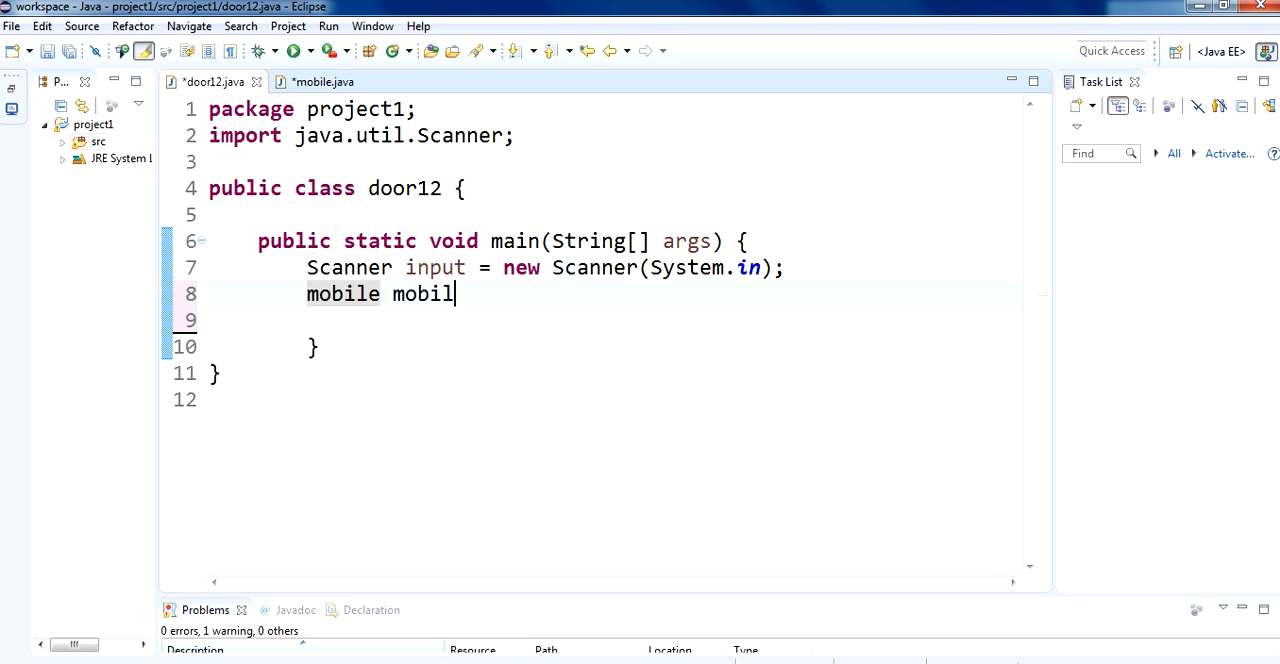
pyautogui.write('eObje')
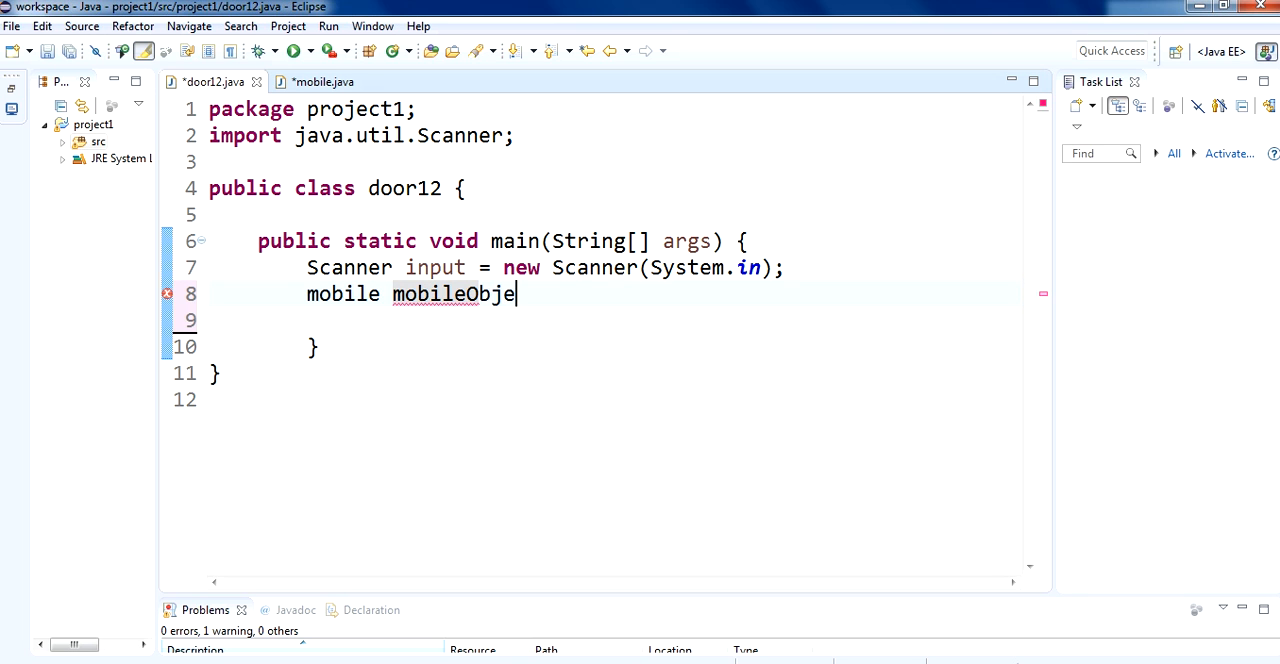
pyautogui.write('ct')
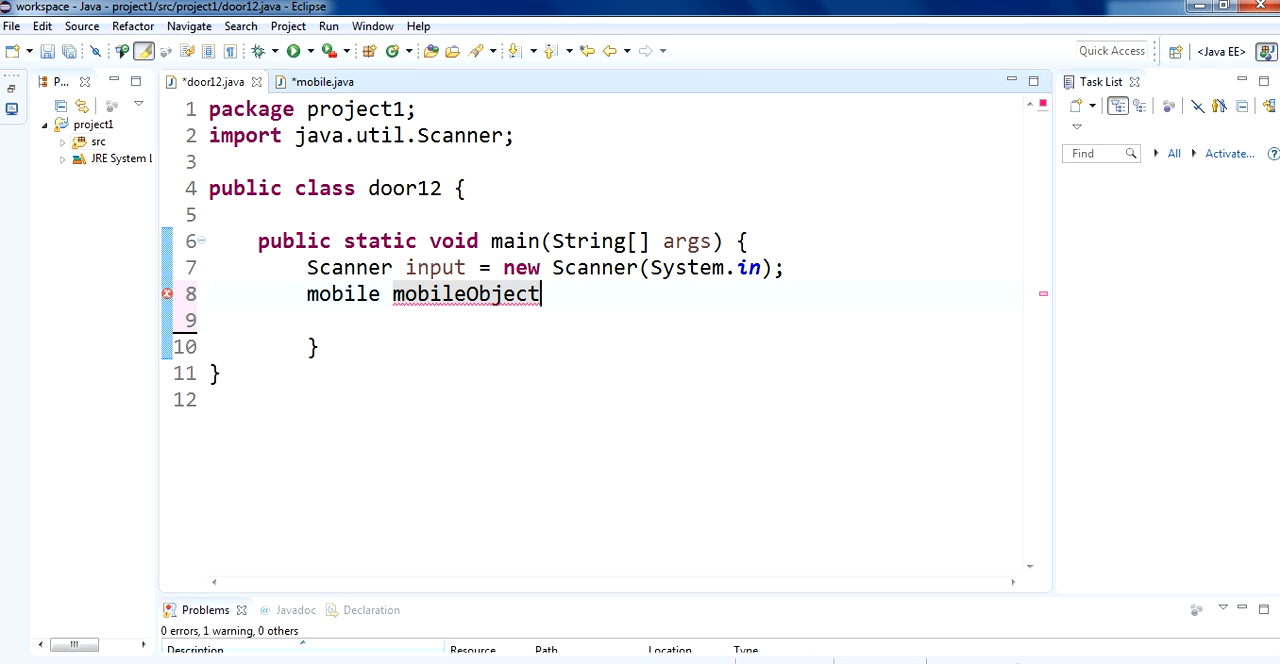
pyautogui.write('= new')
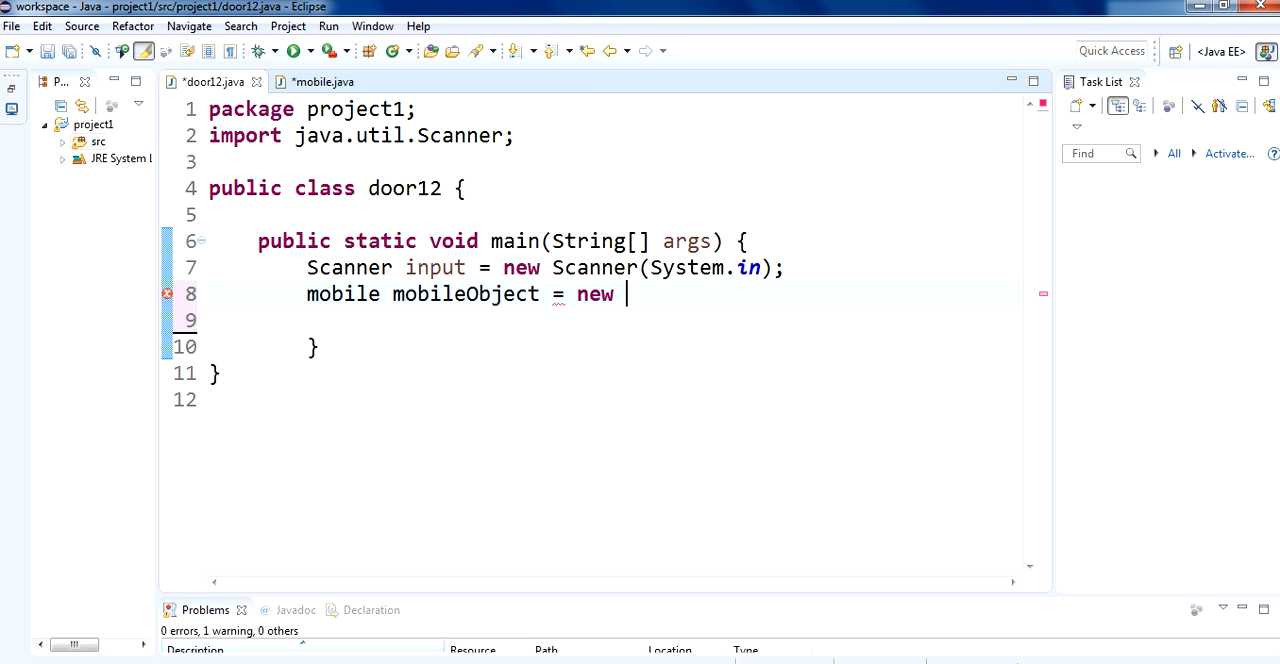
pyautogui.write('mobile')
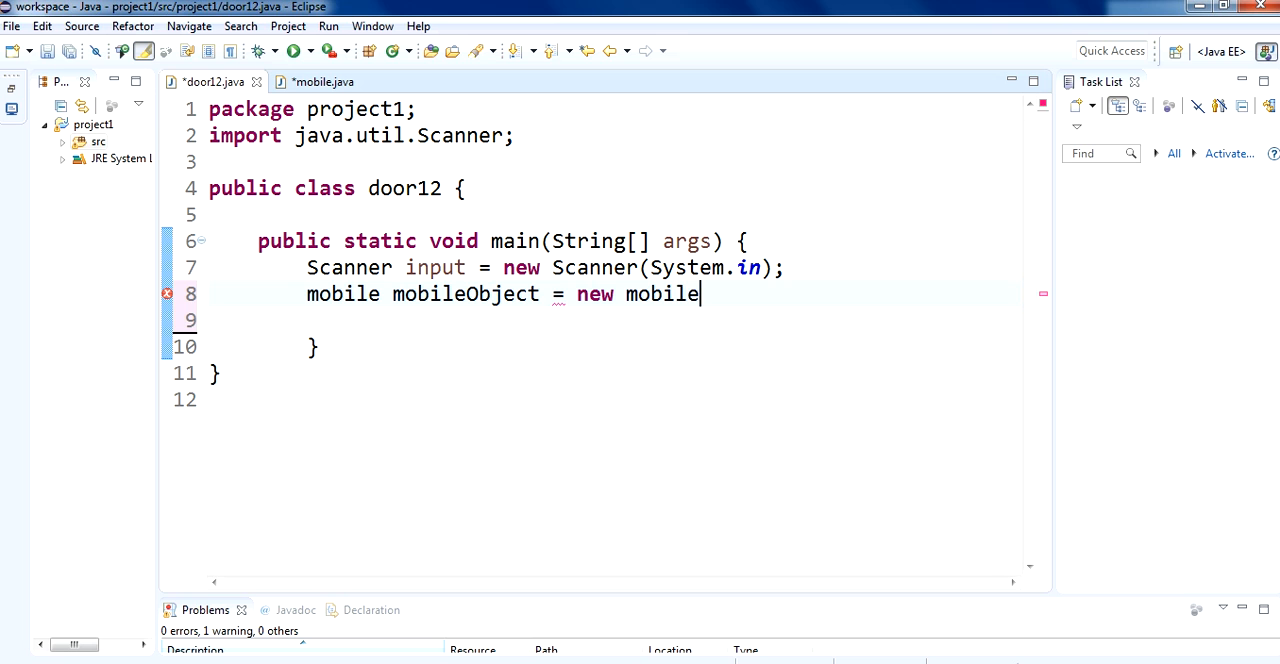
pyautogui.write('();')
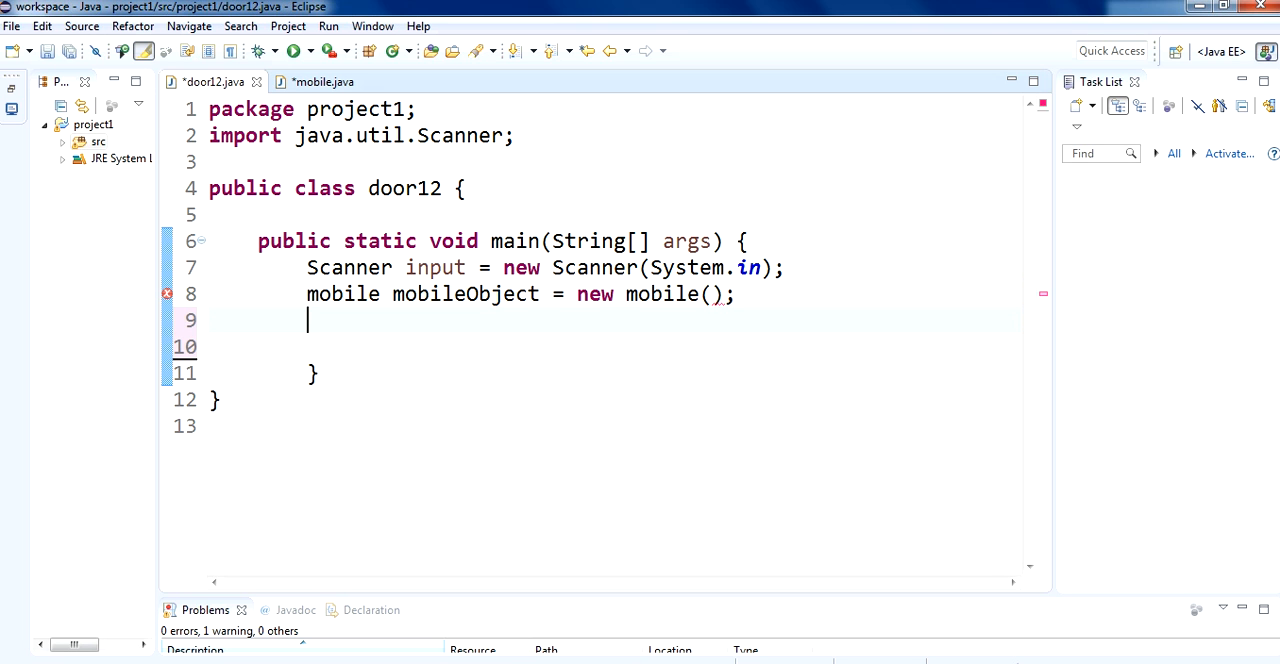
# Print the prompt "What is you name: " via syso-expanded System.out.println
pyautogui.write('syso')
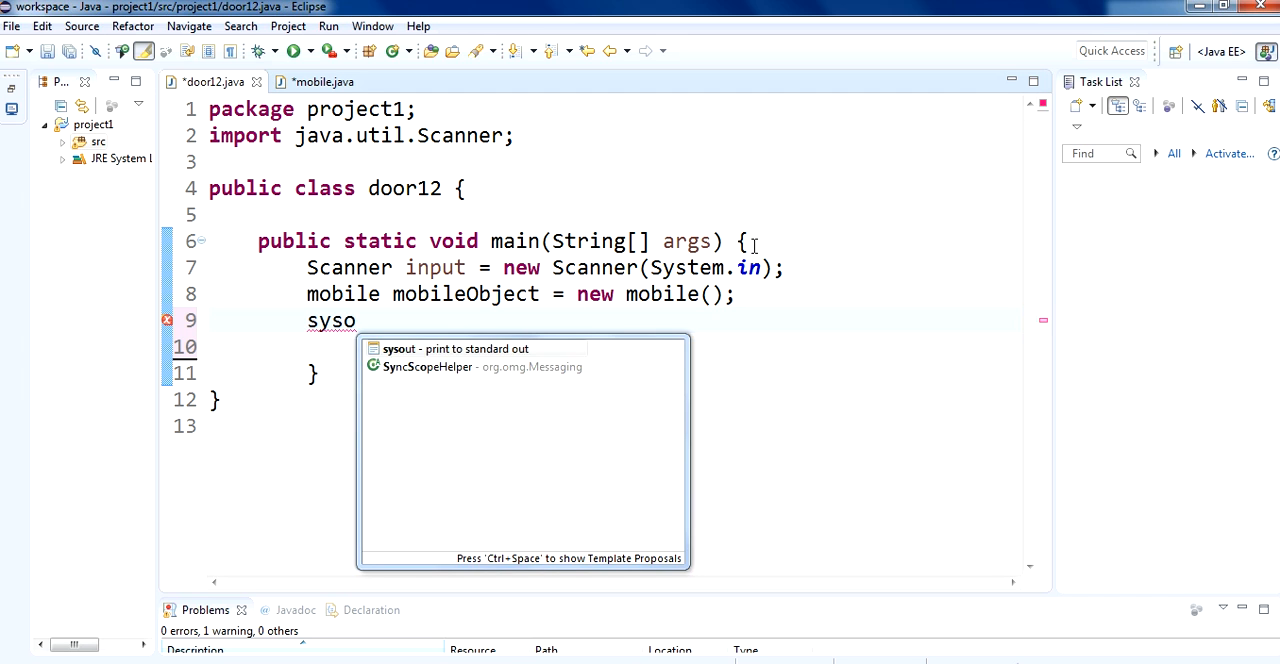
pyautogui.press('Enter')
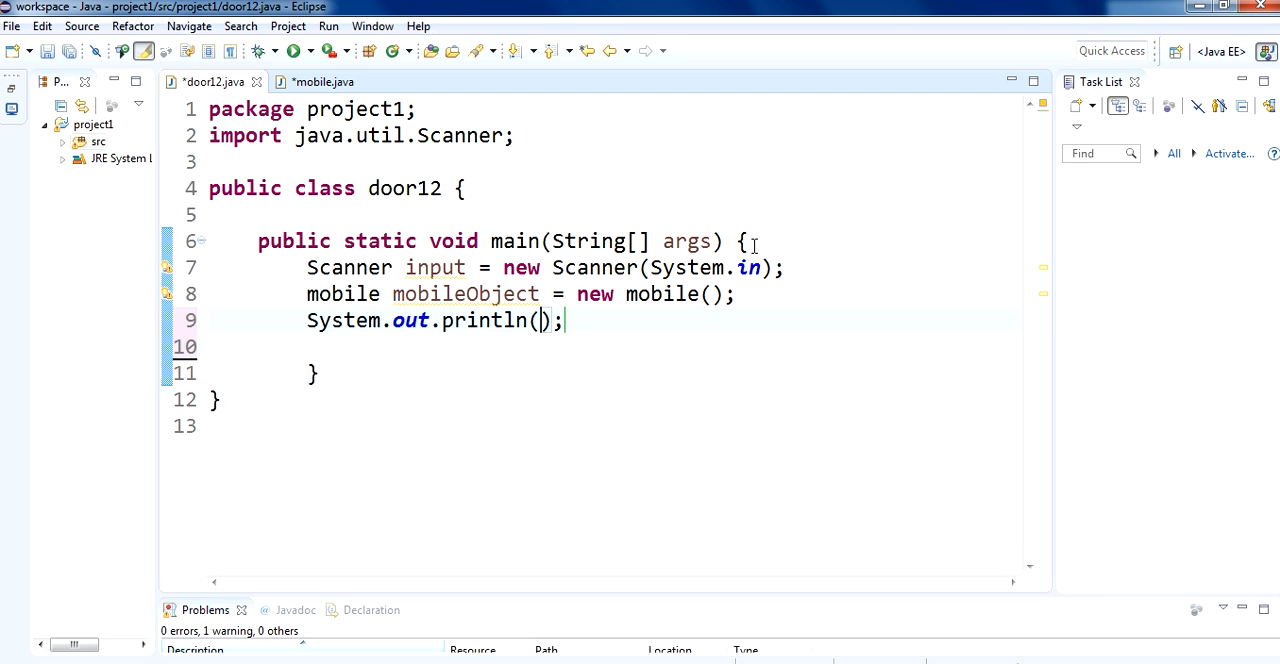
pyautogui.write('""')
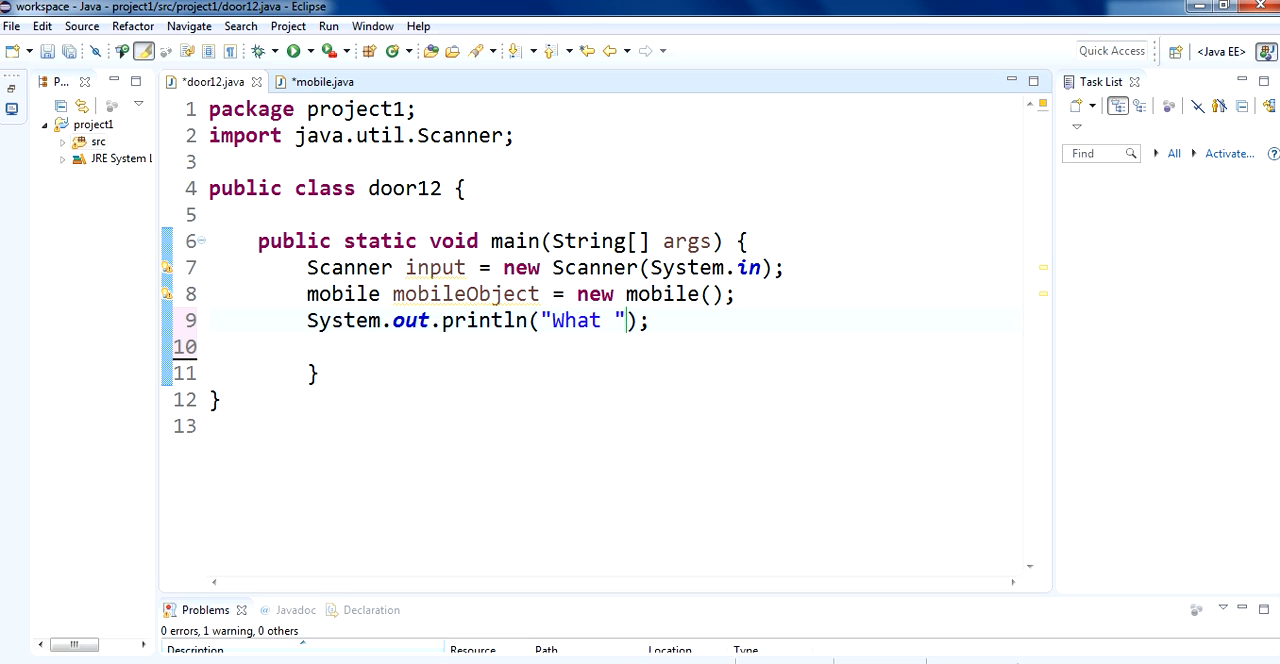
pyautogui.write('is you')
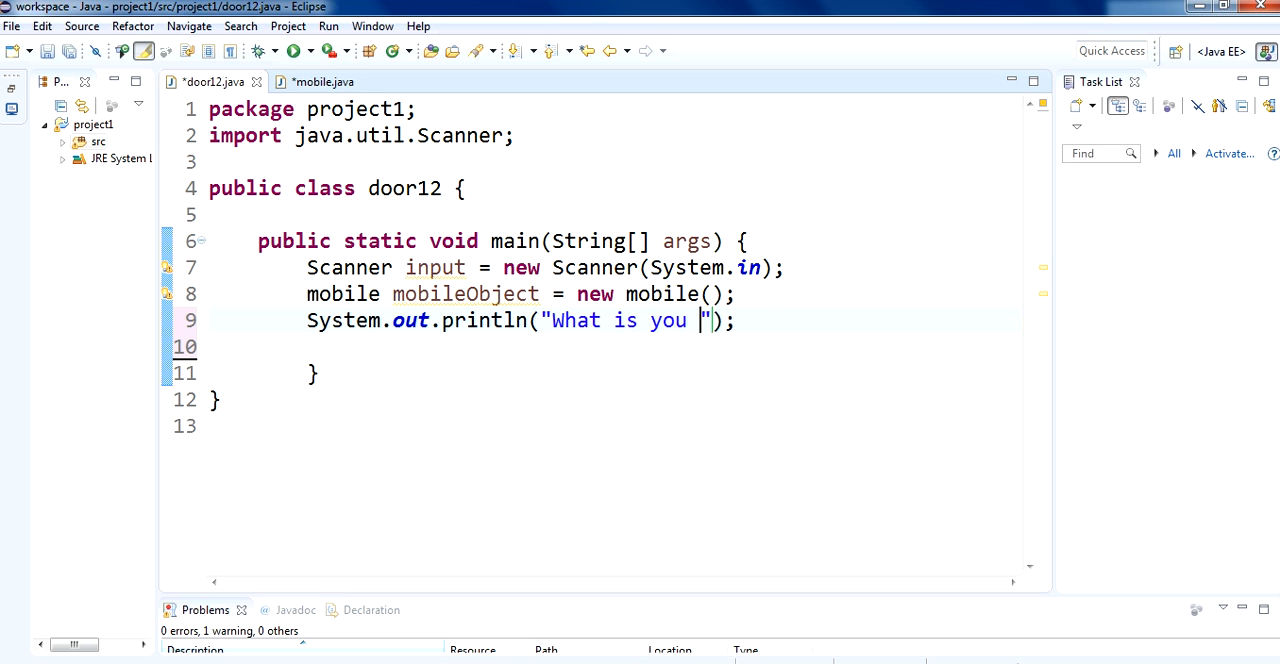
pyautogui.write('name:')
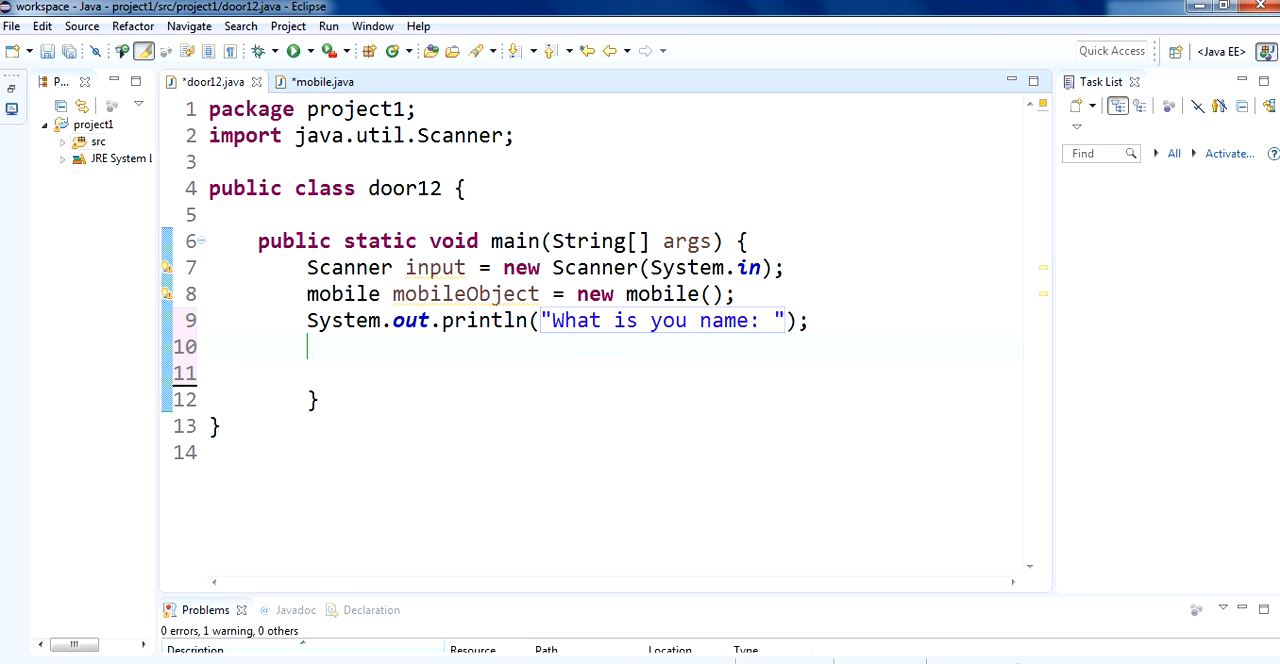
# Read the reply into String abc with input.nextLine()
pyautogui.write('String a')
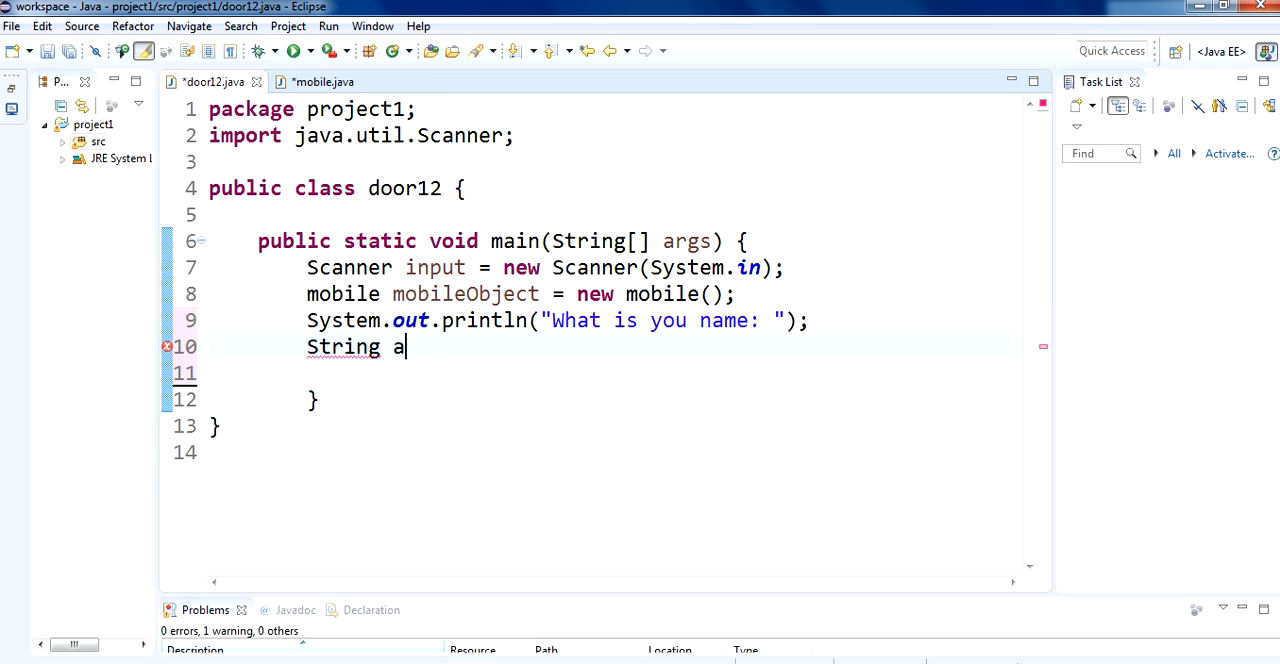
pyautogui.write('bc =')
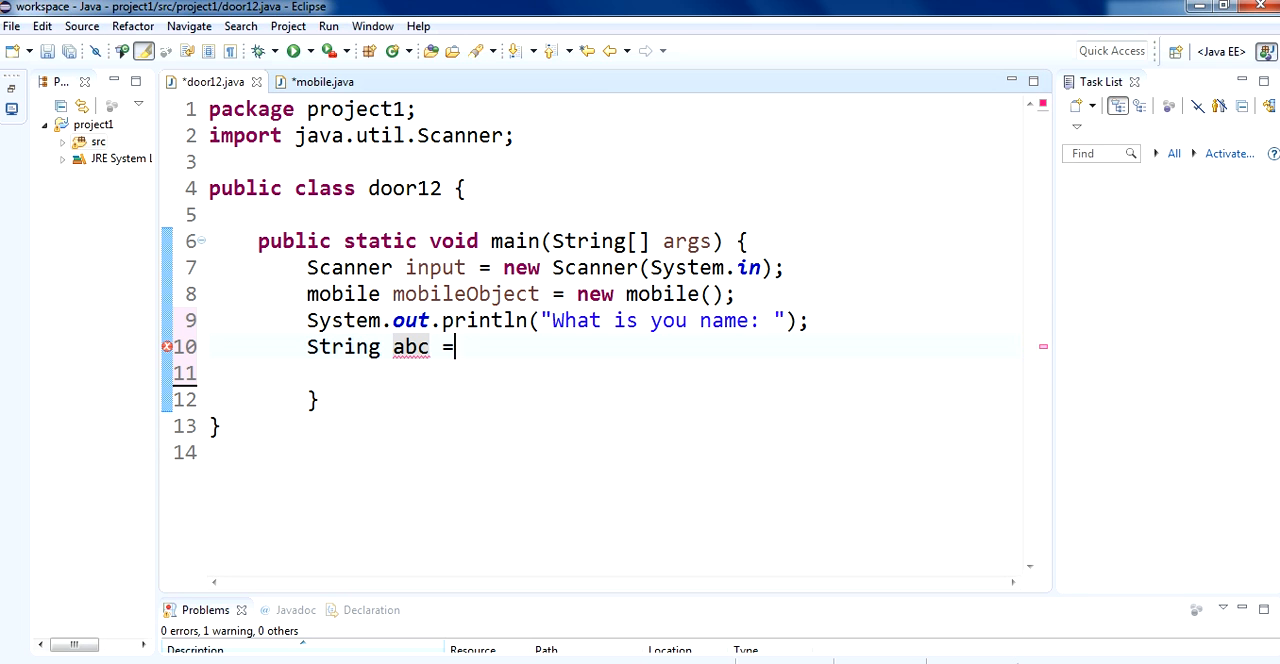
pyautogui.write('inp')
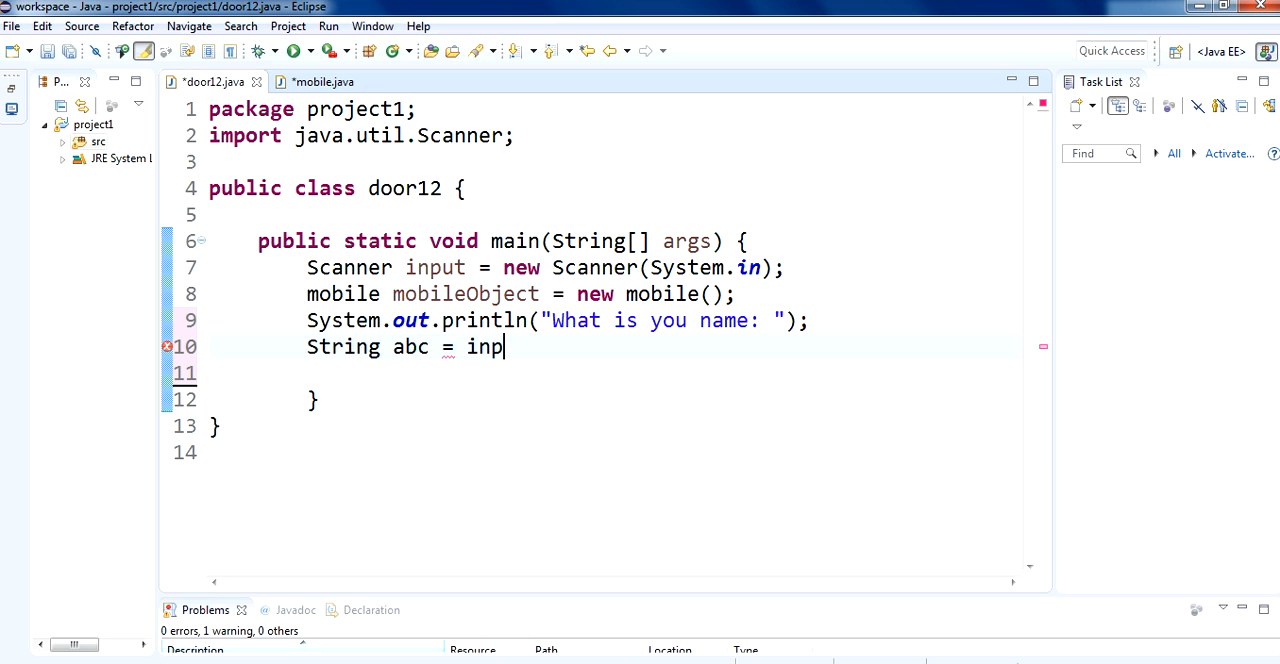
pyautogui.write('ut')
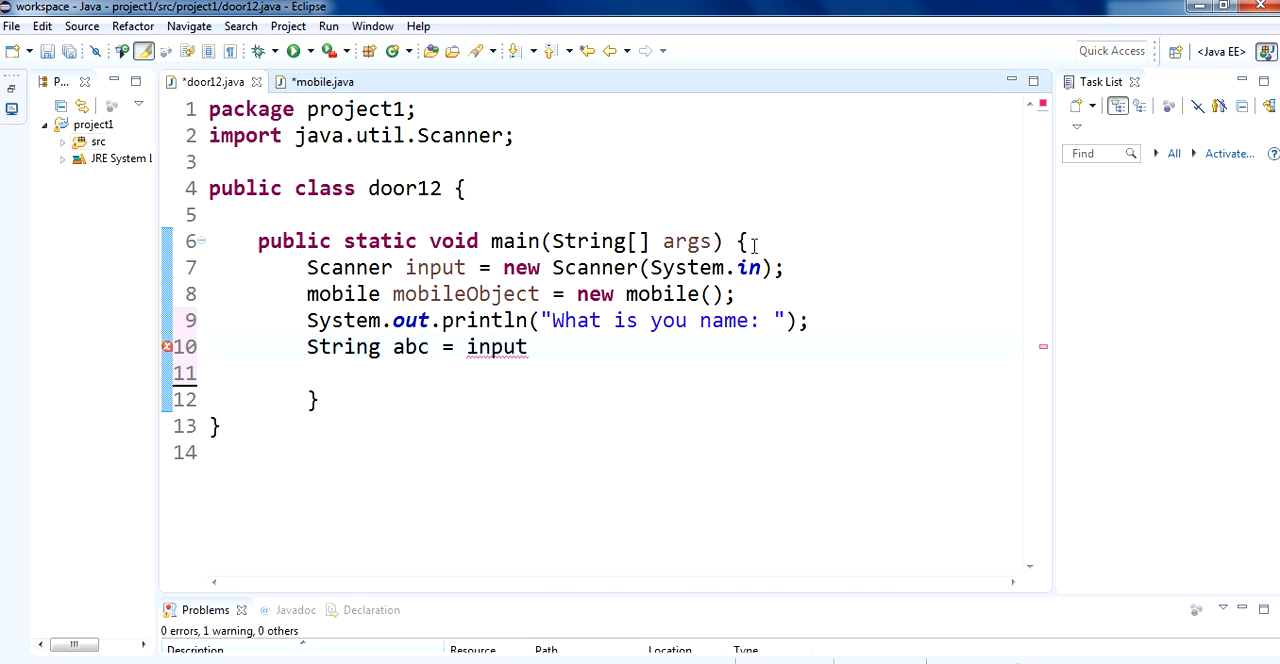
pyautogui.write('.nec')
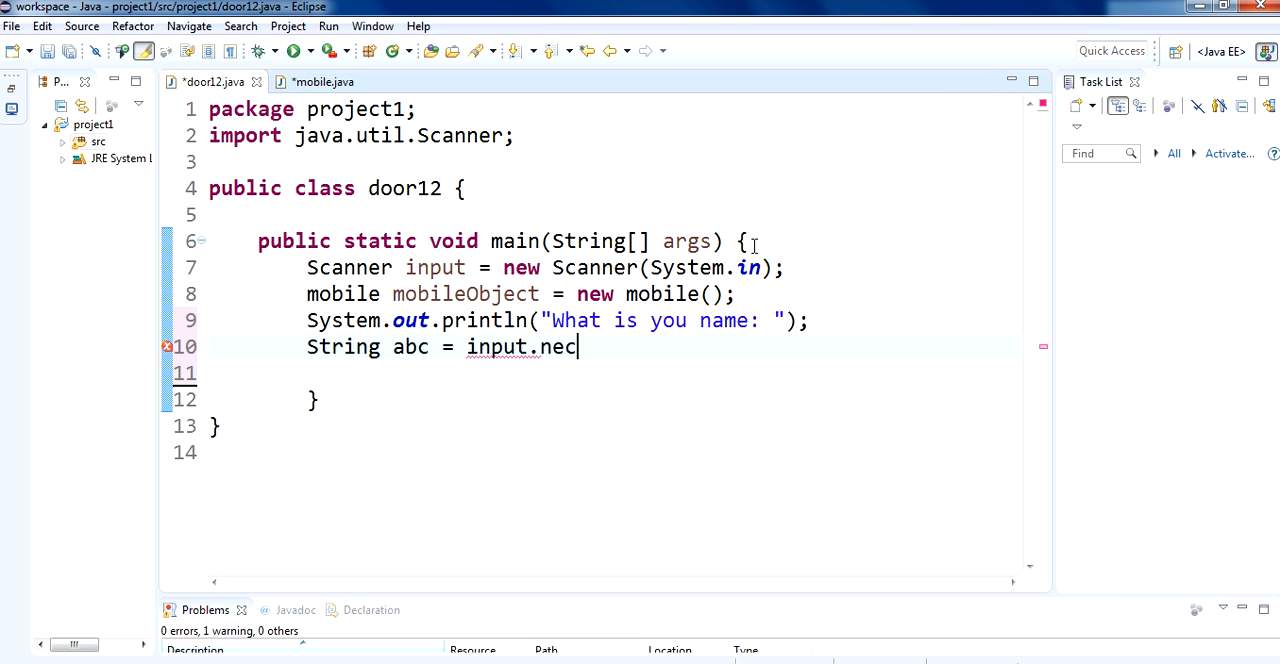
pyautogui.write('xtLin')
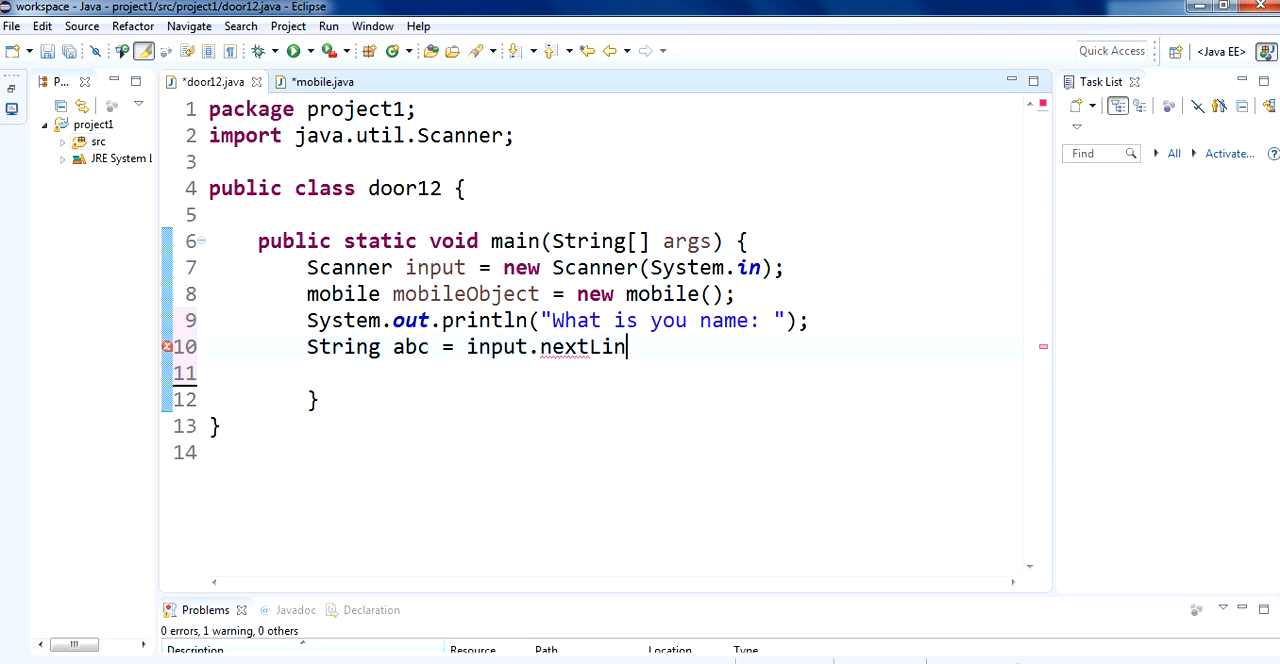
pyautogui.write('e()')
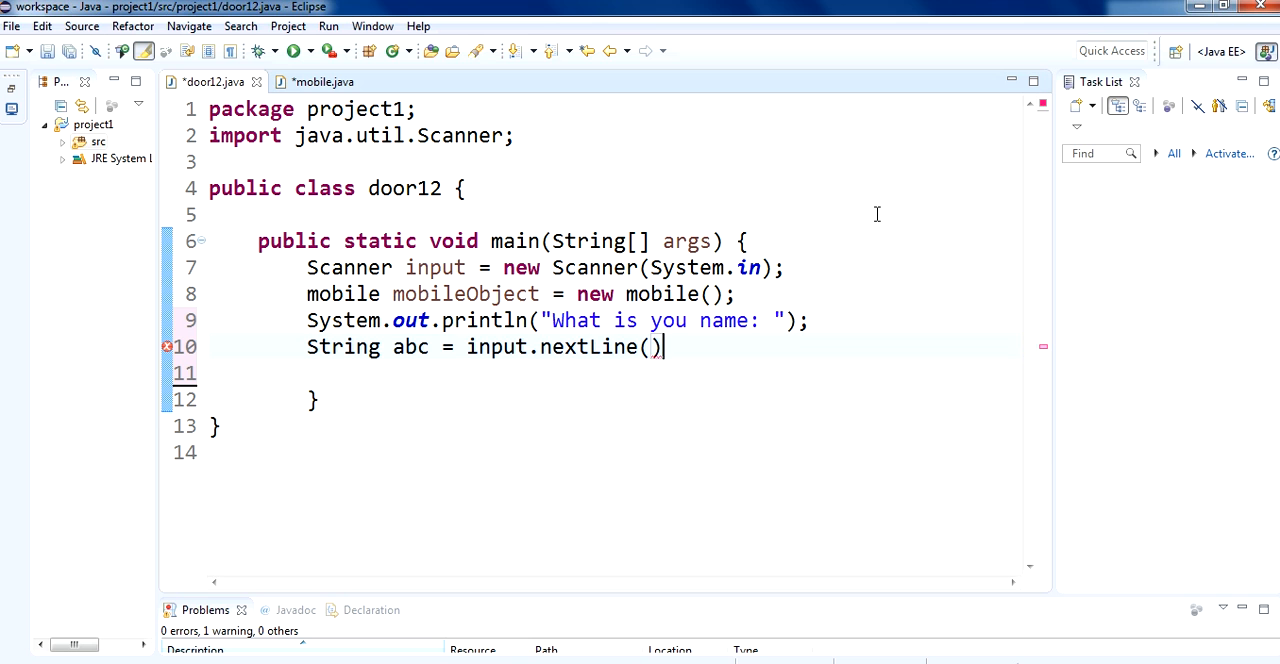
pyautogui.doubleClick(612, 346)
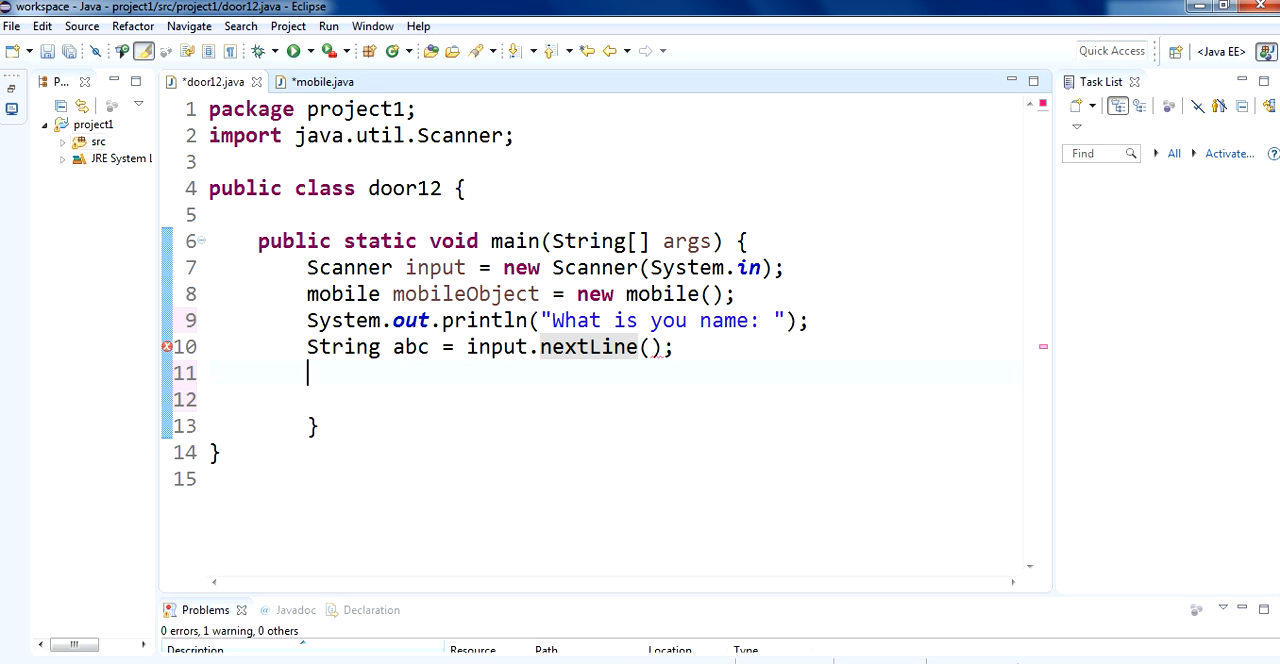
# Add the call mobileObject.setName(abc); on line 11 of door12's main
pyautogui.write('mob')
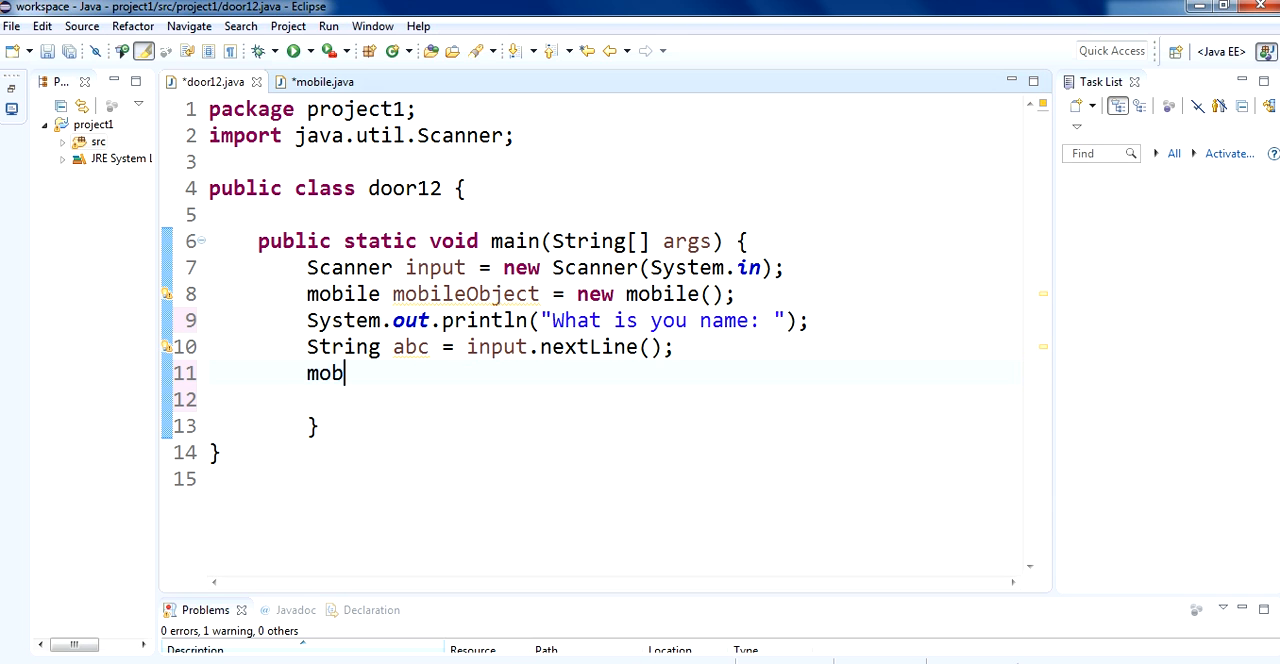
pyautogui.write('ileOb')
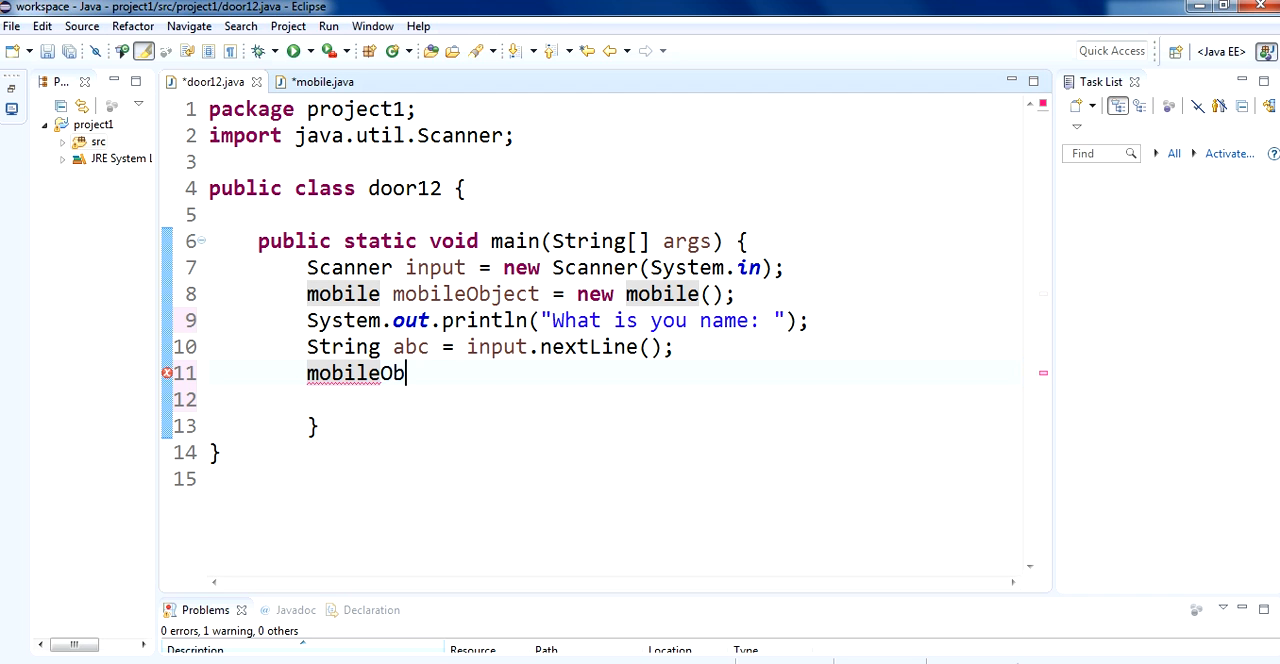
pyautogui.write('ject.setName(abc);')
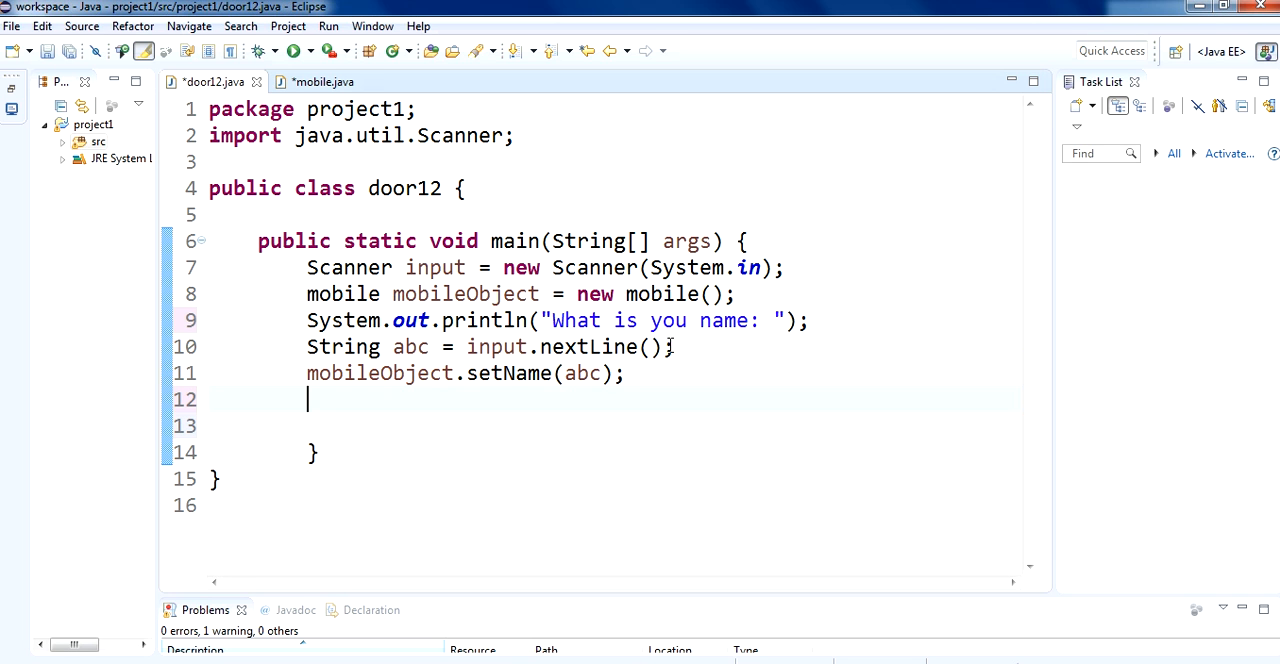
# Begin a second mobileObject. call on line 12 to bring up content assist
pyautogui.write('mobile')
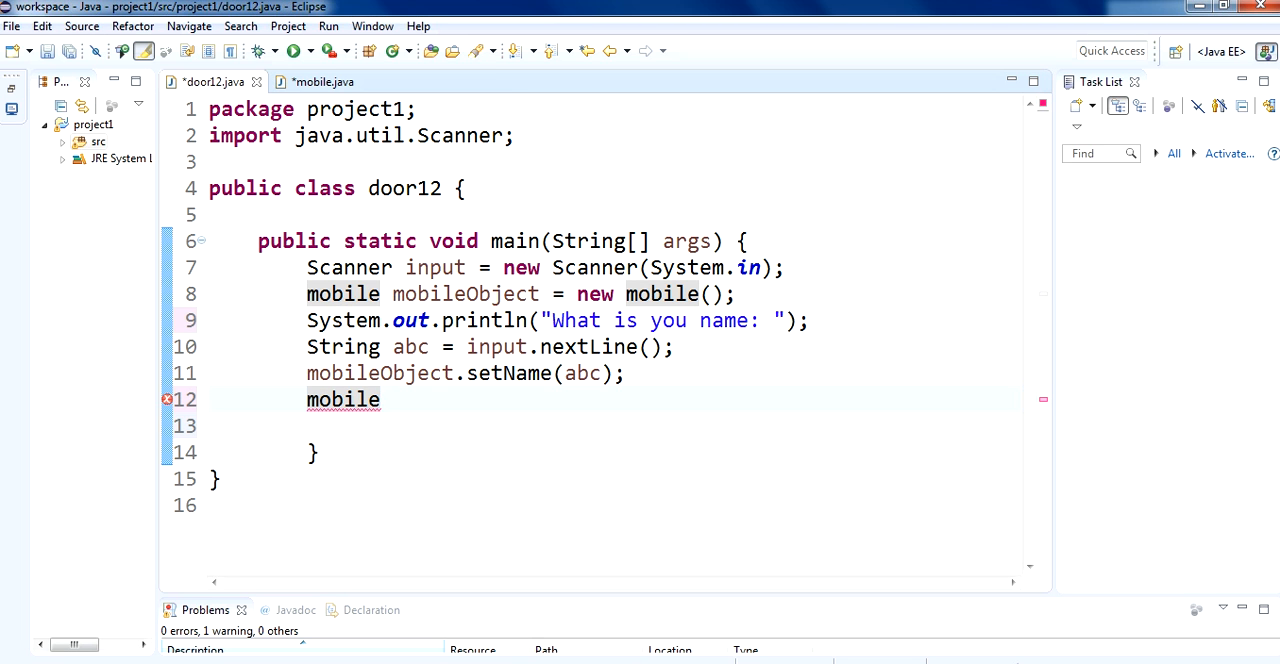
pyautogui.write('O')
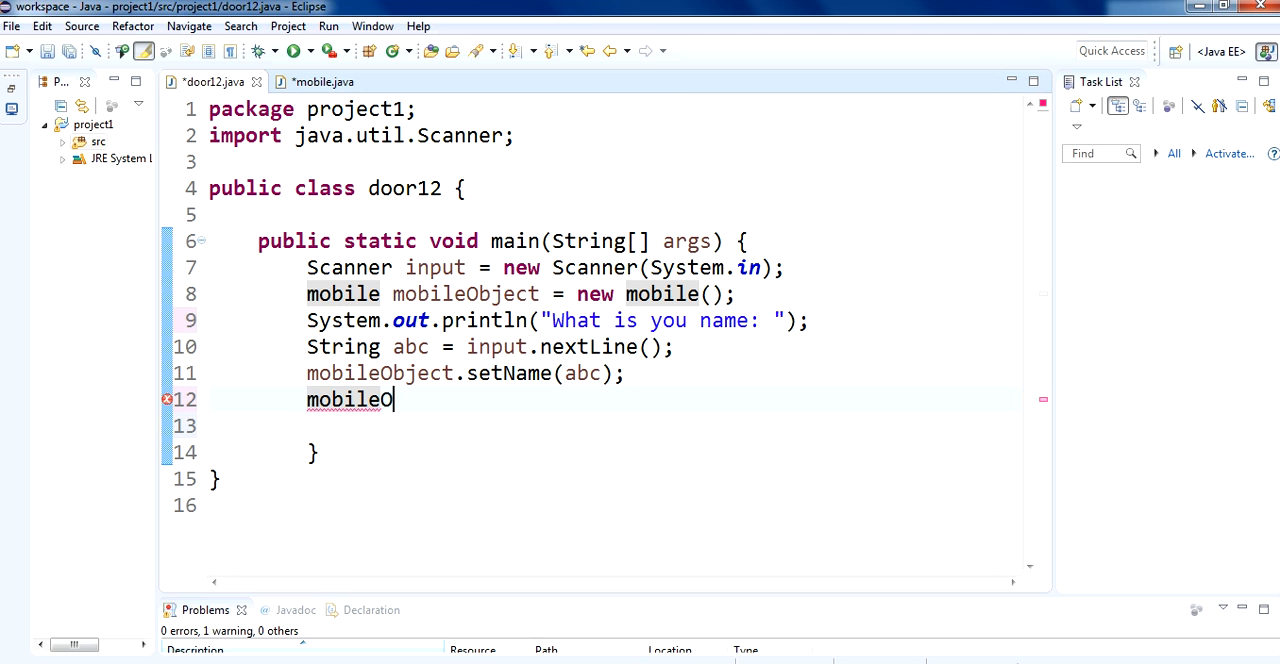
pyautogui.write('bject')
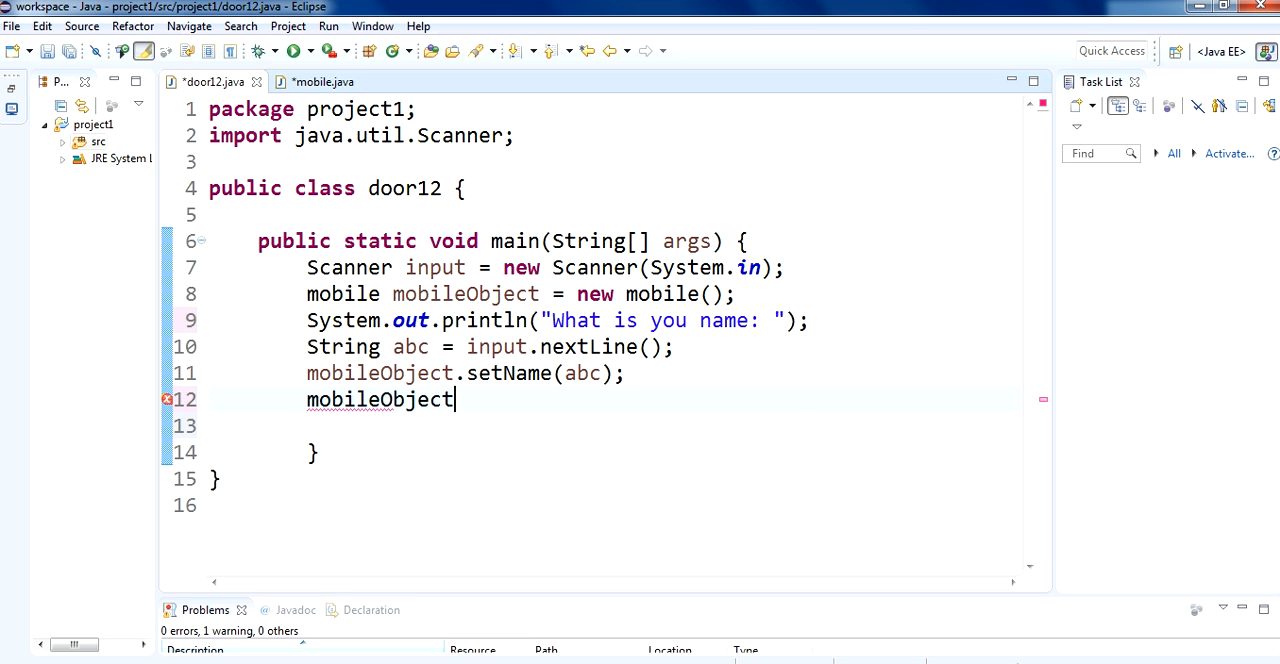
pyautogui.write('.')
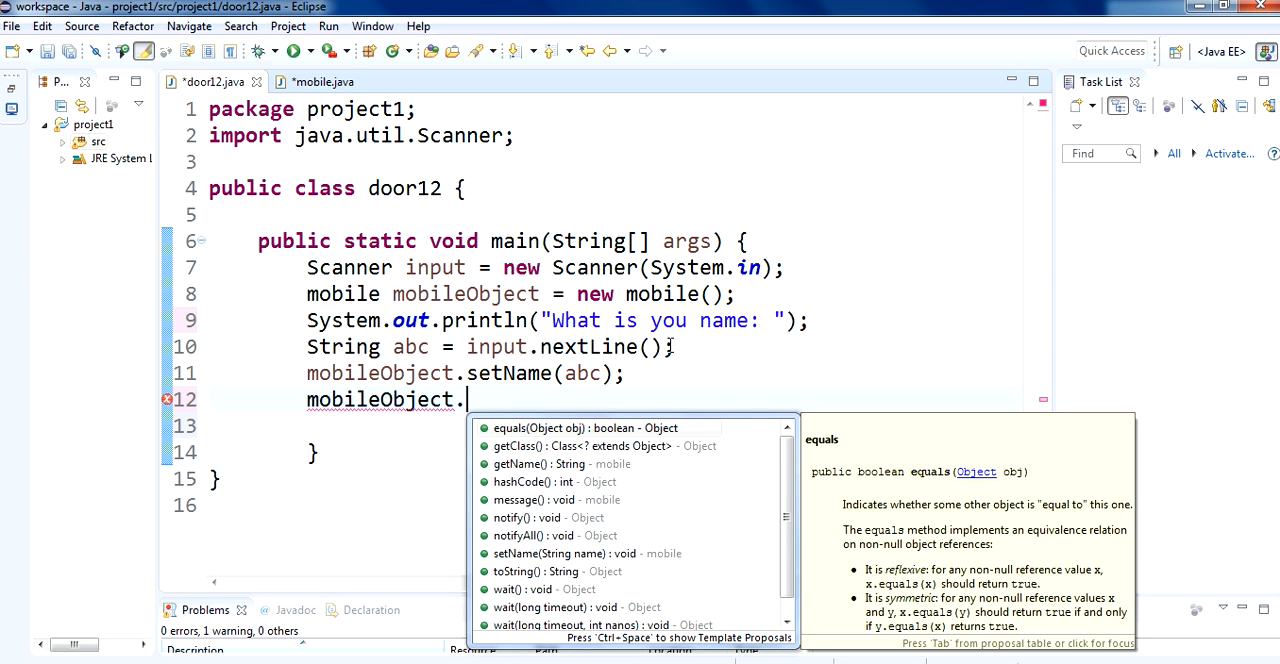
# Confirm the method name in mobile.java and complete line 12 as mobileObject.message();
pyautogui.click(320, 80)
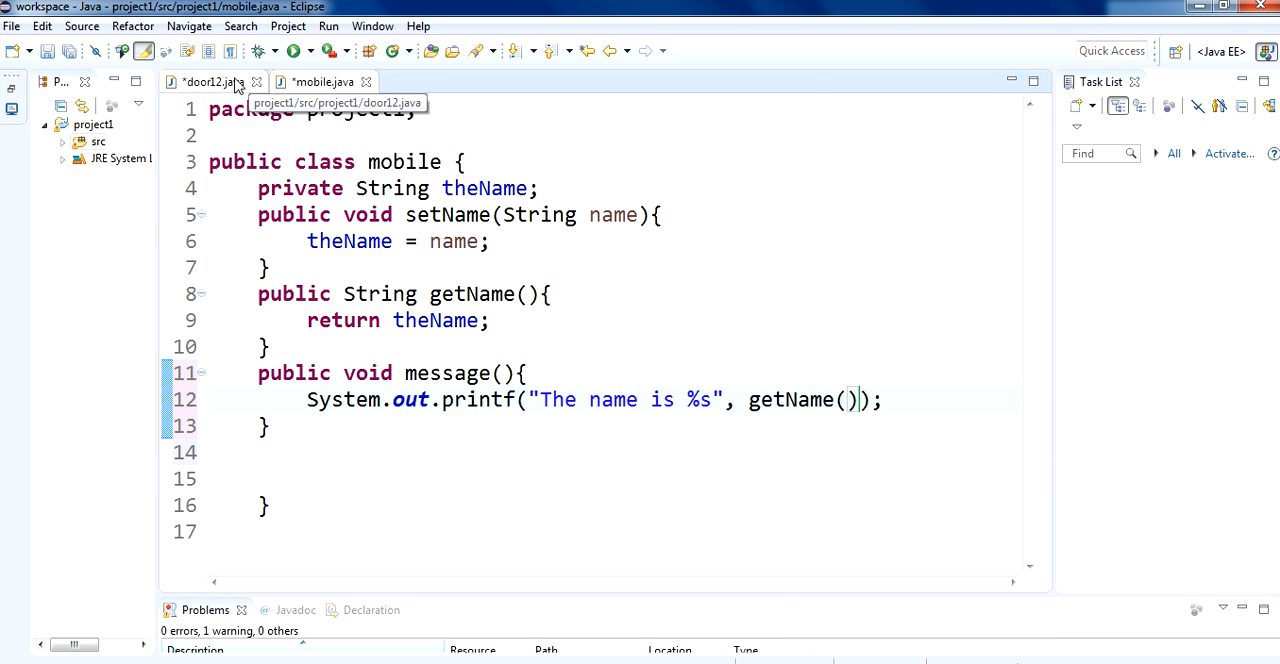
pyautogui.click(208, 82)
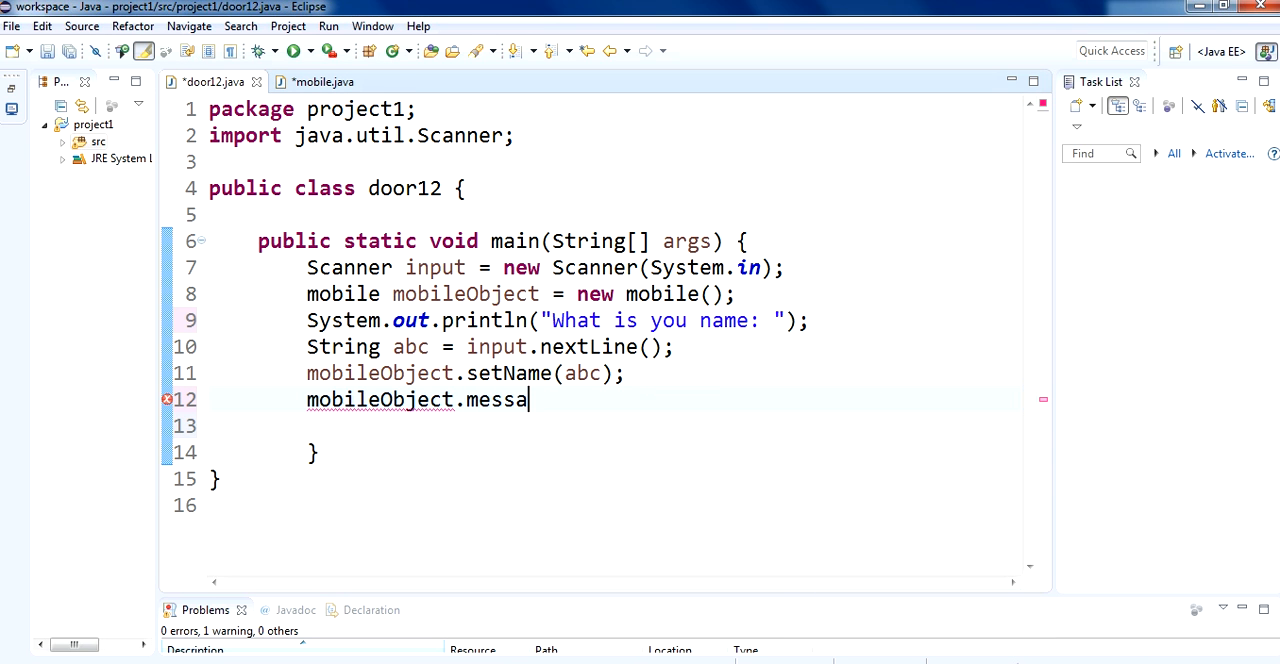
pyautogui.write('ge')
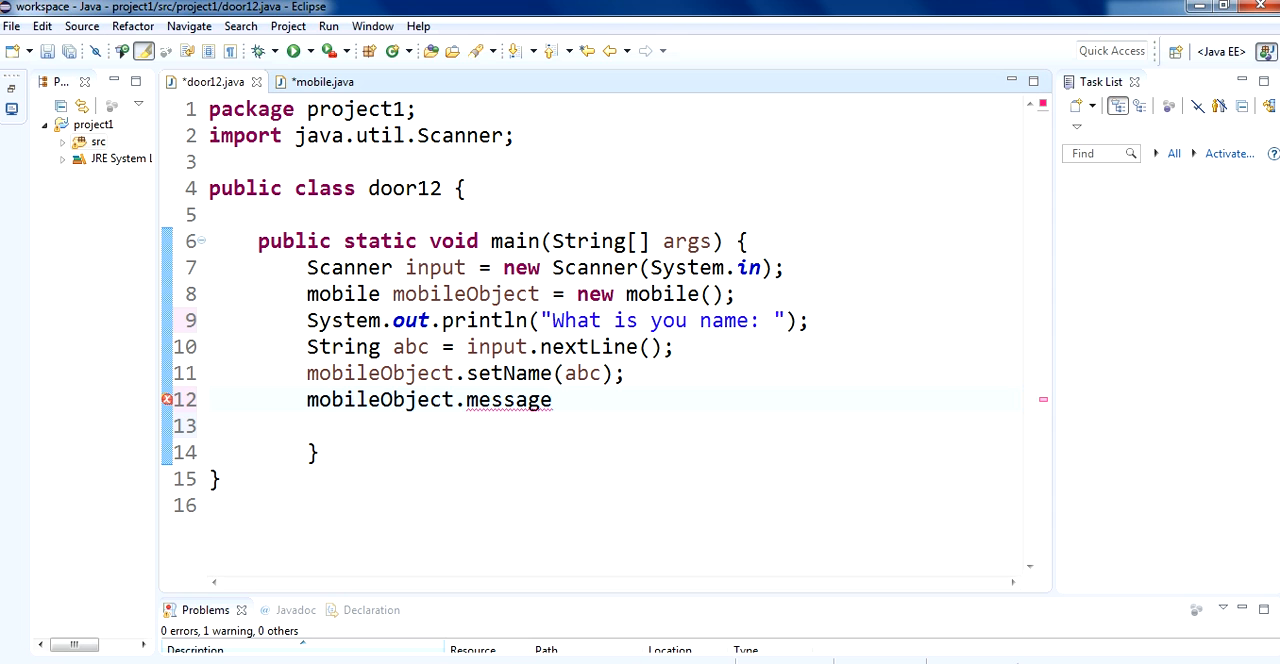
pyautogui.write('();')
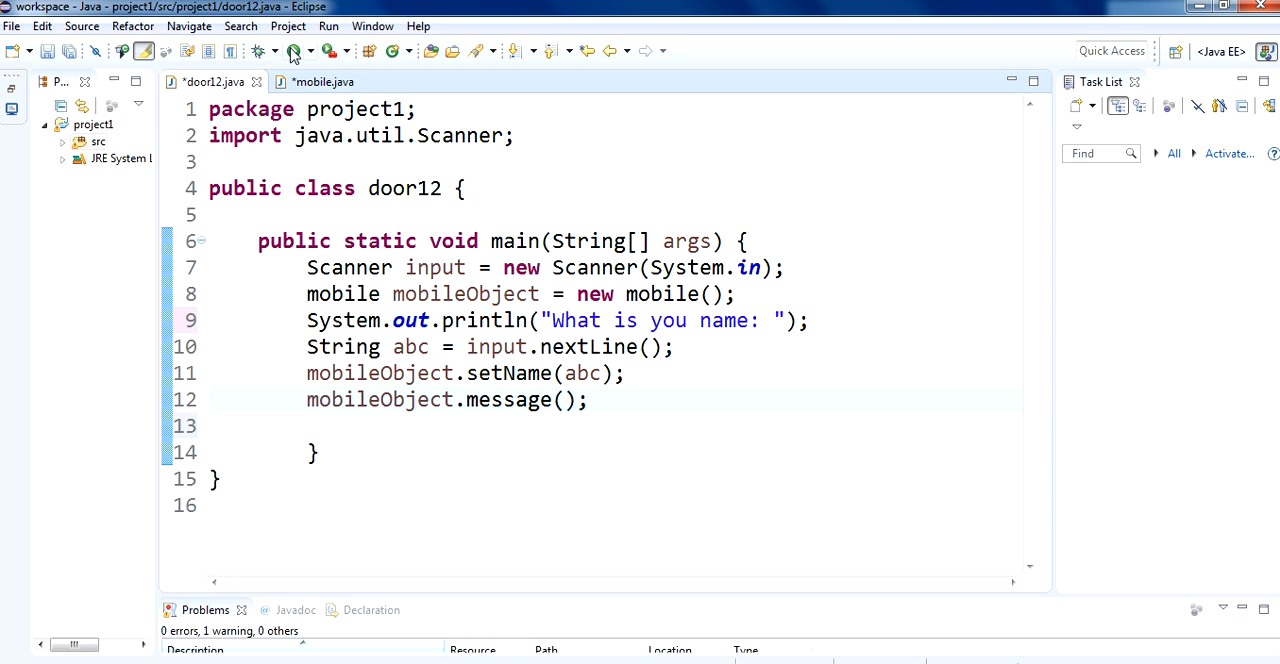
pyautogui.moveTo(292, 52)
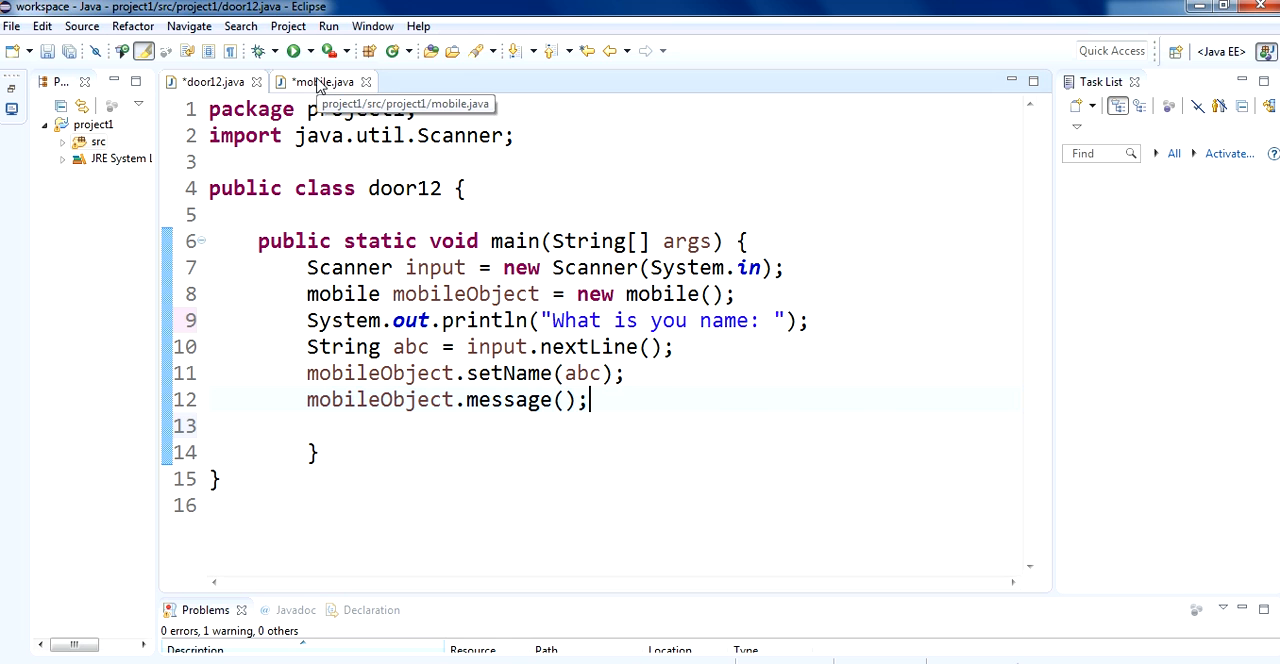
pyautogui.click(324, 80)
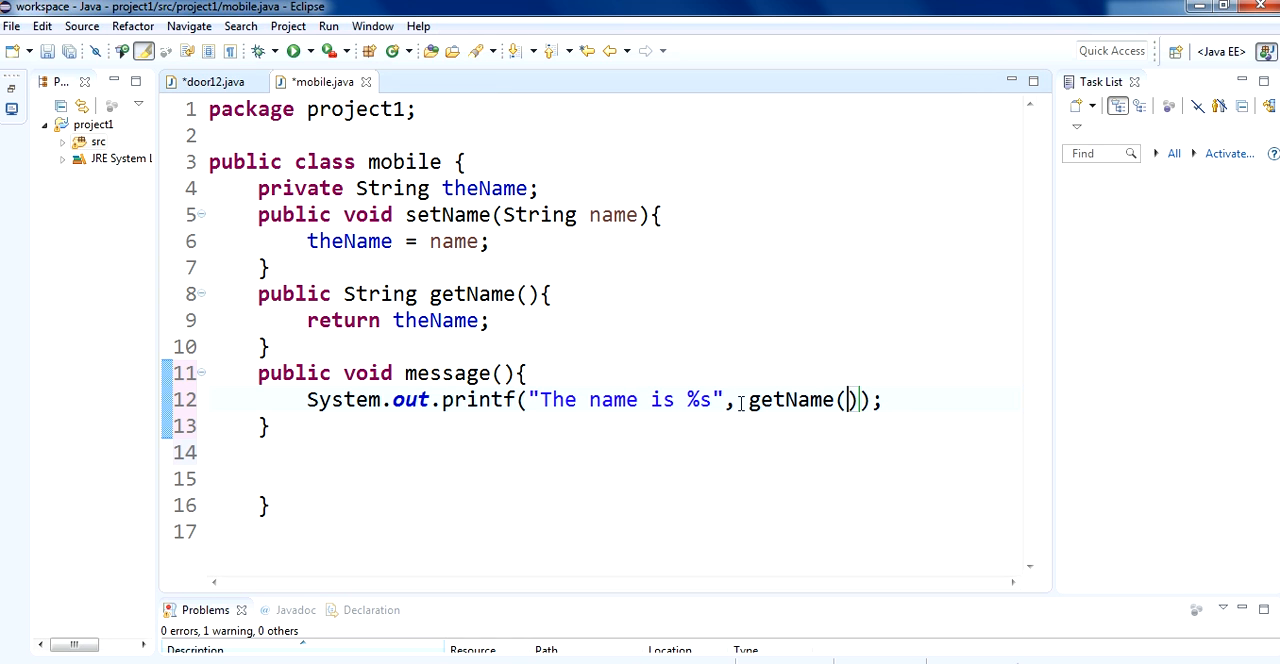
pyautogui.doubleClick(700, 400)
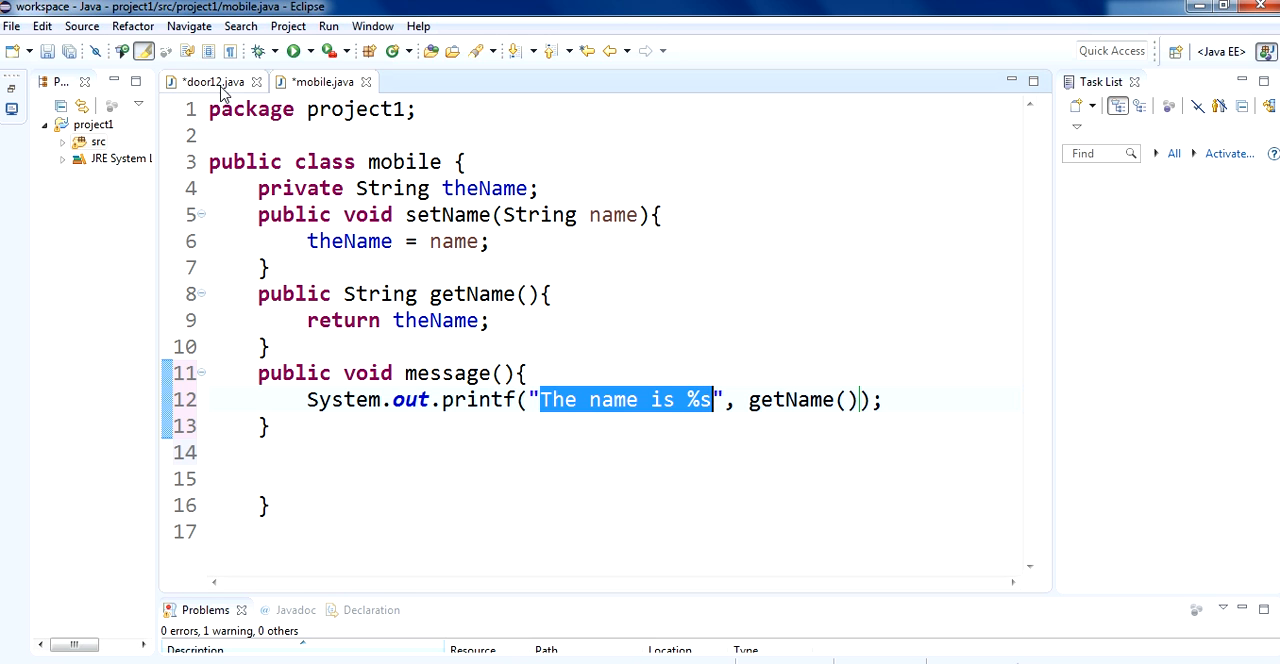
pyautogui.click(292, 52)
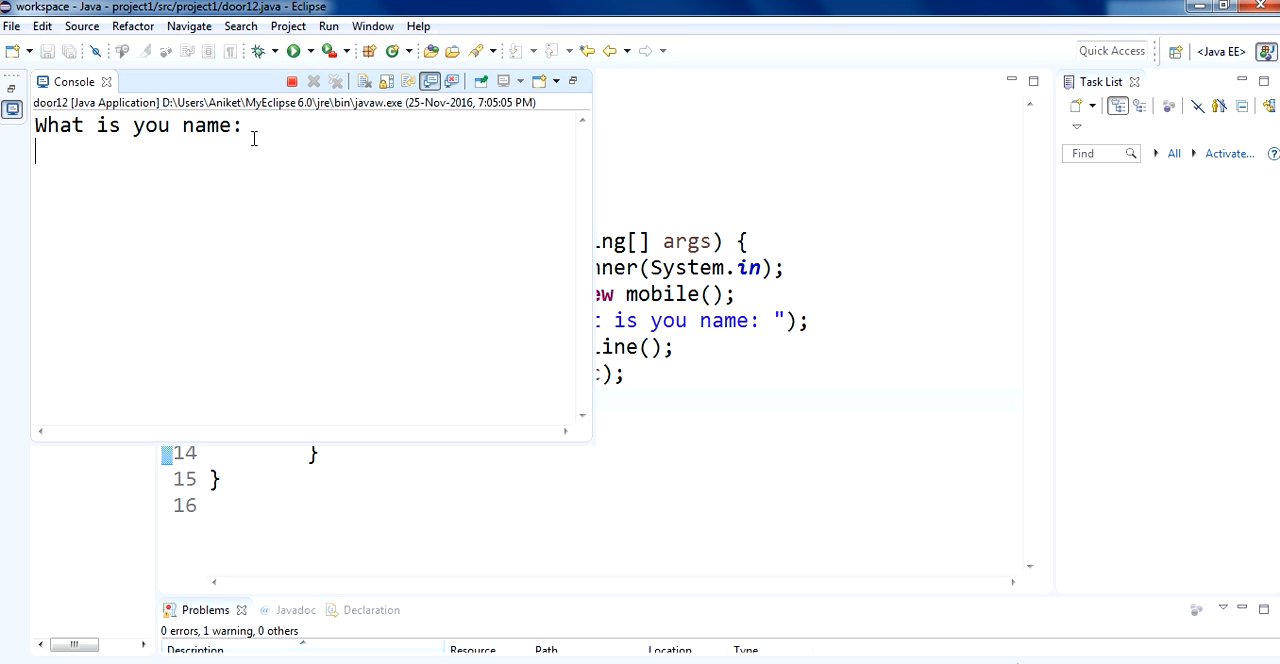
# Answer door12's console name prompt with 'Ale' and submit it
pyautogui.write('Ale')
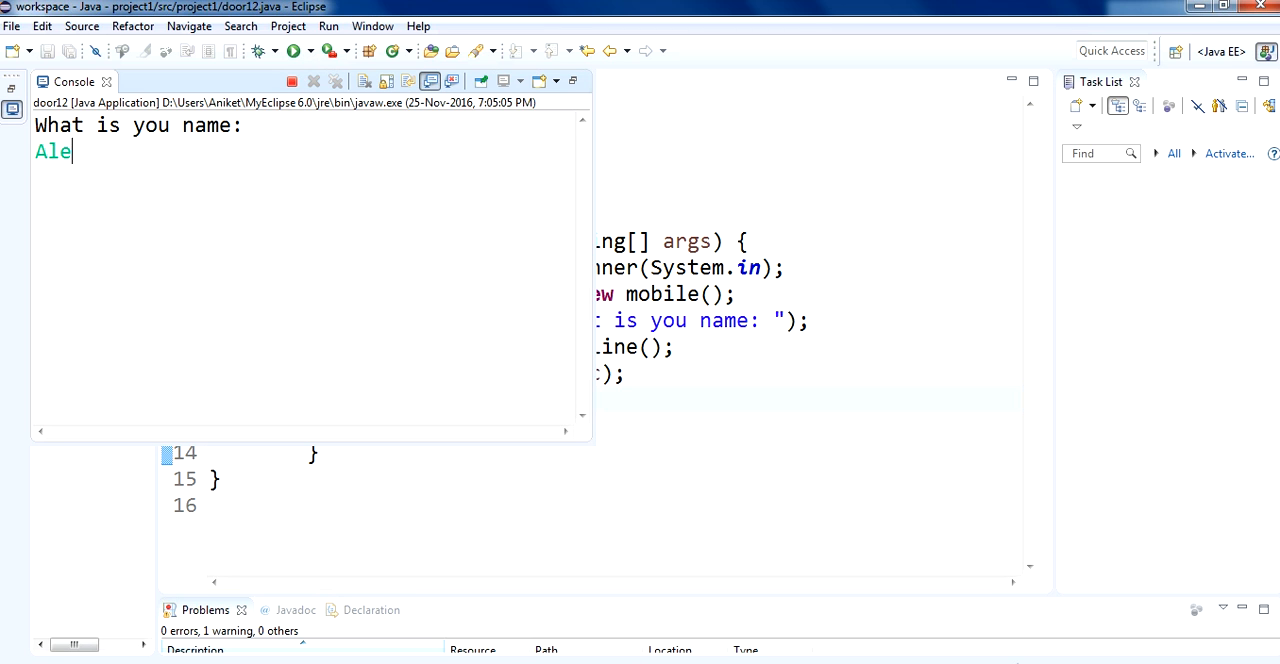
pyautogui.press('enter')
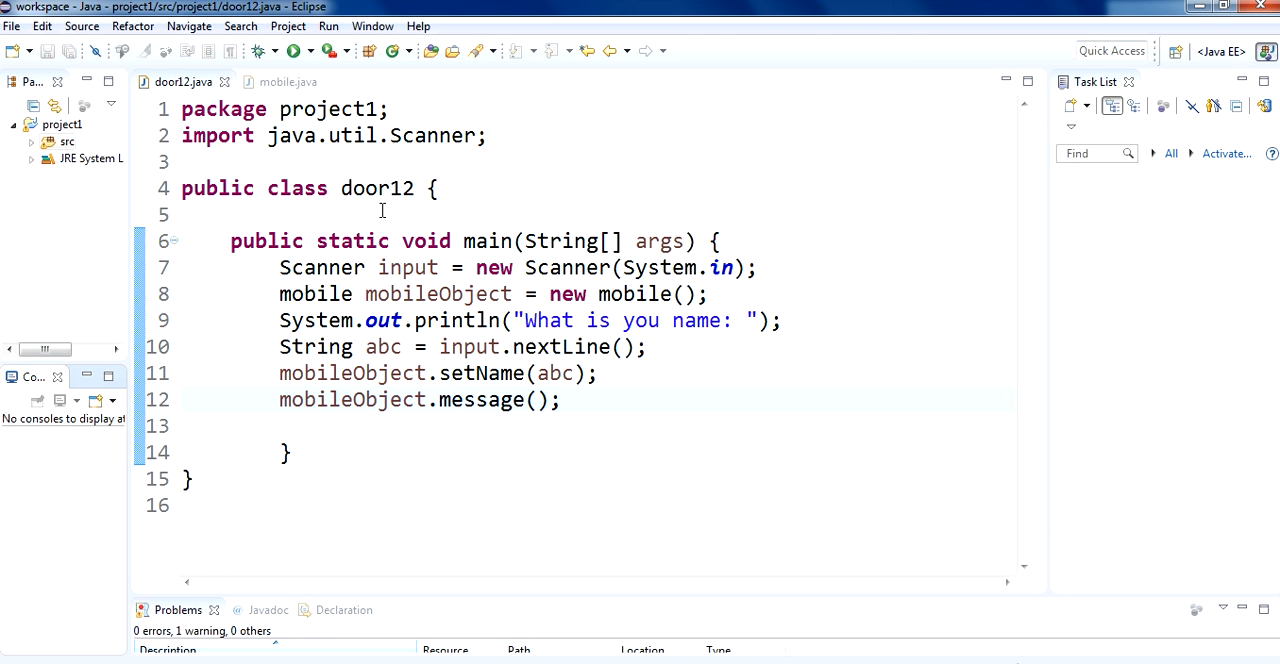
pyautogui.click(288, 82)
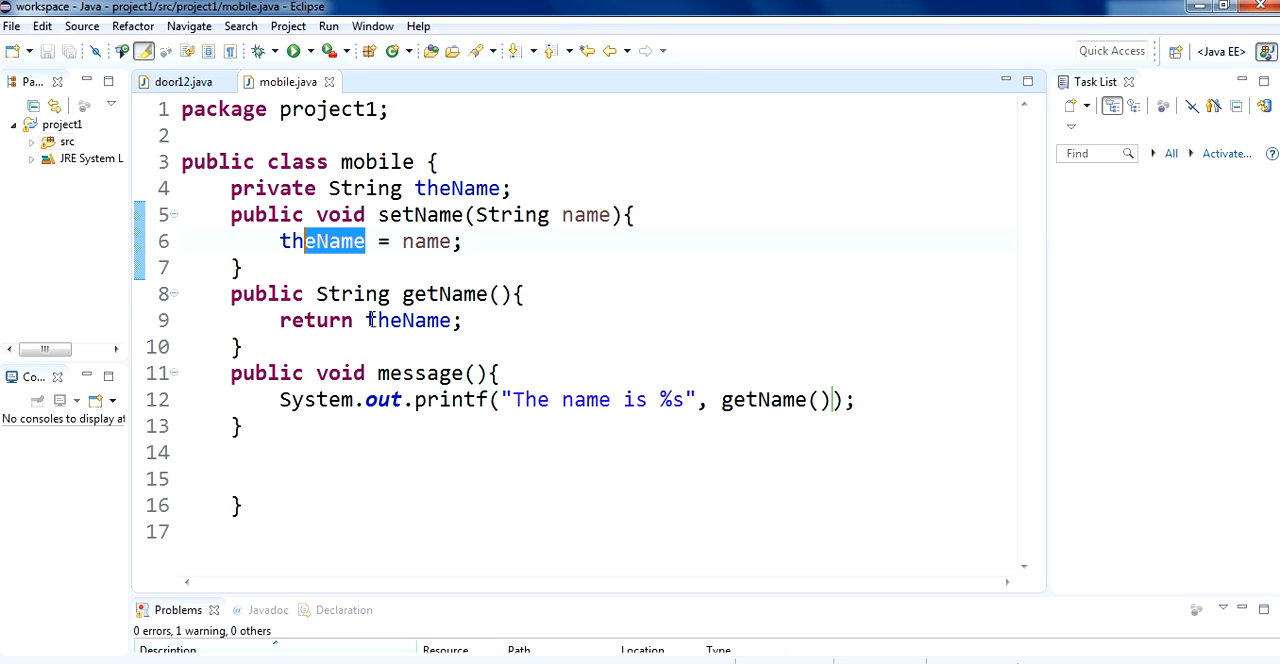
pyautogui.click(514, 400)
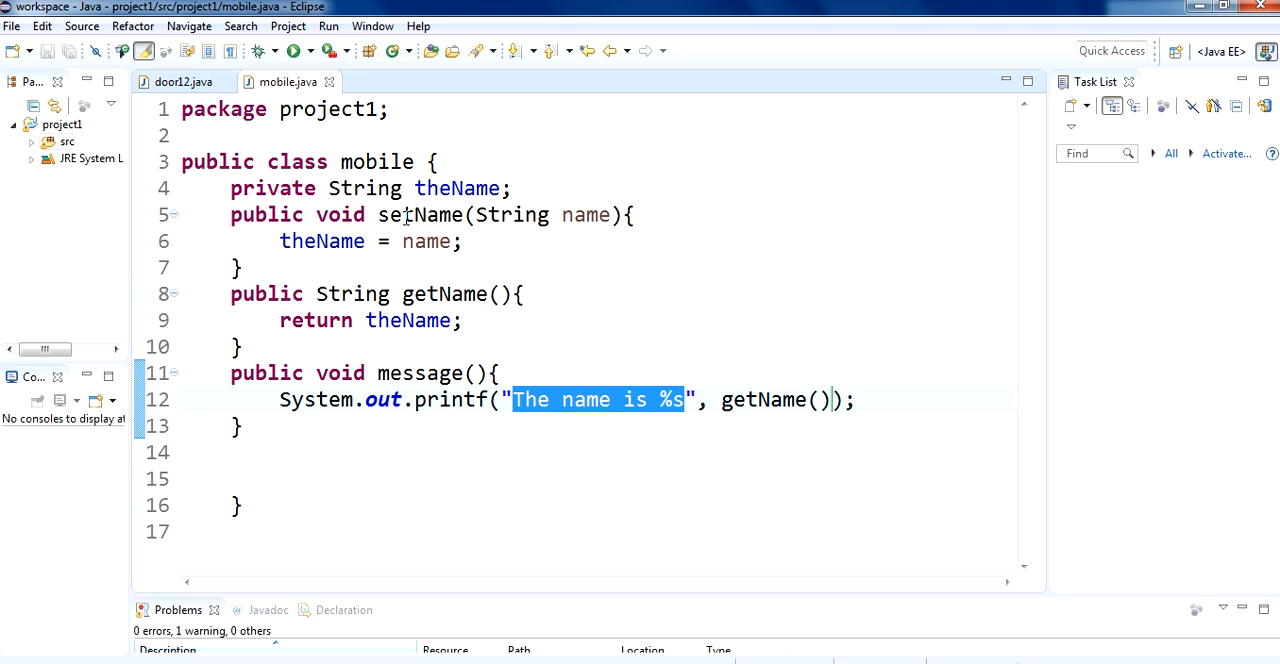
pyautogui.click(184, 80)
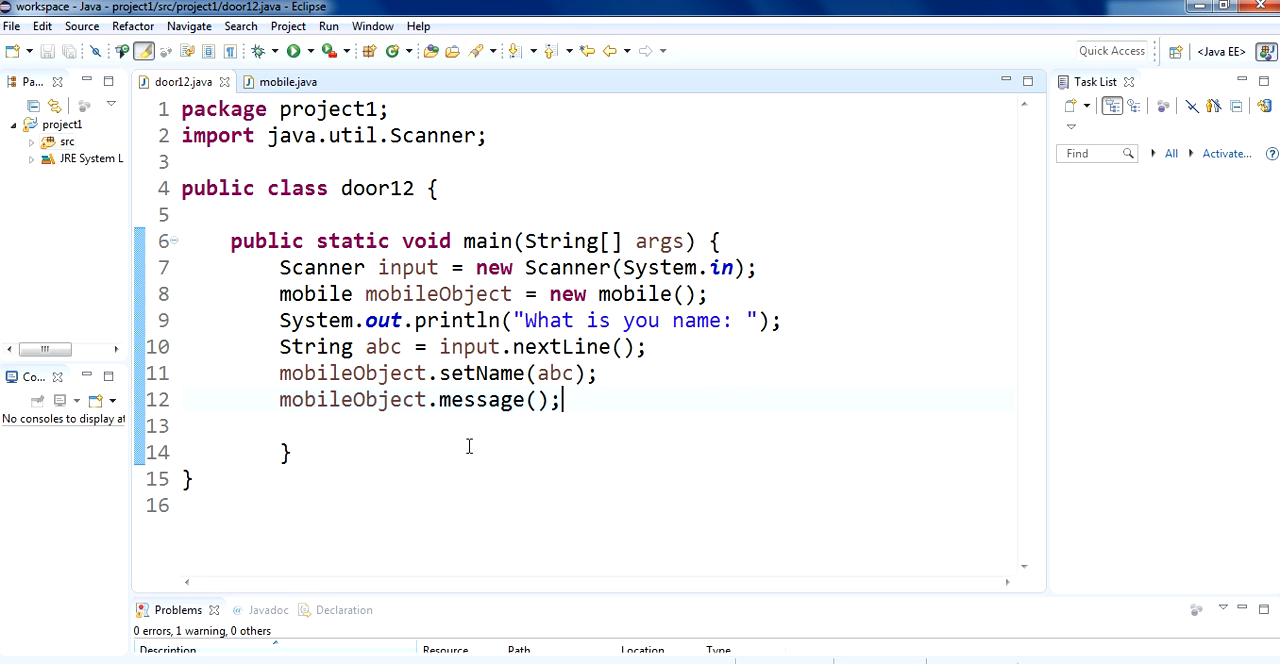
pyautogui.doubleClick(352, 400)
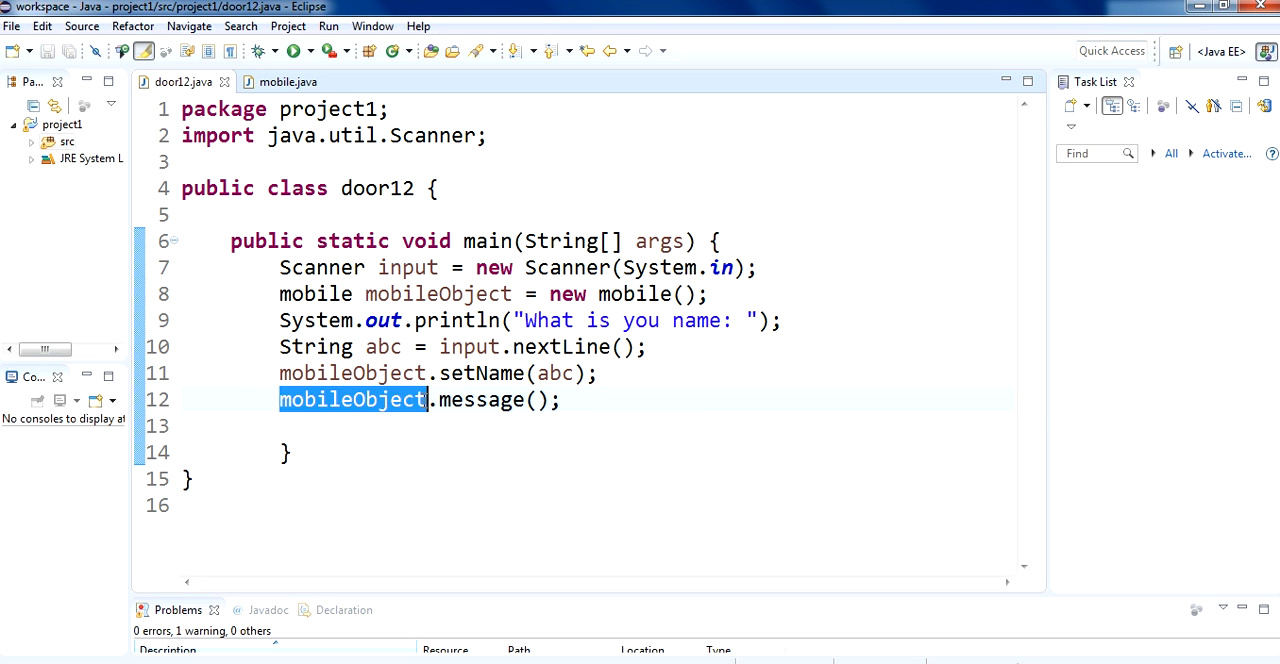
pyautogui.doubleClick(482, 400)
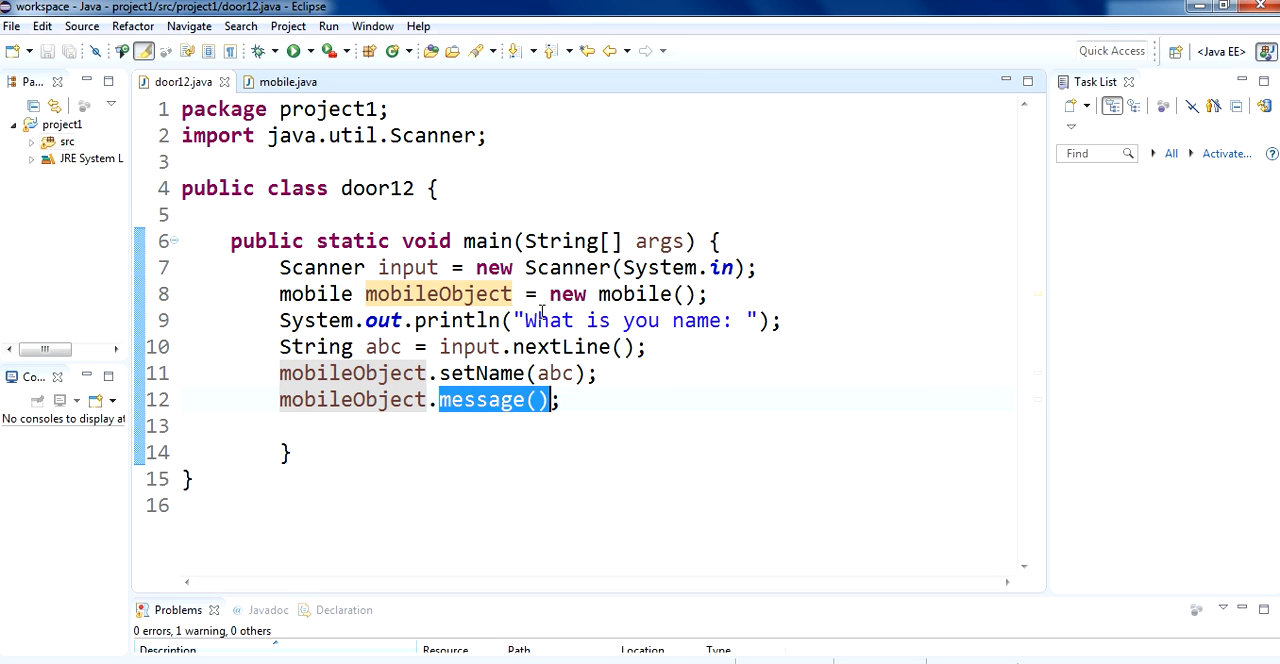
pyautogui.moveTo(734, 414)
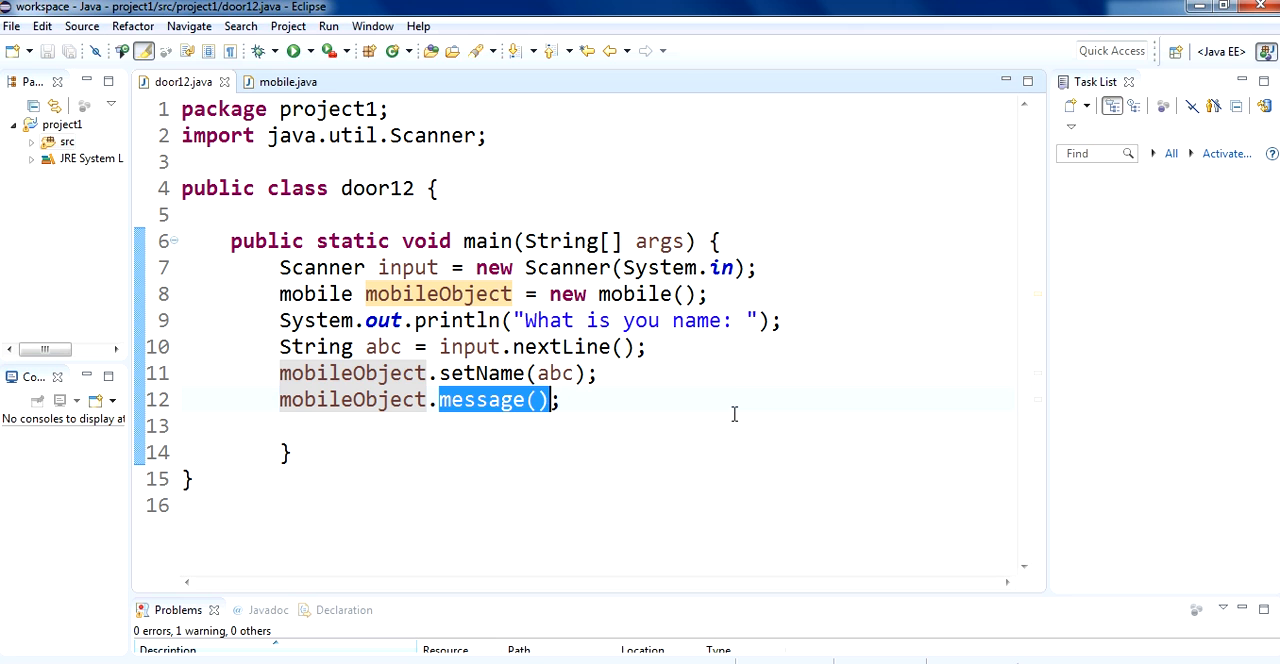